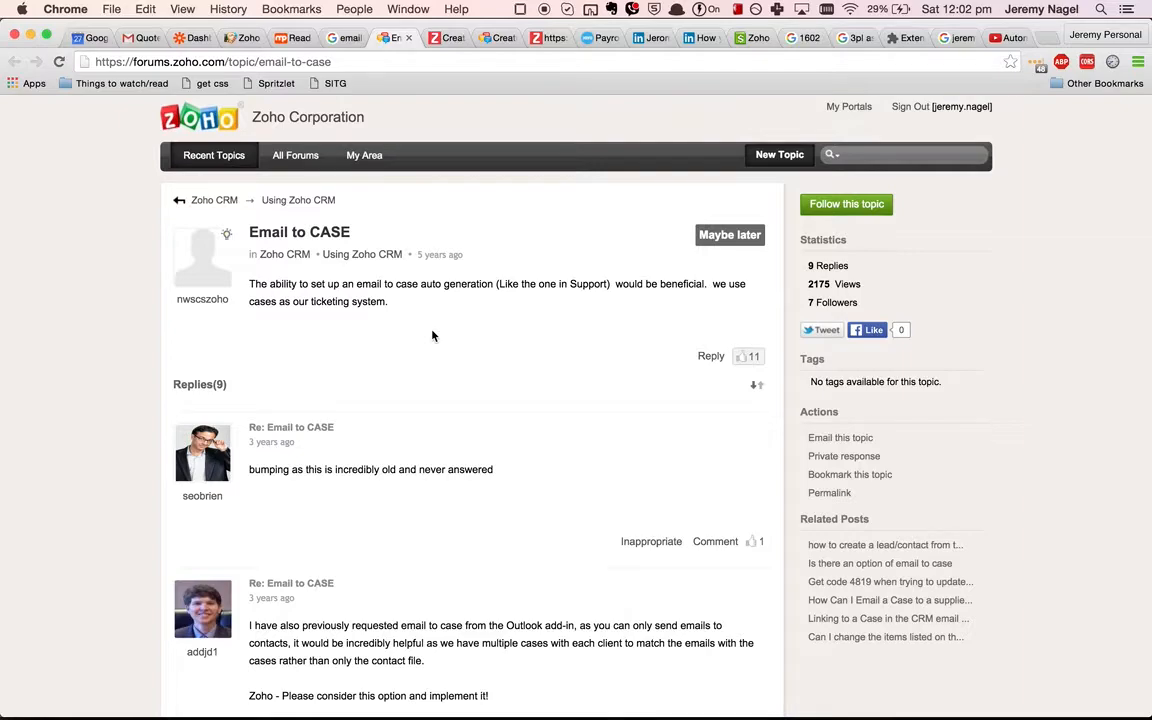
Start a new Zap with Email Parser by Zapier's New Email trigger and continue to account connection.
scroll("down", 3)
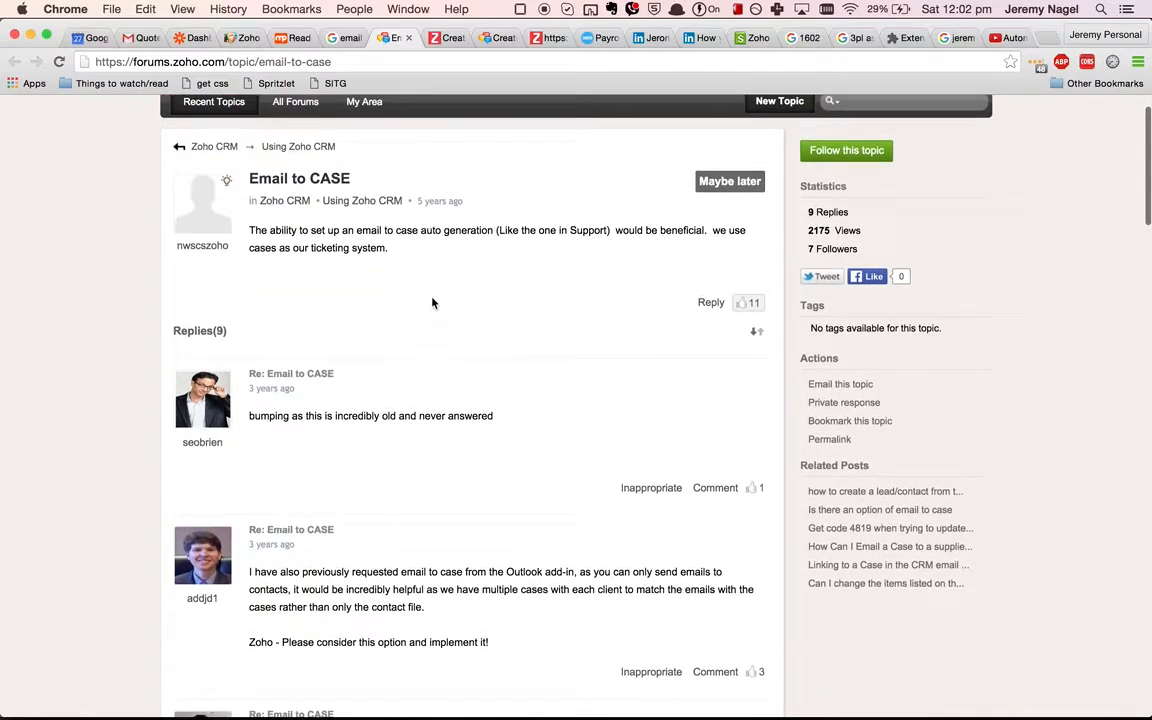
scroll("down", 3)
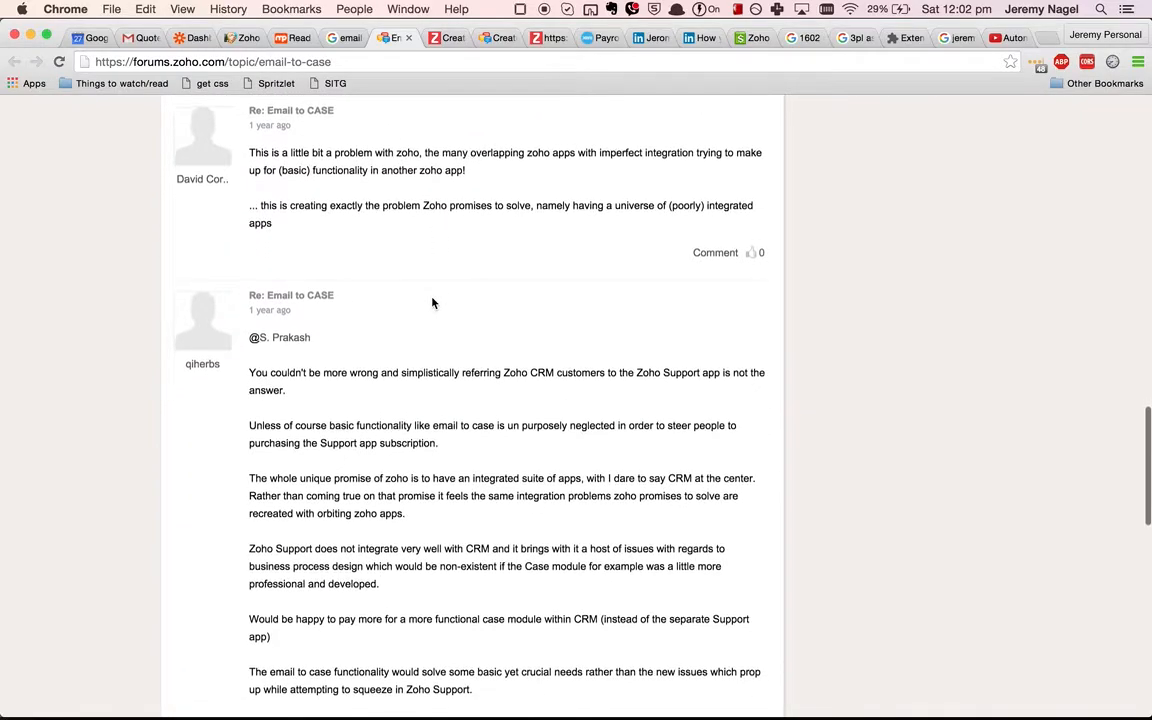
scroll("down", 3)
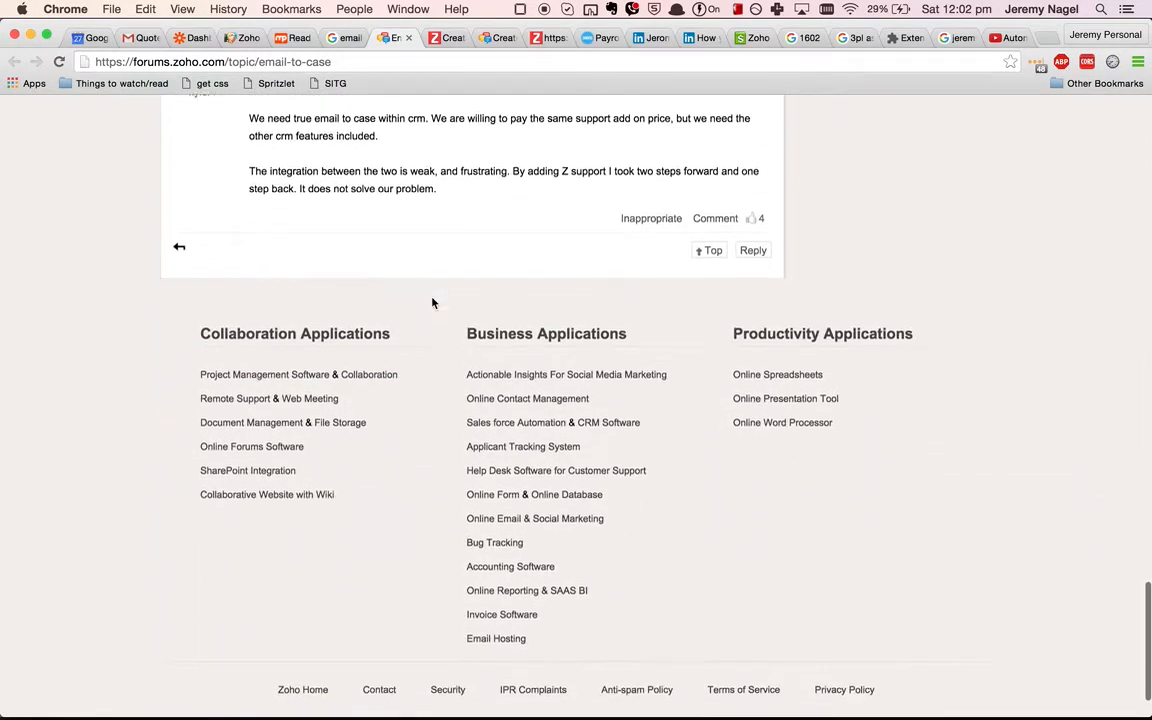
scroll("up", 3)
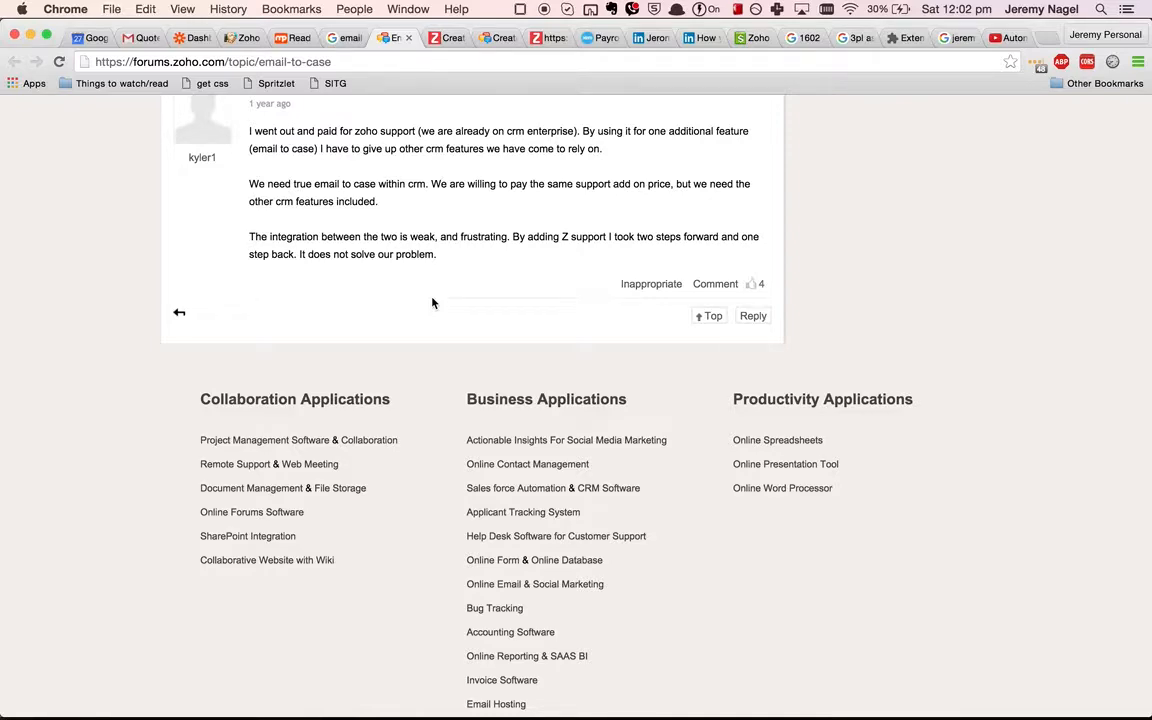
scroll("up", 3)
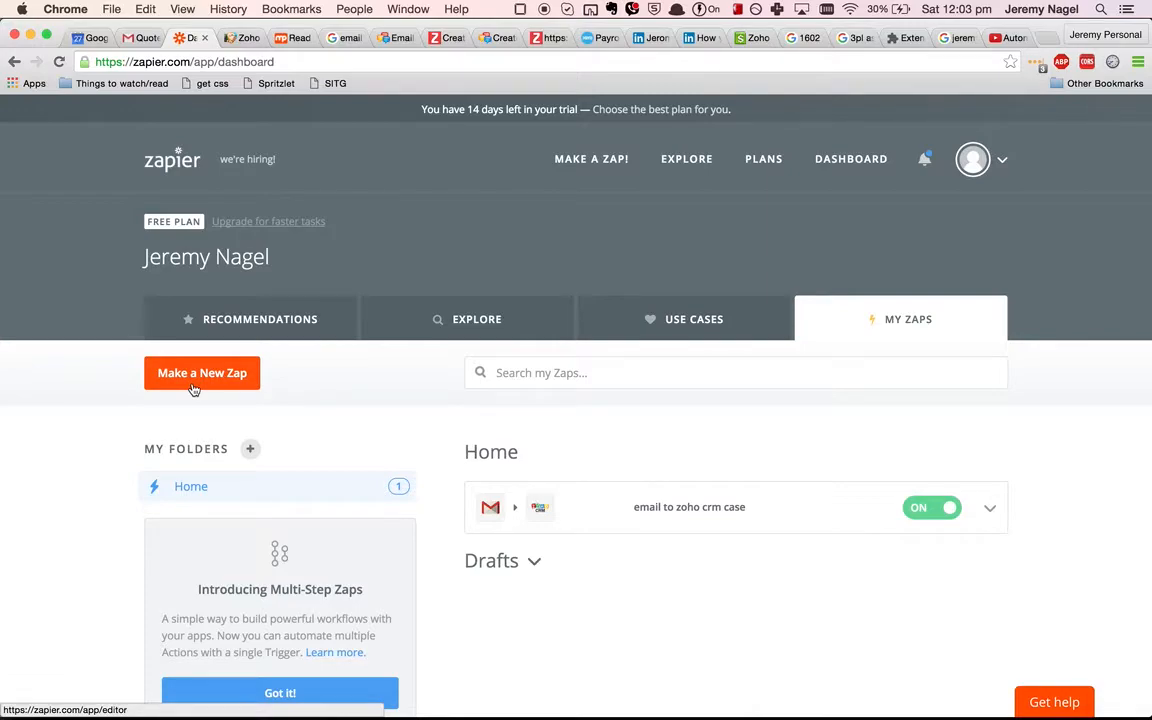
left_click(202, 374)
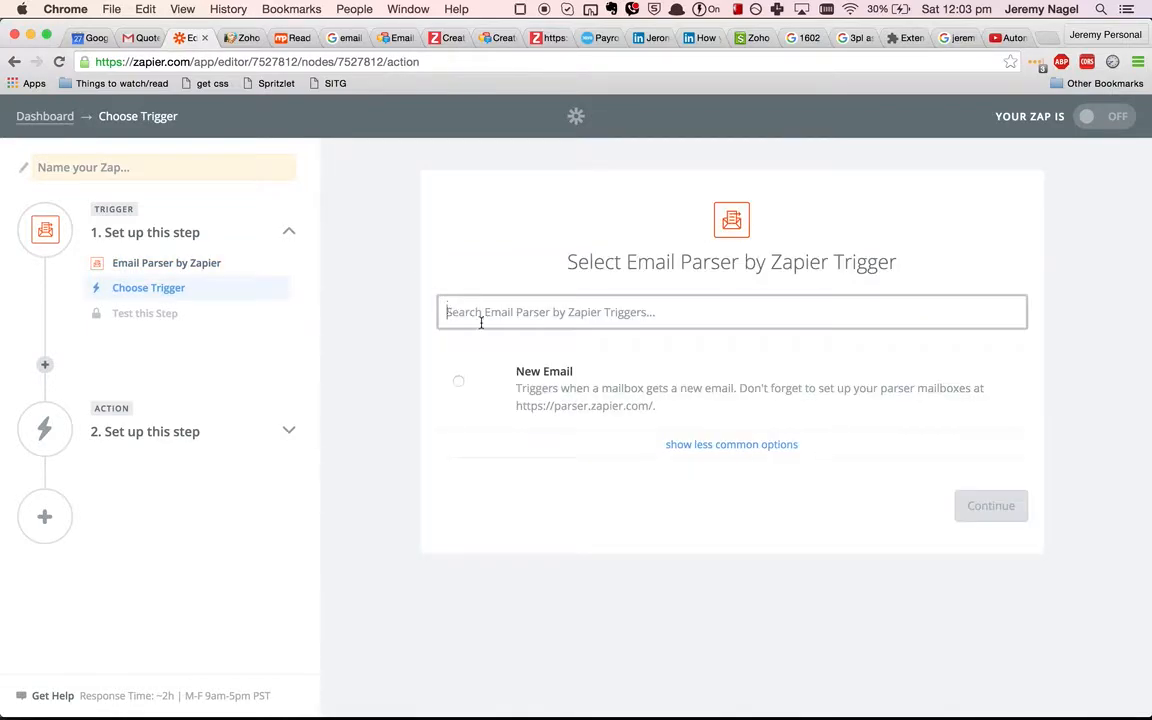
left_click(458, 380)
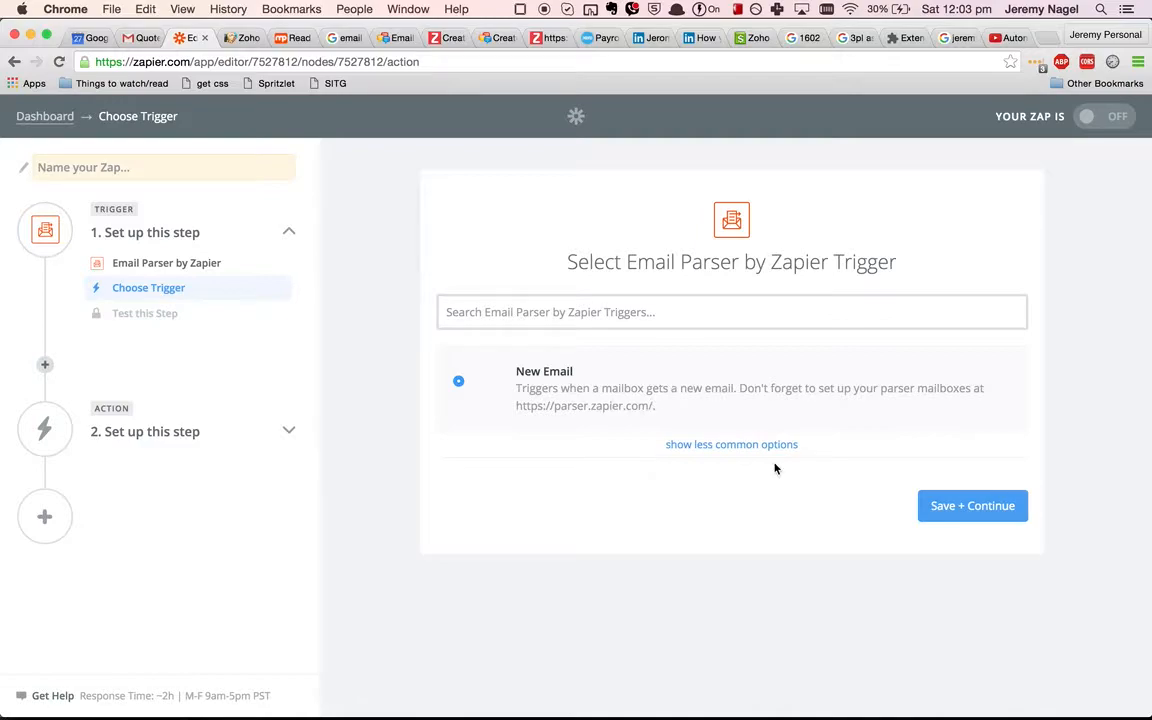
left_click(972, 504)
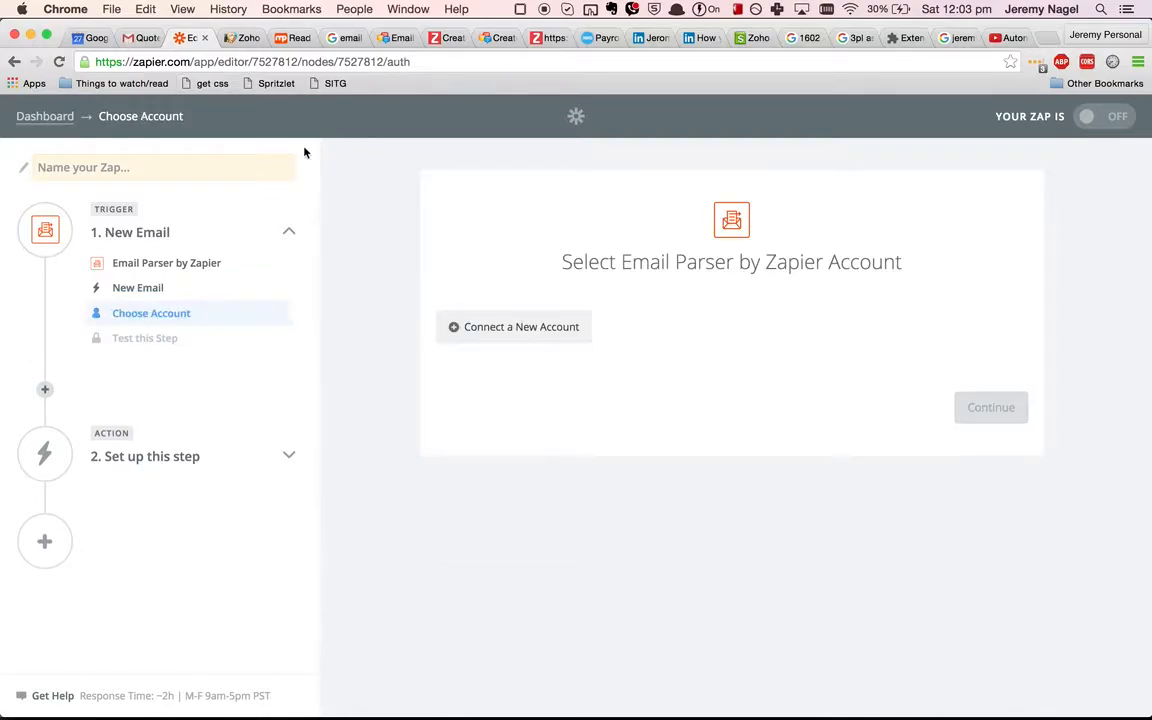
Sign up a new Email Parser account with email and password, then create a new parsing mailbox.
left_click(512, 326)
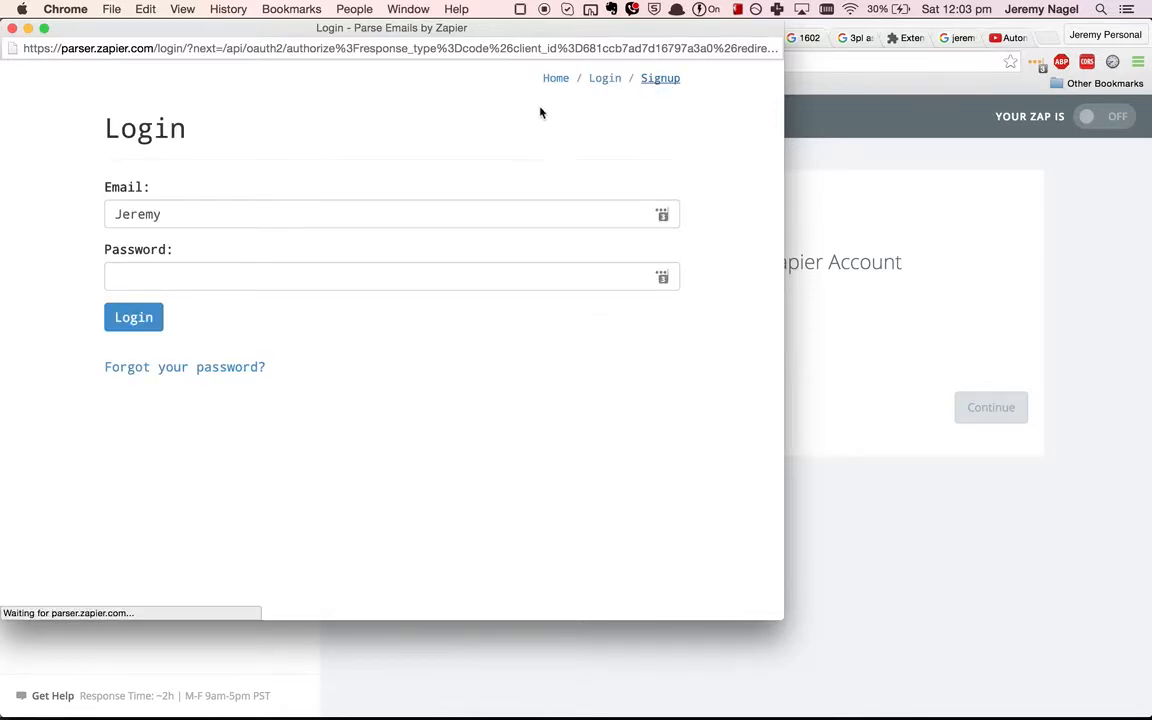
left_click(660, 78)
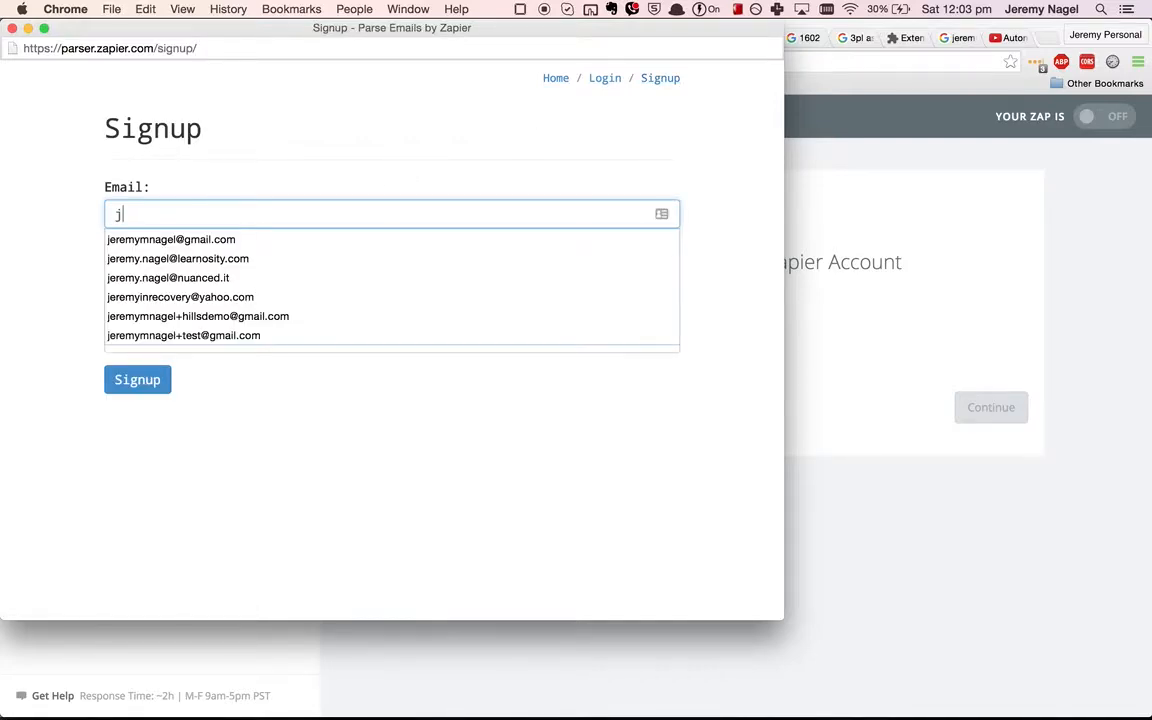
left_click(172, 240)
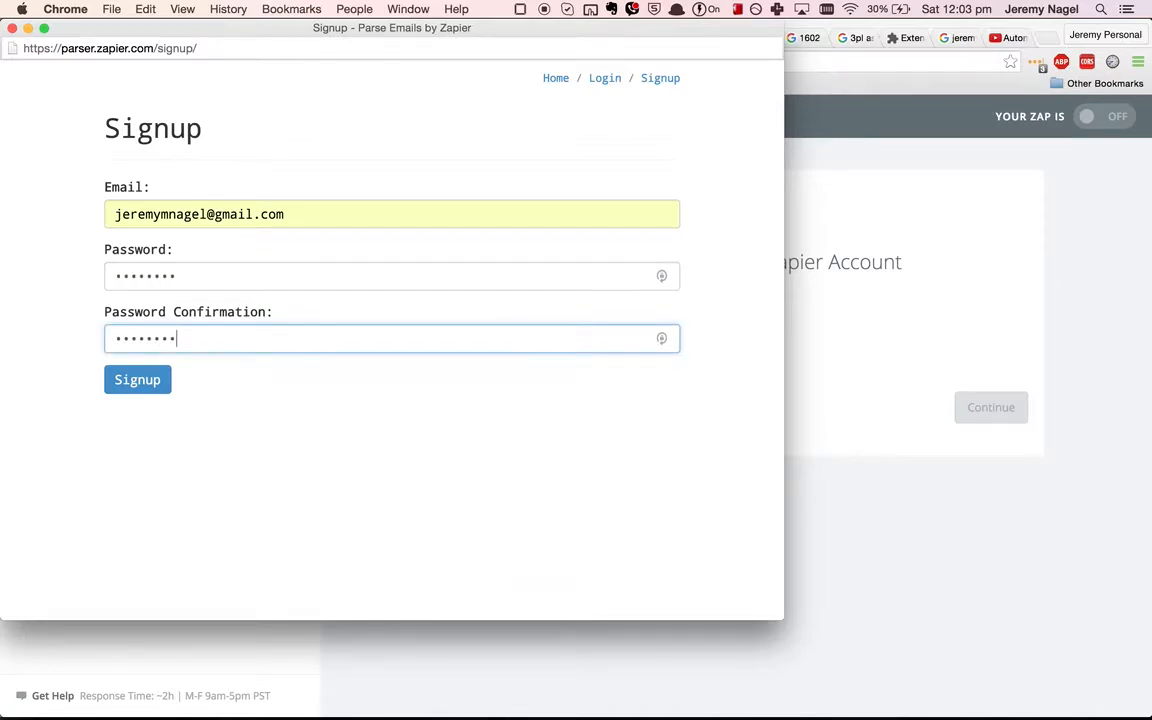
left_click(136, 380)
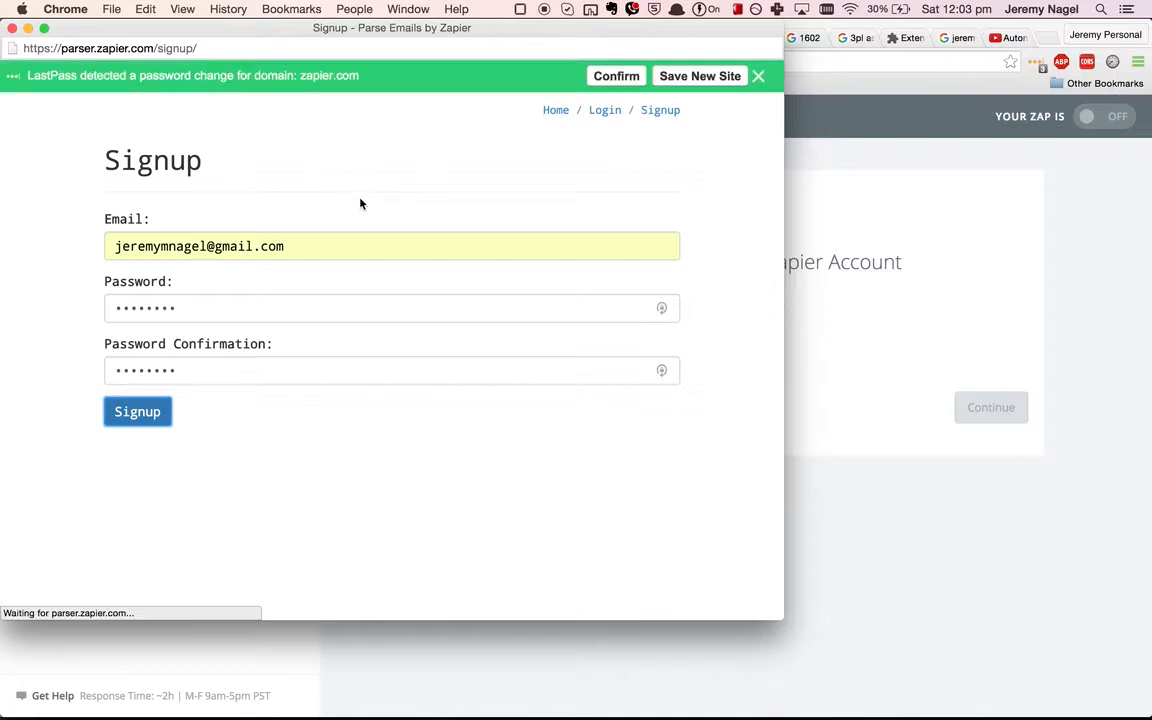
left_click(136, 412)
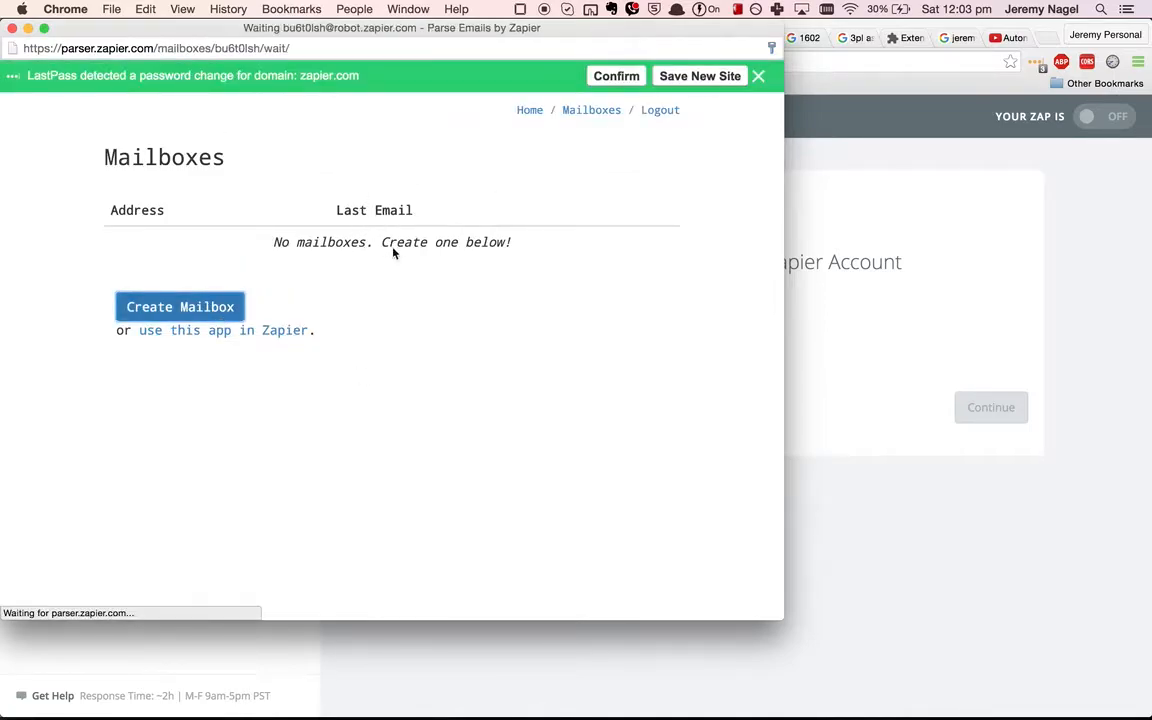
left_click(180, 308)
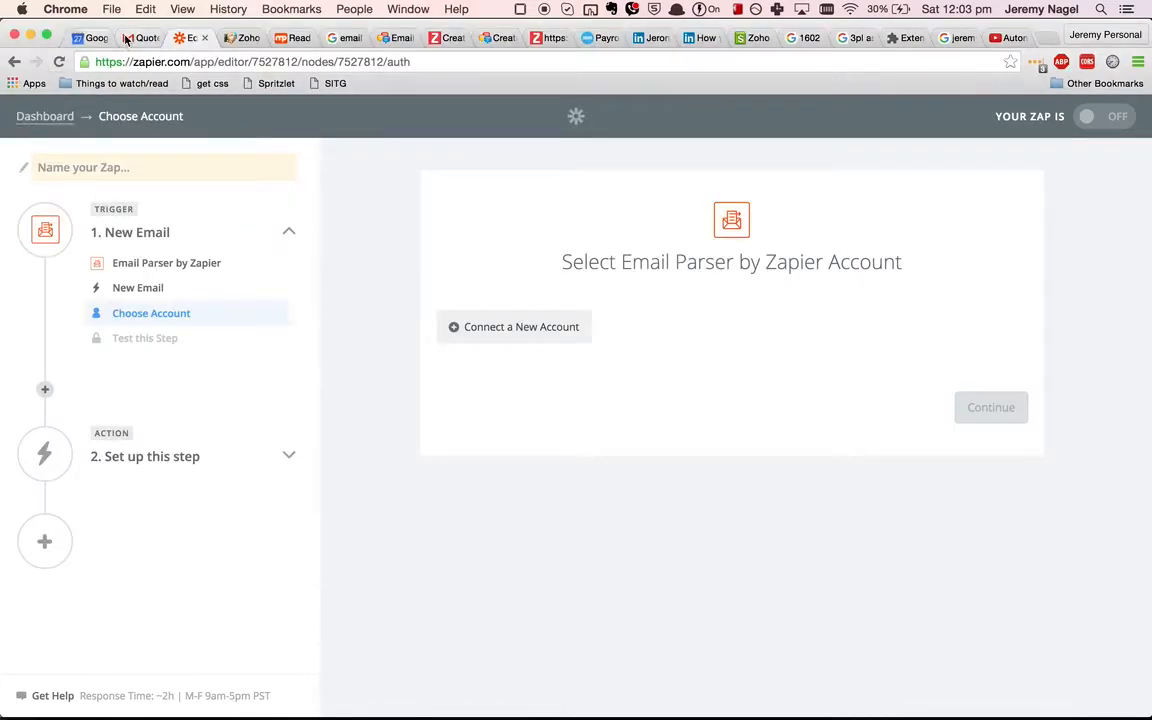
left_click(128, 38)
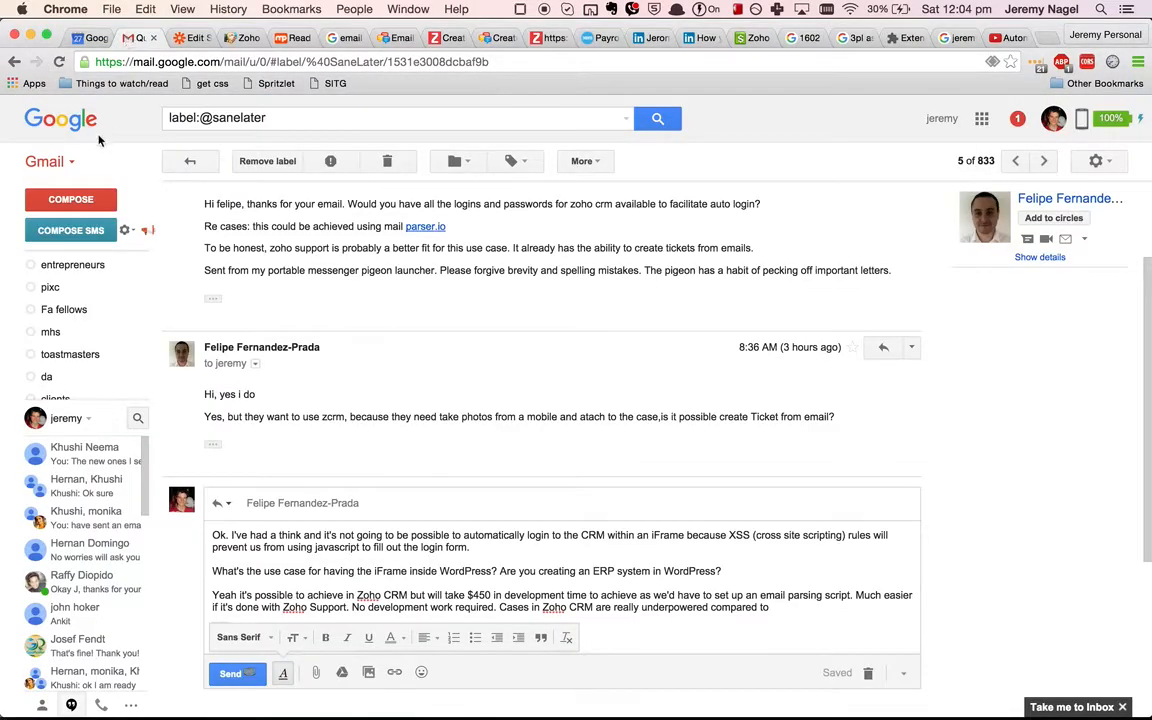
left_click(70, 200)
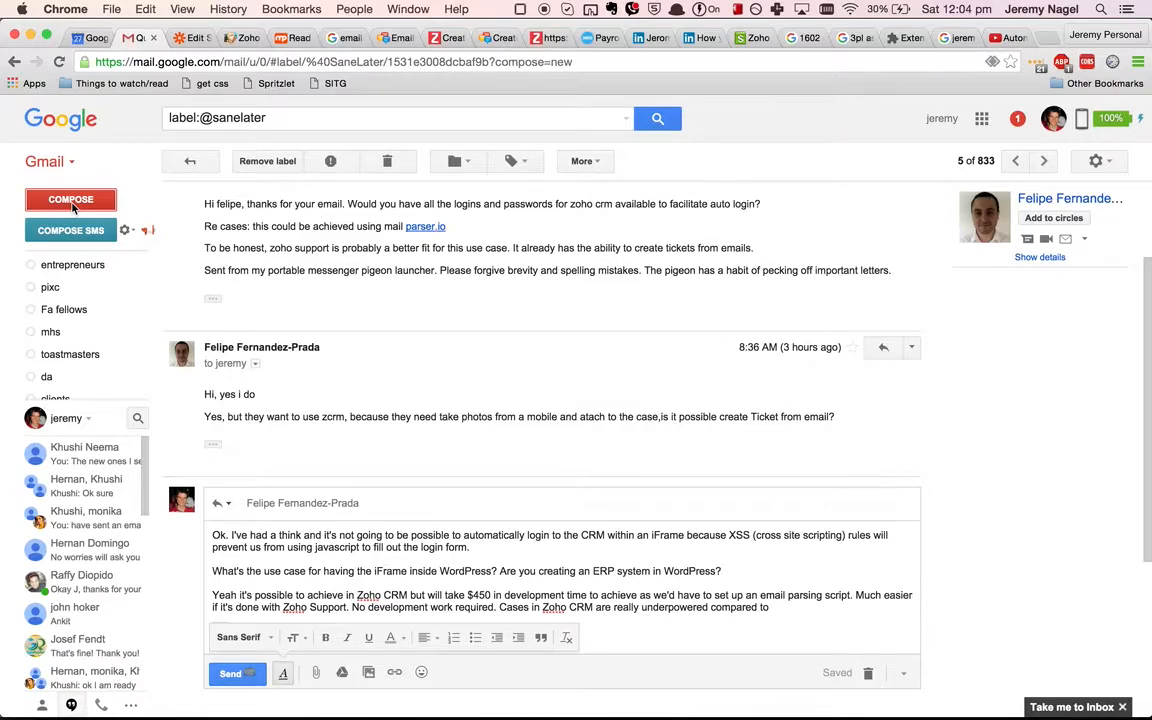
left_click(70, 200)
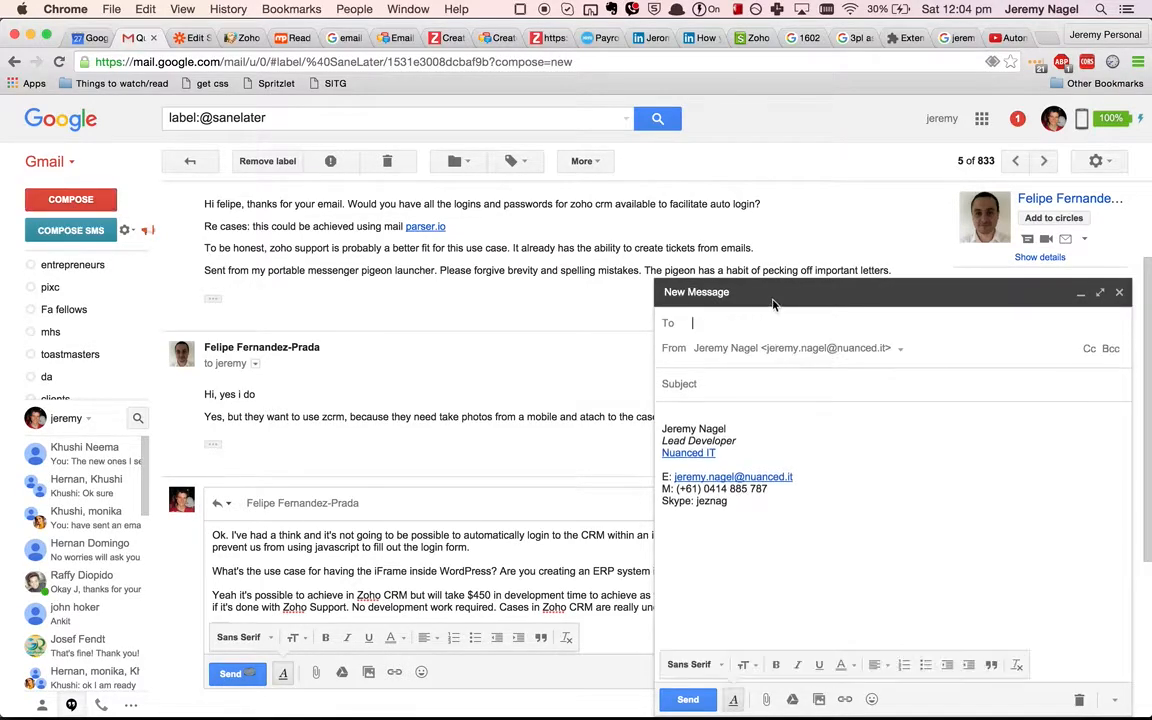
left_click(1100, 292)
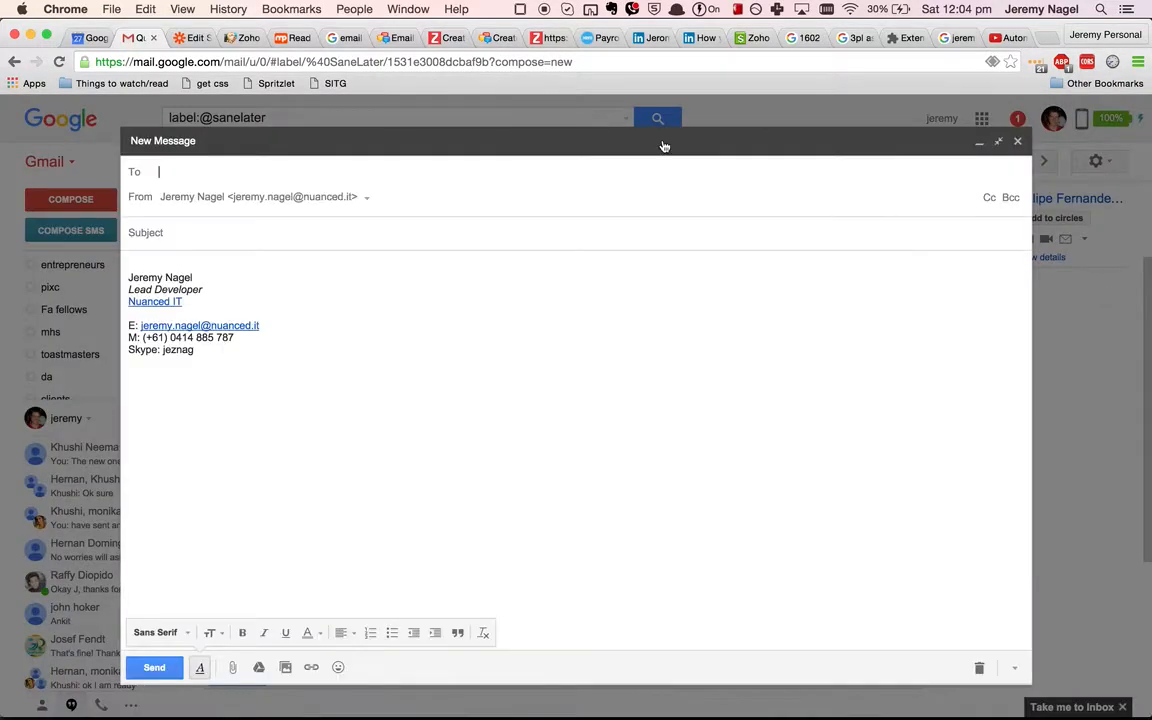
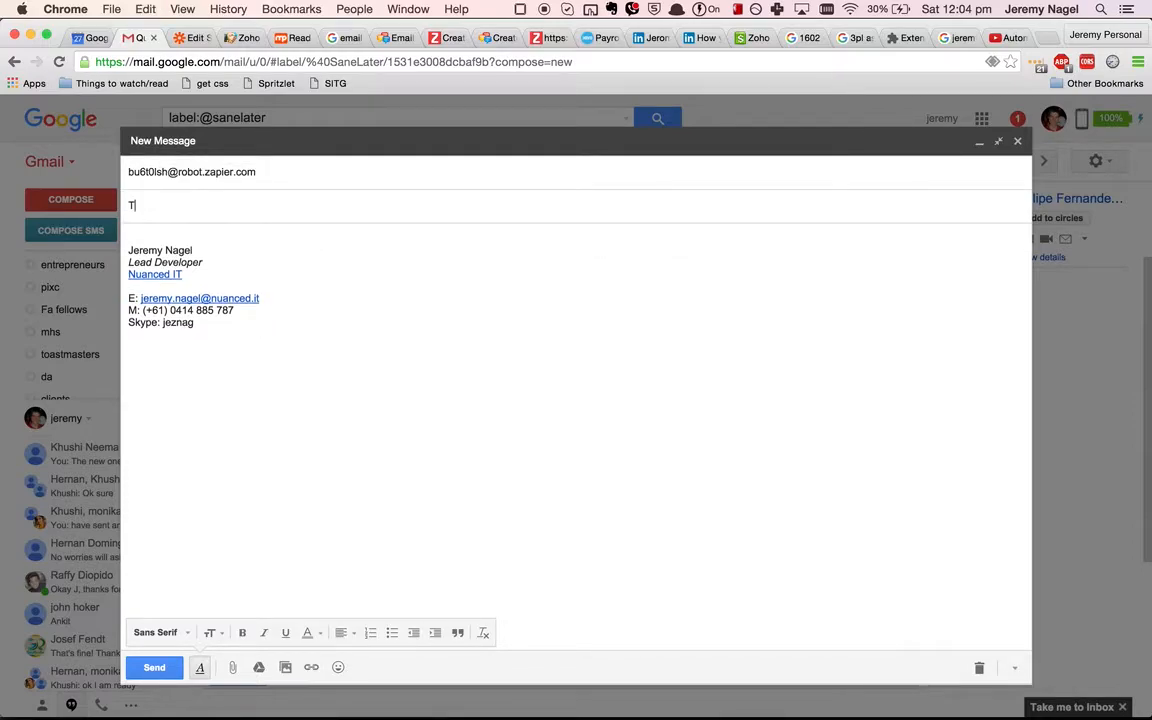
type("est")
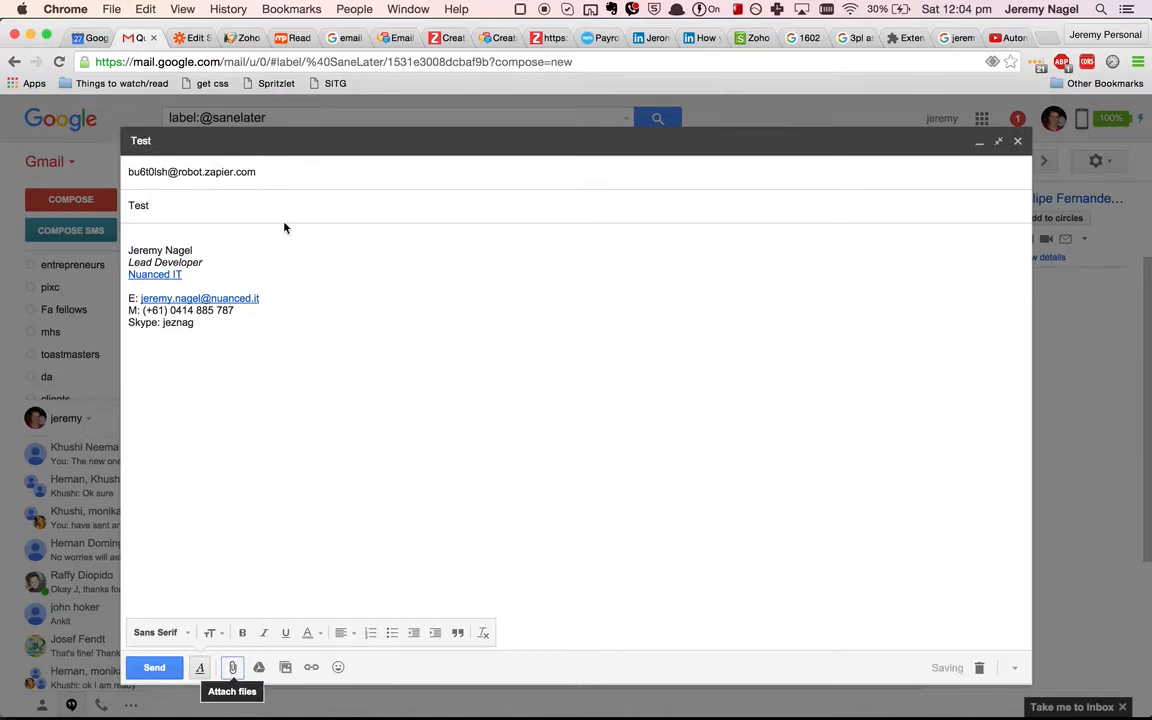
Attach exploratorytesting_1_introduction.ppt and send the email to the parser mailbox.
left_click(232, 668)
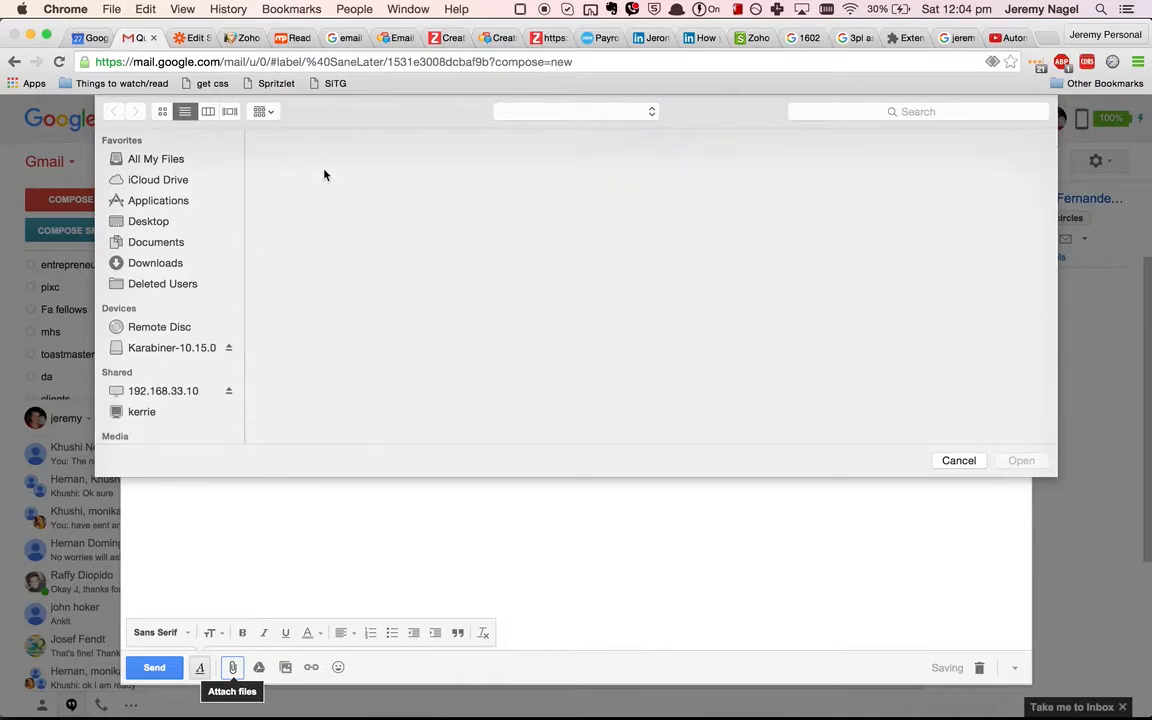
left_click(156, 262)
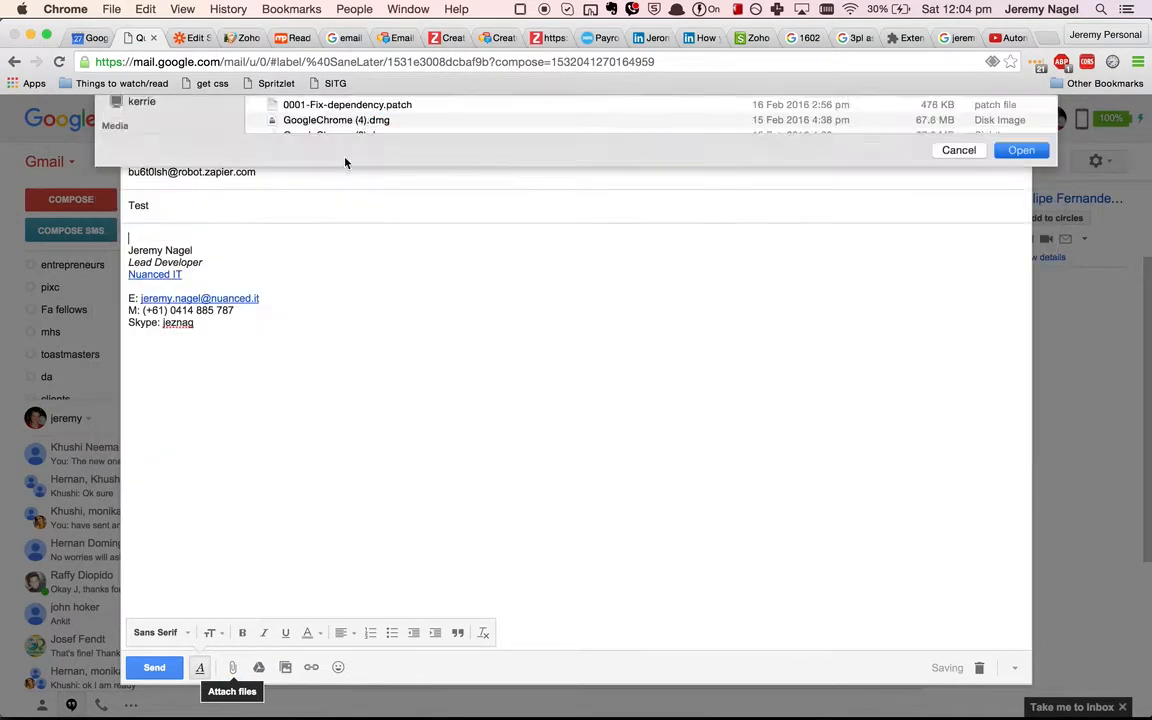
left_click(956, 150)
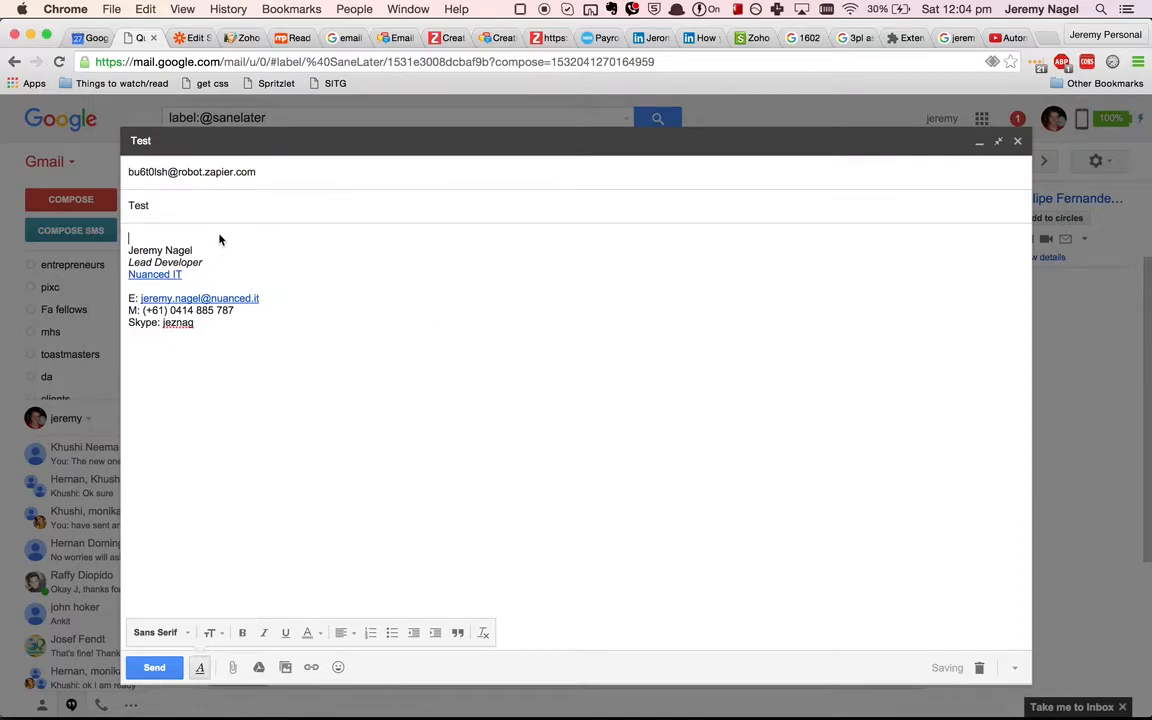
left_click(232, 668)
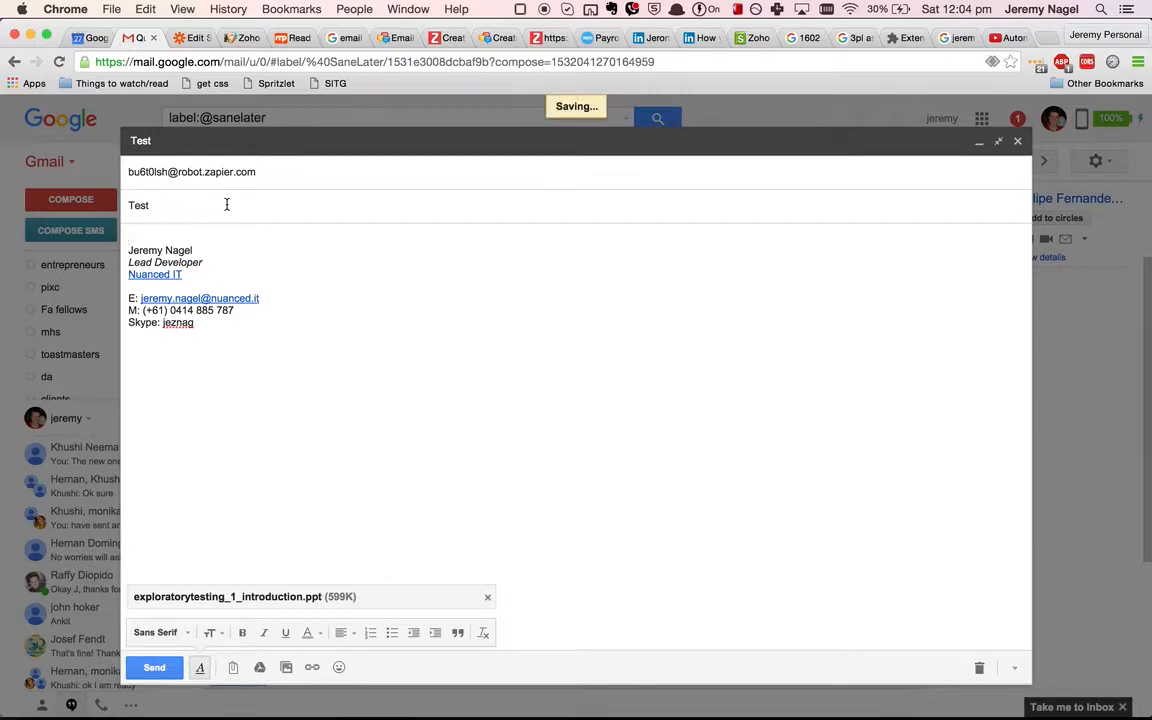
left_click(154, 668)
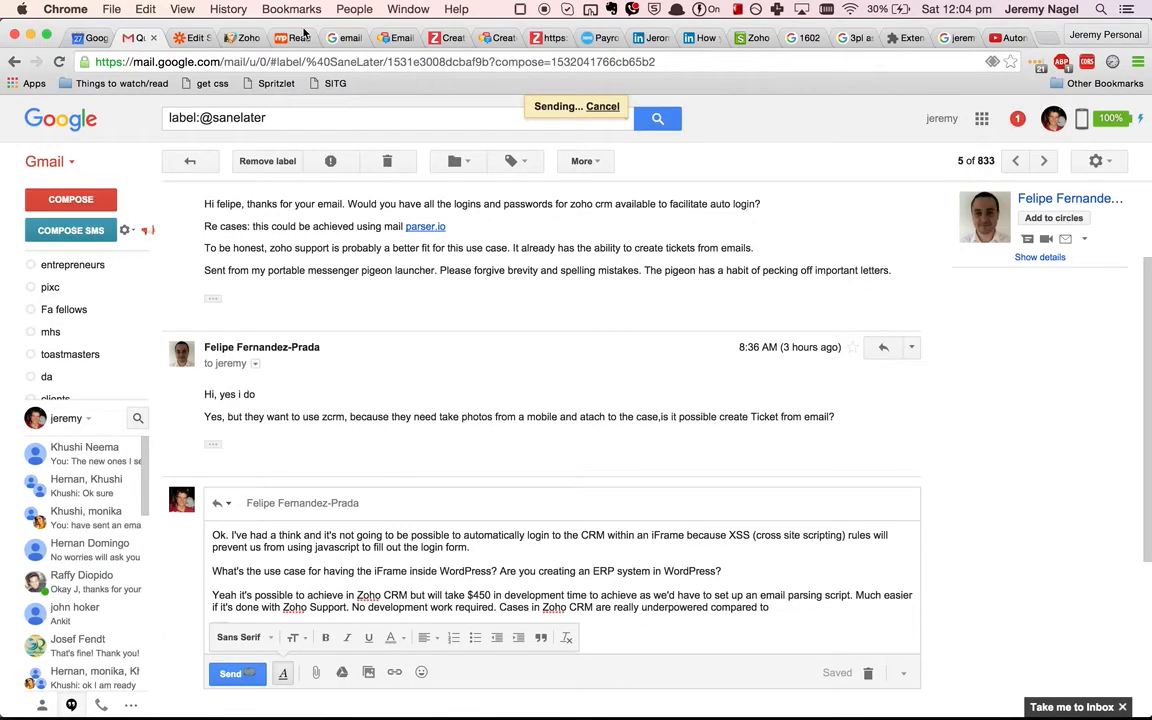
Check the Zoho CRM case tab, return to the Zap editor and list the open browser windows.
left_click(240, 36)
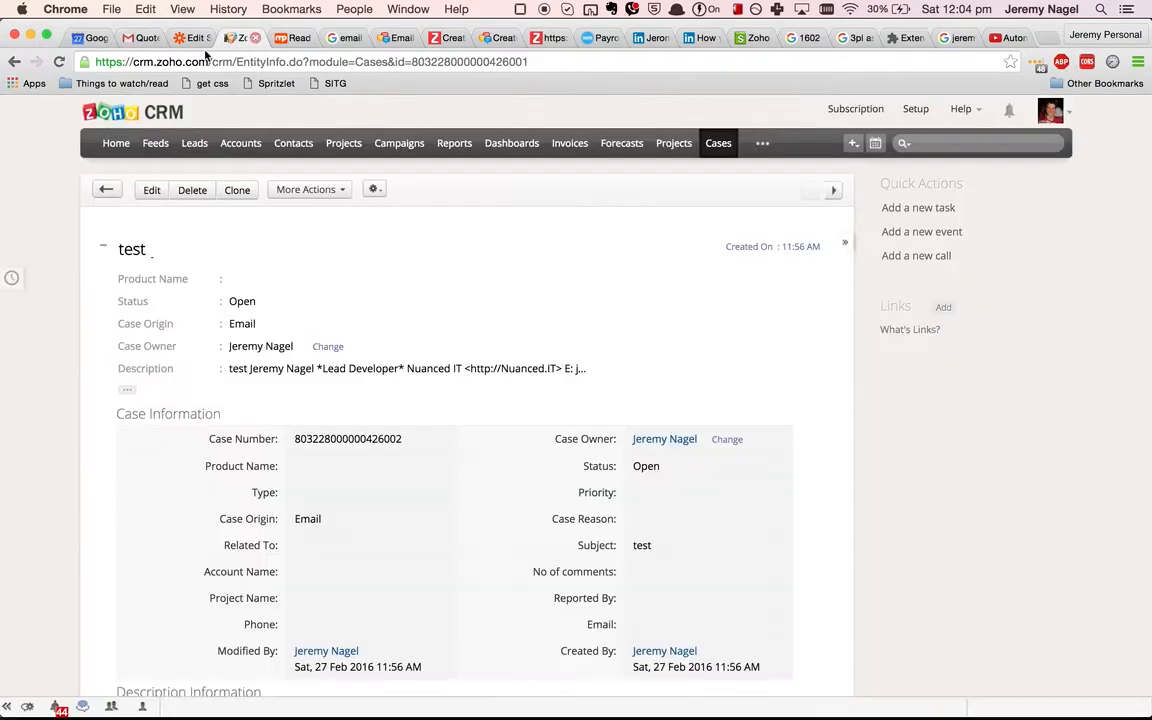
left_click(192, 38)
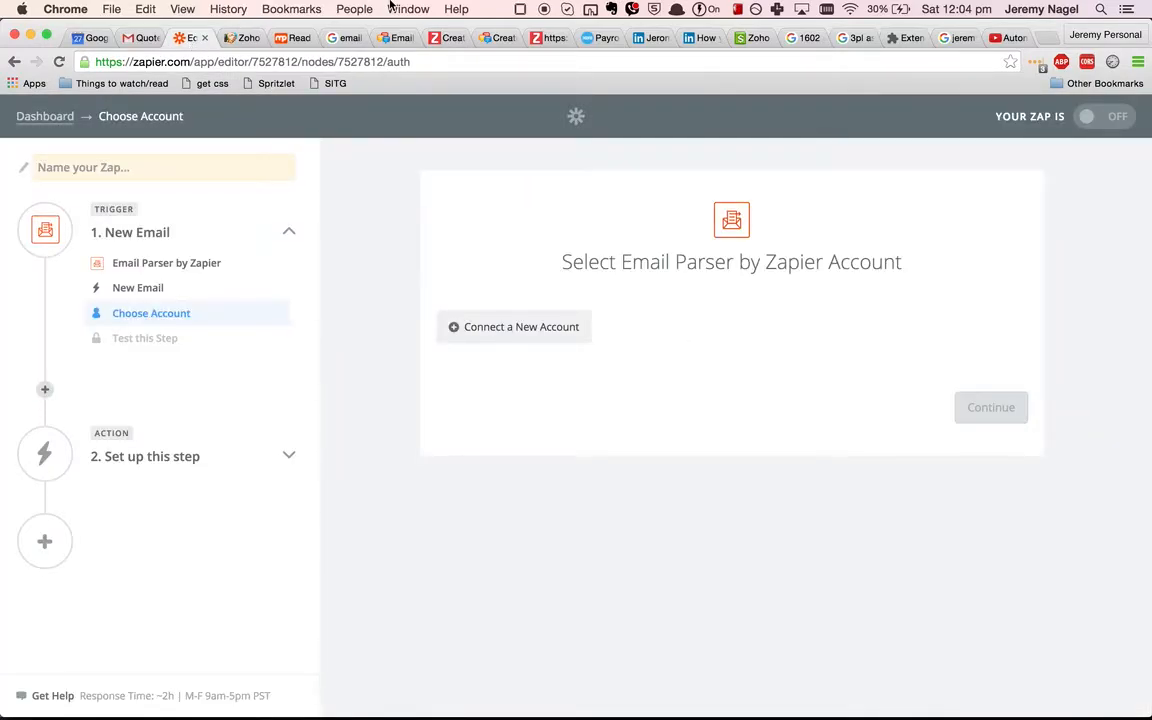
left_click(408, 8)
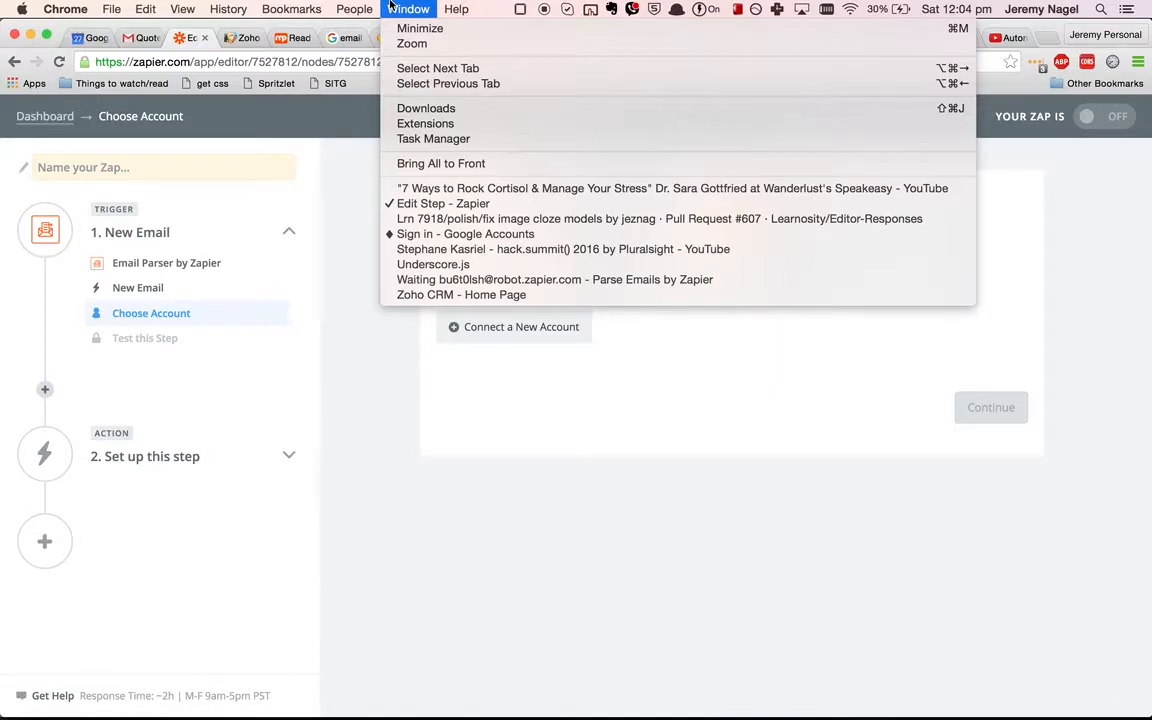
mouse_move(554, 280)
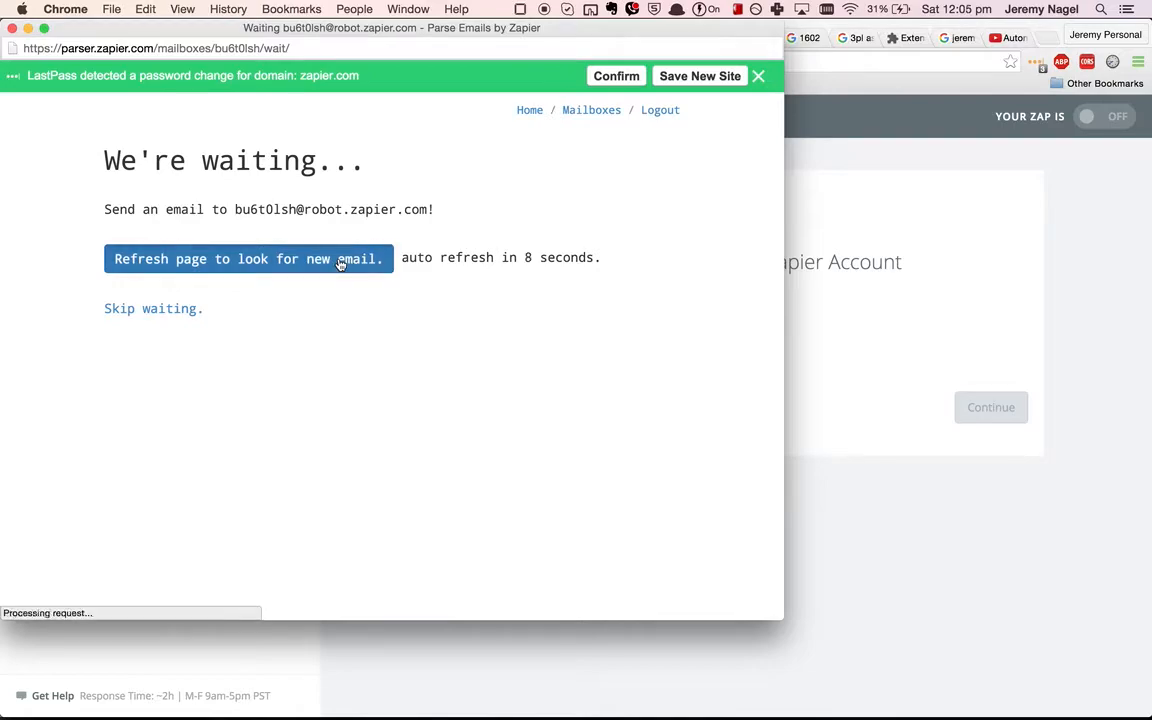
mouse_move(656, 206)
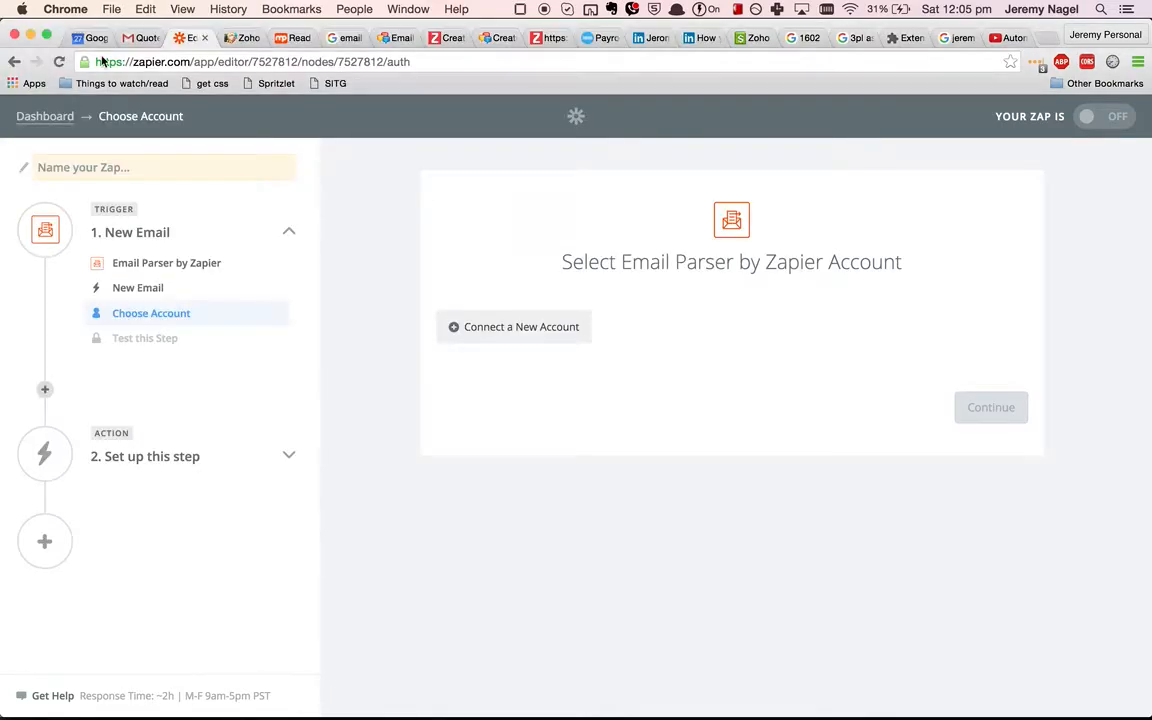
left_click(140, 38)
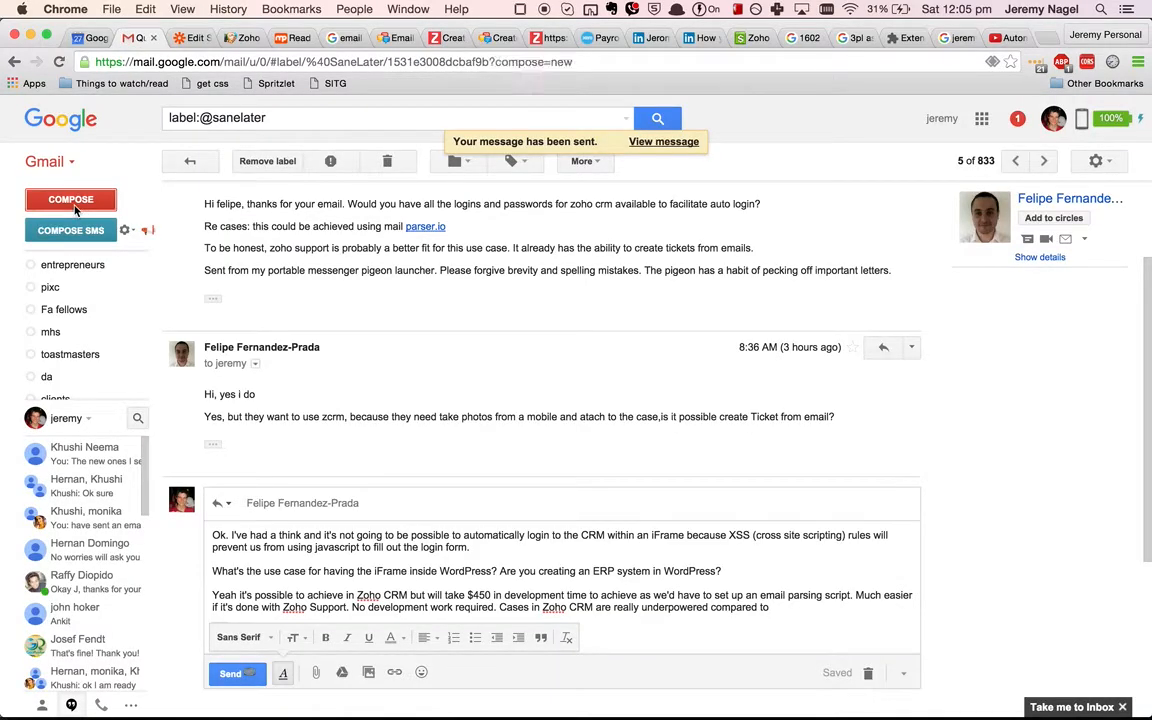
left_click(70, 200)
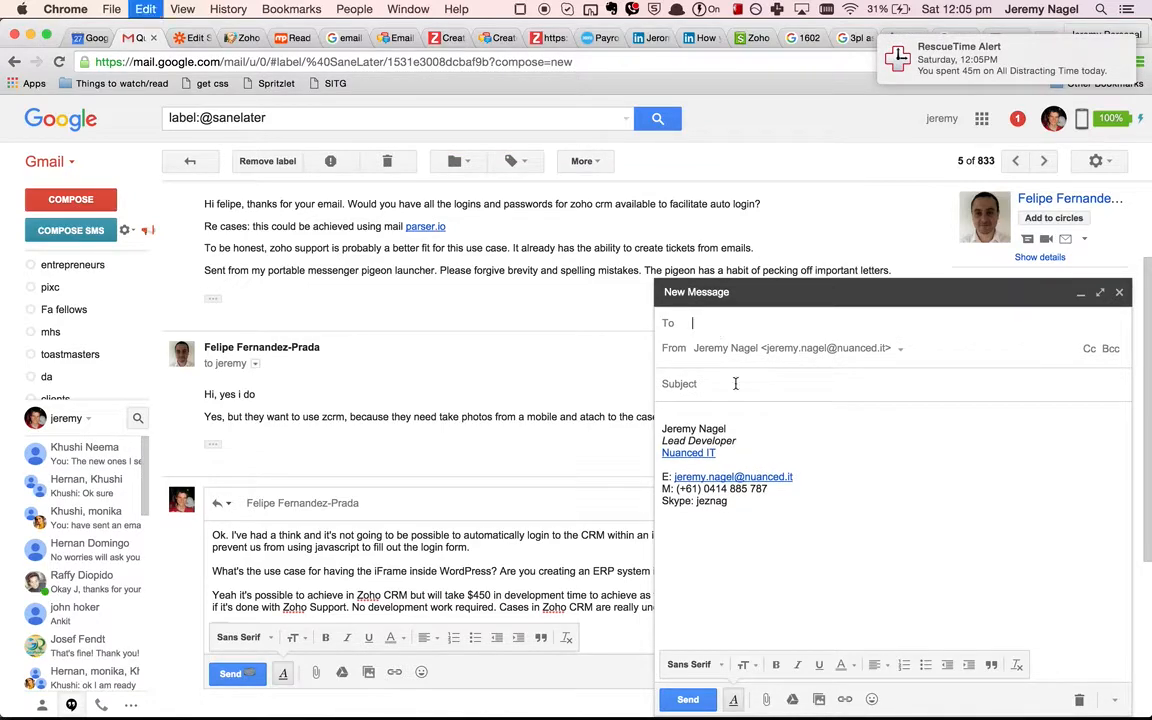
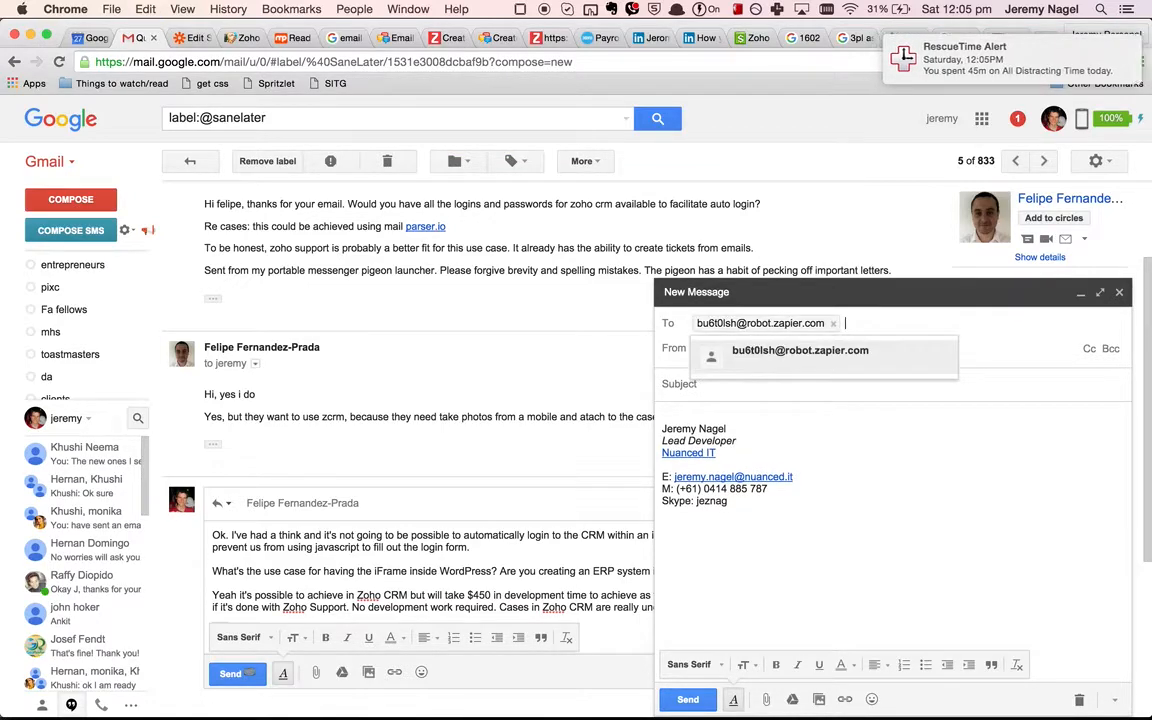
left_click(800, 350)
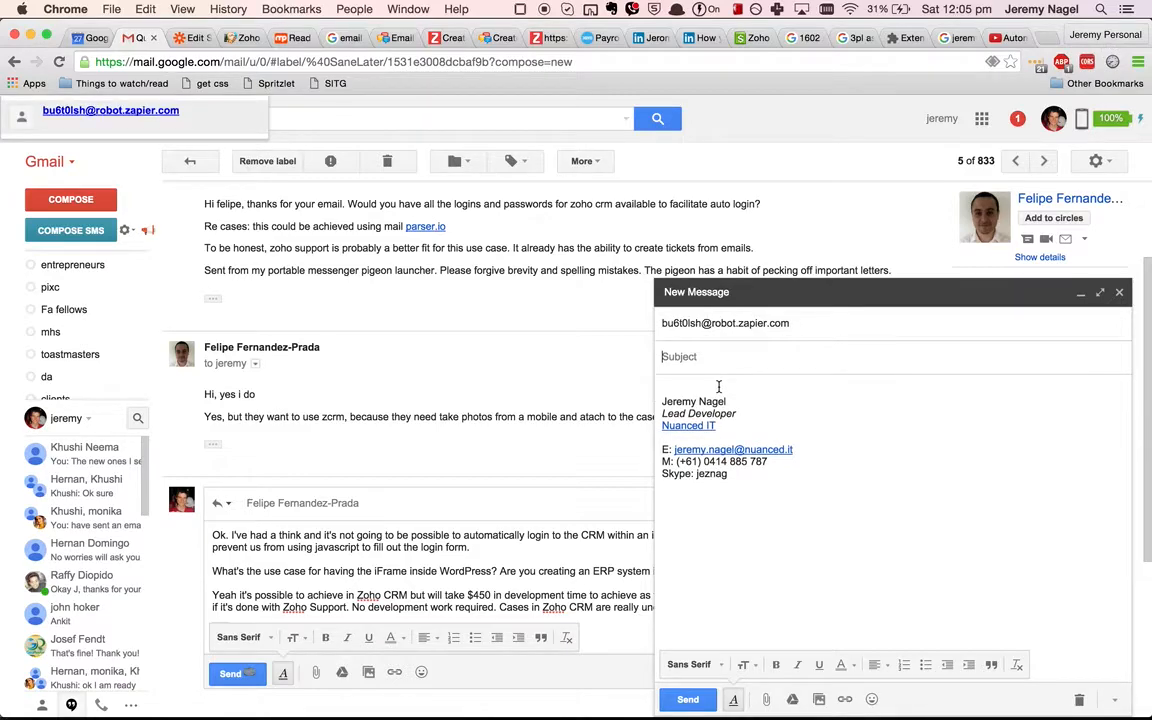
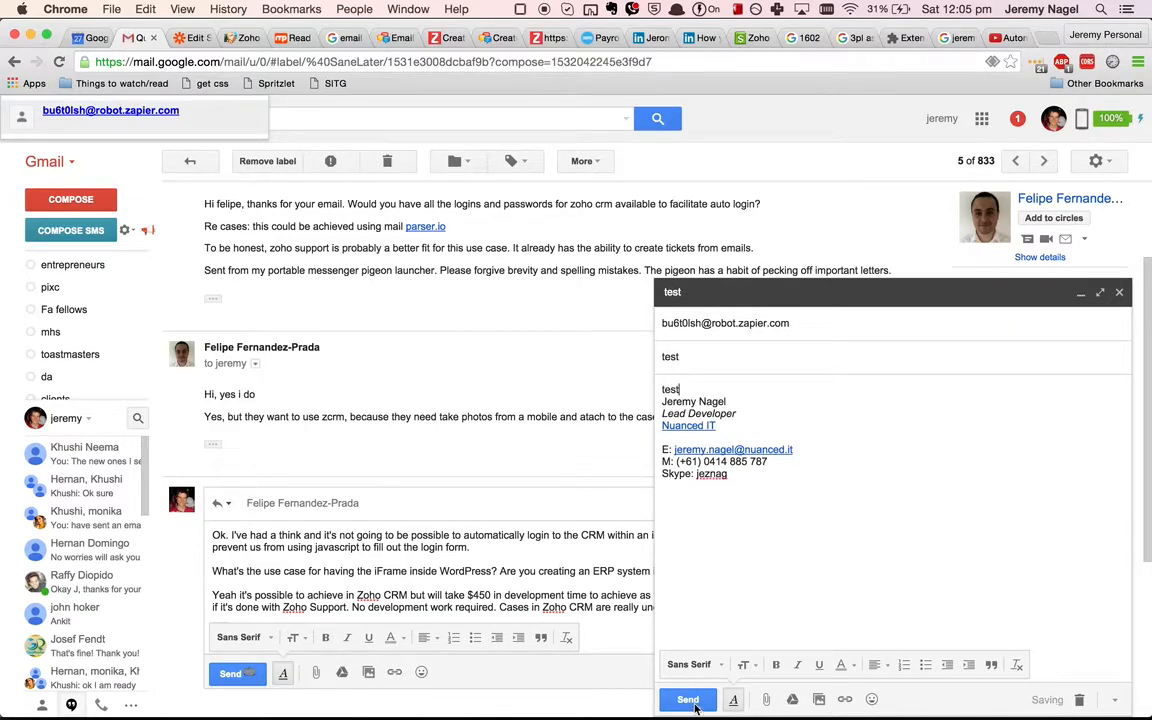
left_click(688, 700)
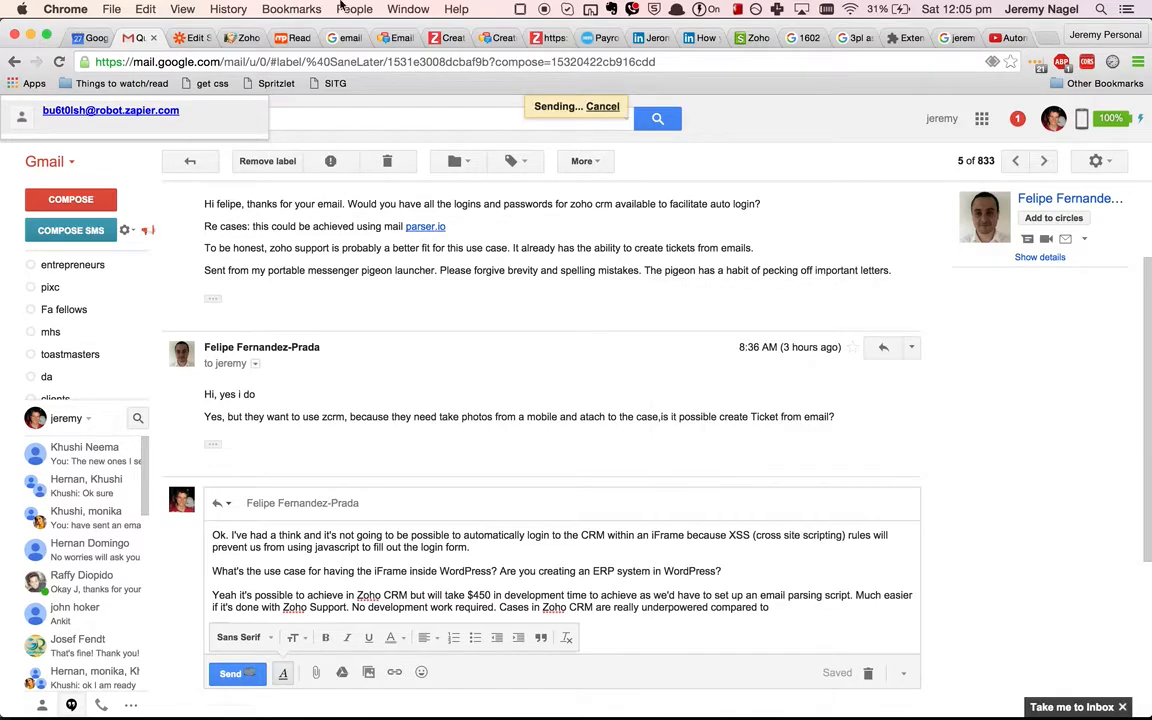
Switch browser windows to the Email Parser mailbox editing window.
left_click(408, 8)
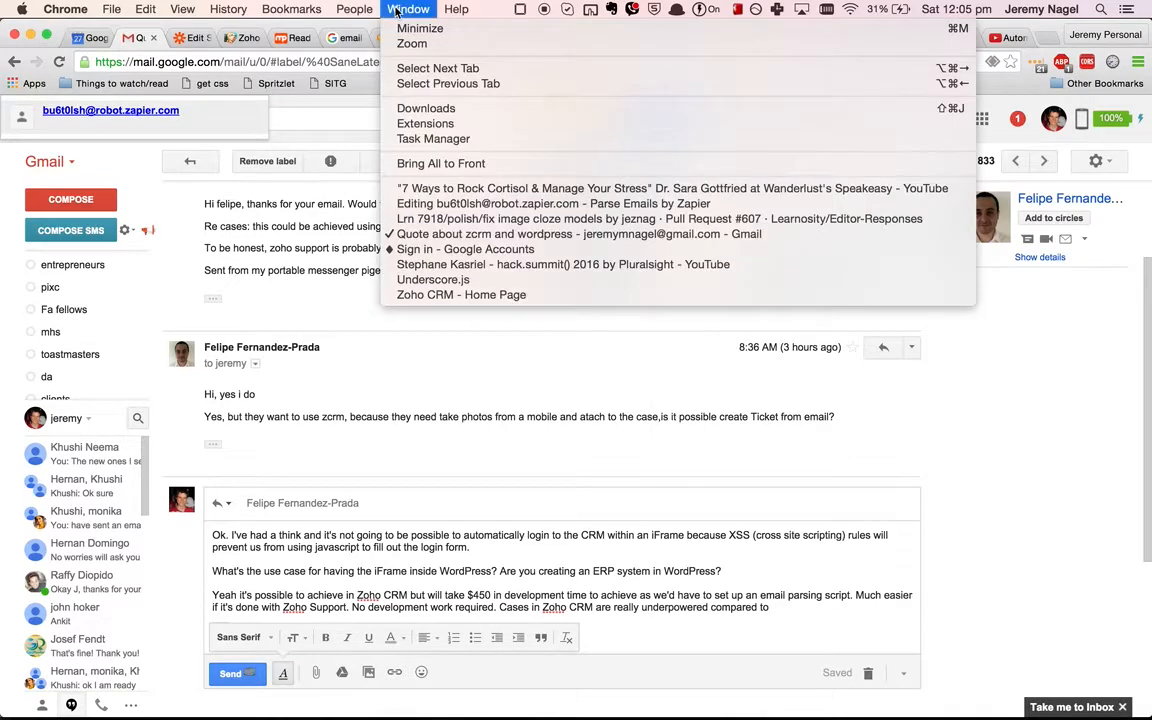
left_click(230, 672)
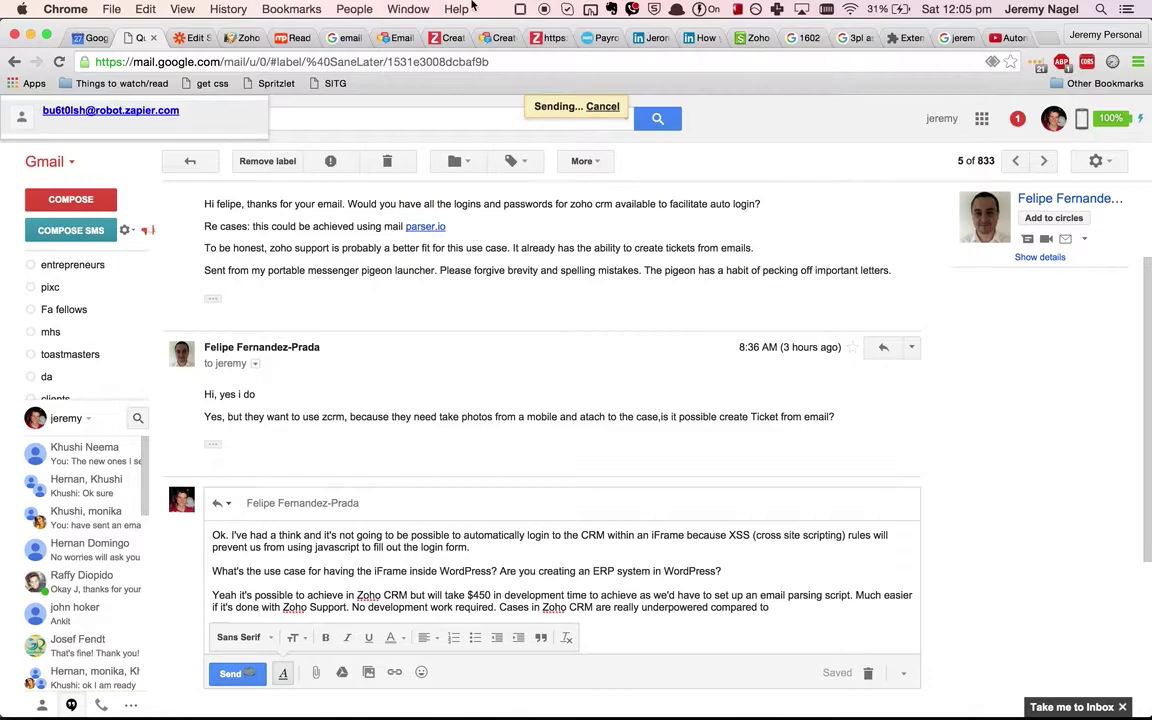
left_click(408, 8)
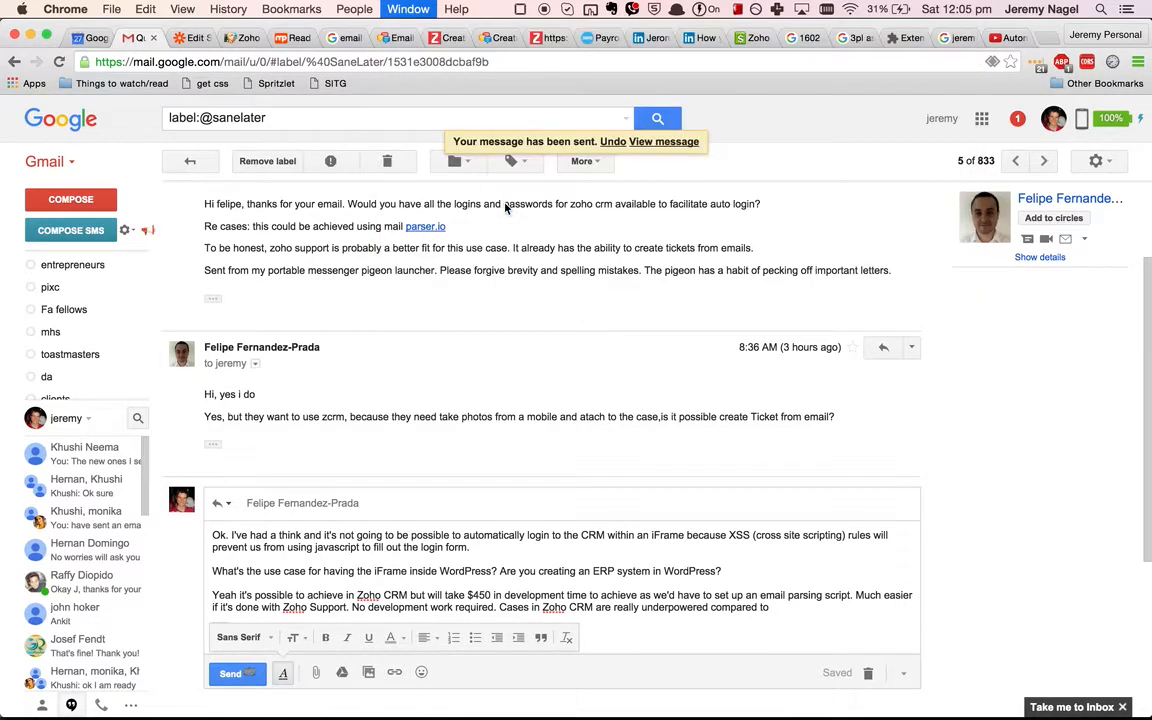
left_click(424, 226)
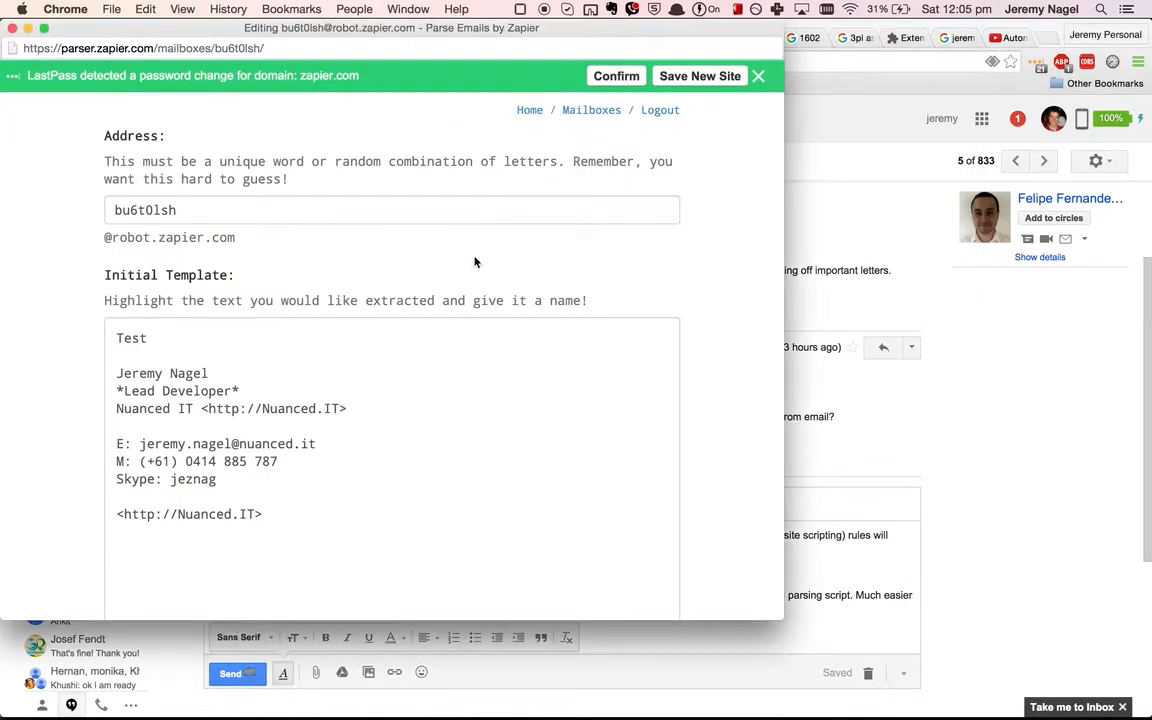
scroll("down", 3)
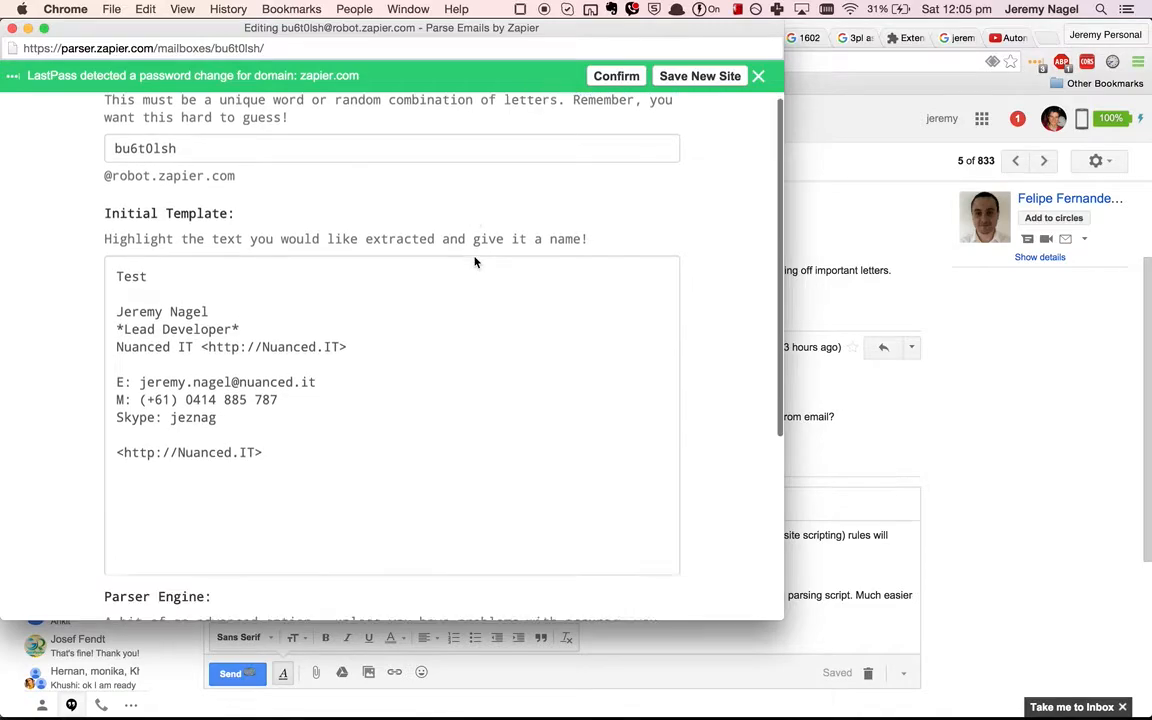
scroll("down", 3)
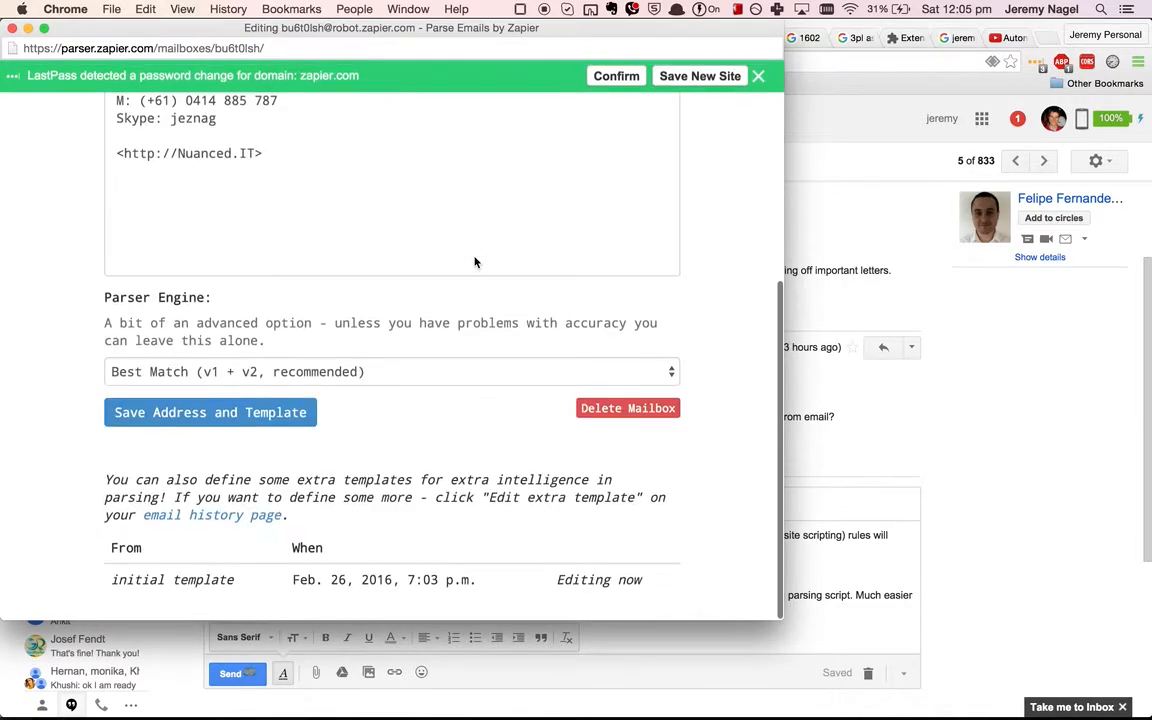
mouse_move(280, 492)
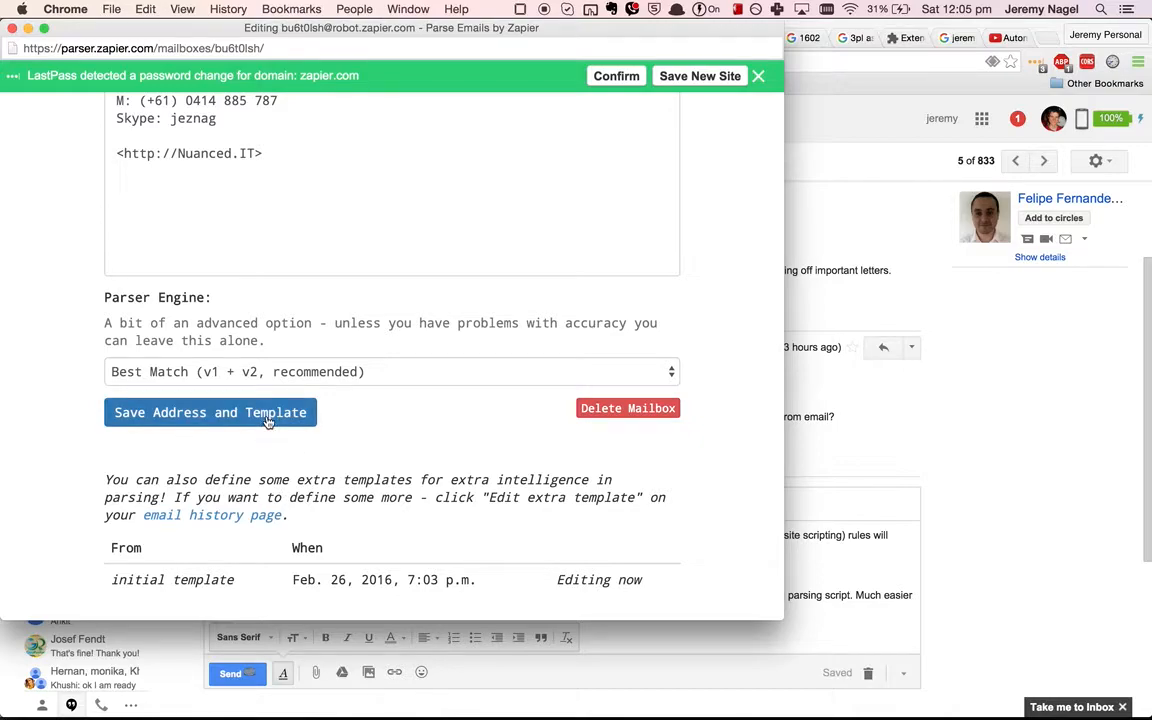
left_click(210, 412)
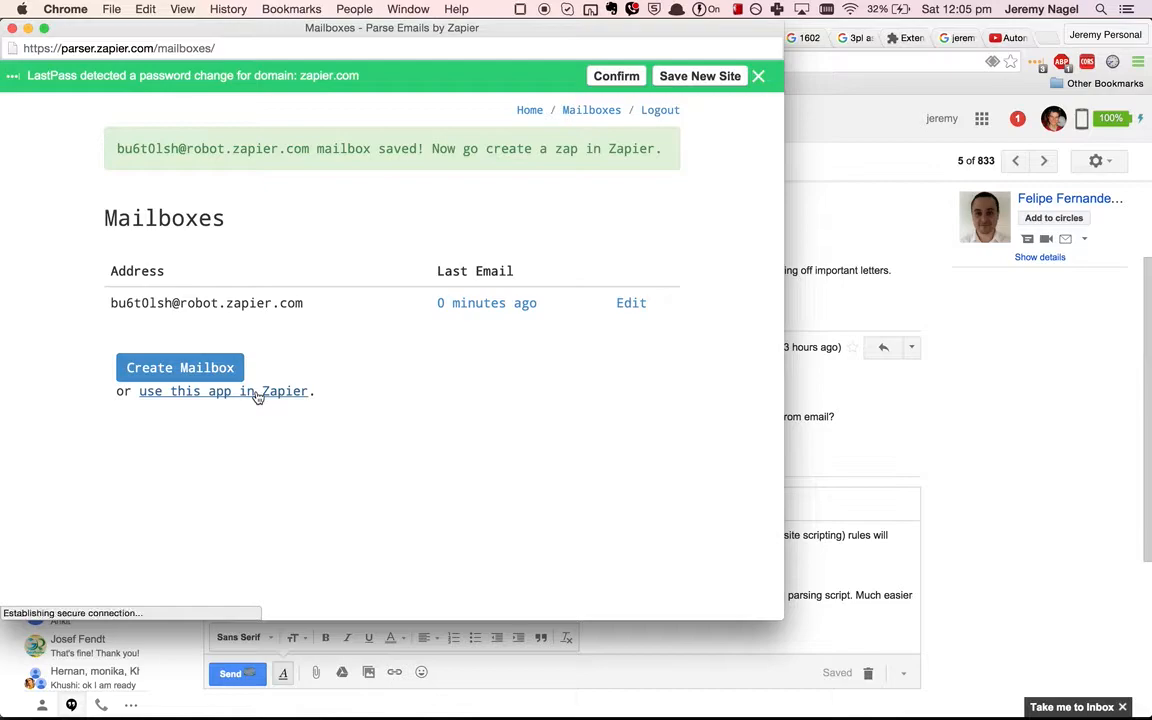
left_click(224, 390)
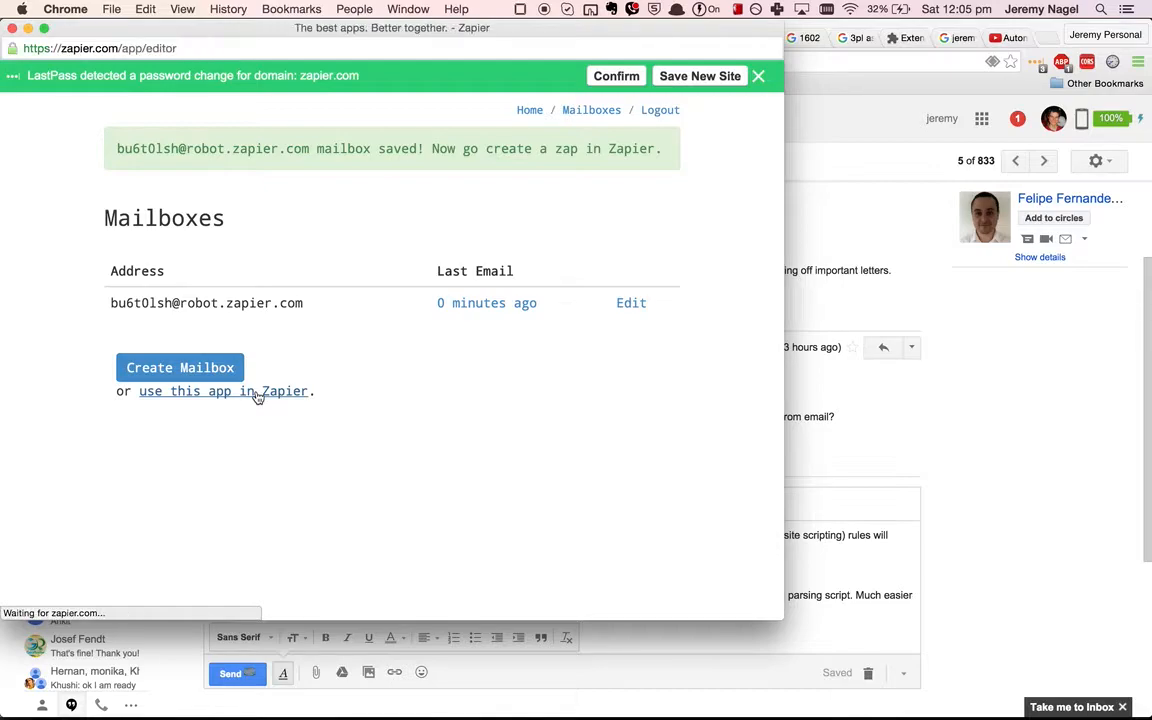
left_click(224, 390)
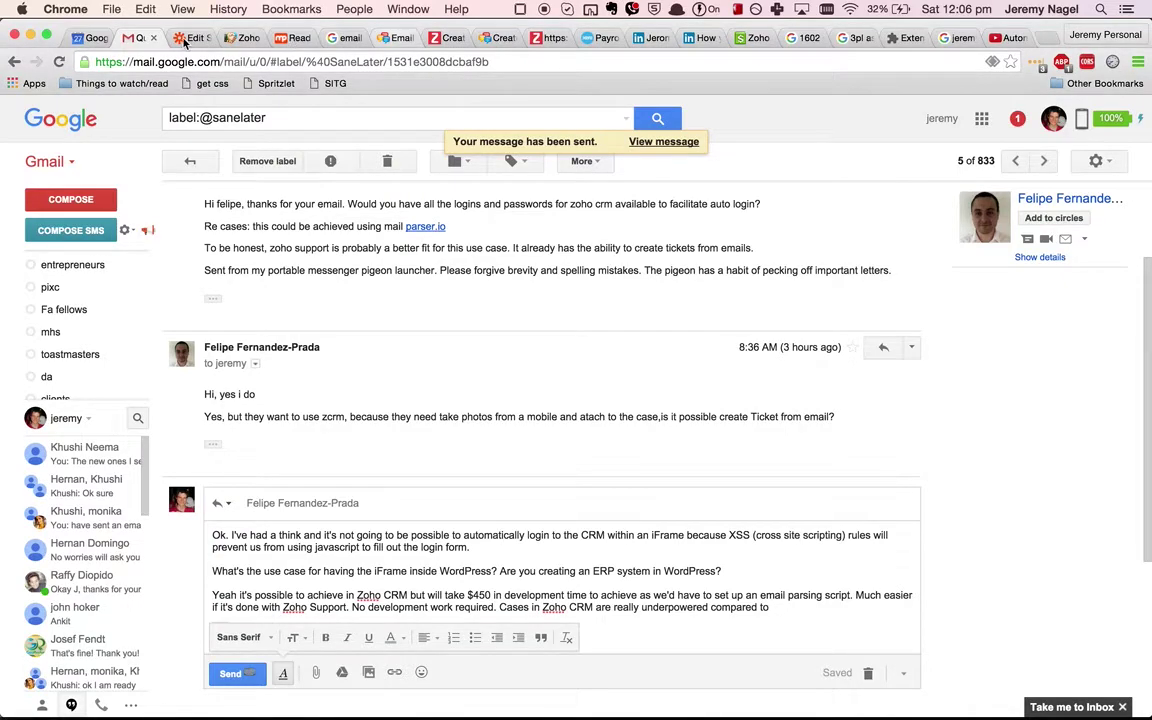
Connect a new Email Parser account, authorize Zapier's access and continue to the trigger options.
left_click(190, 36)
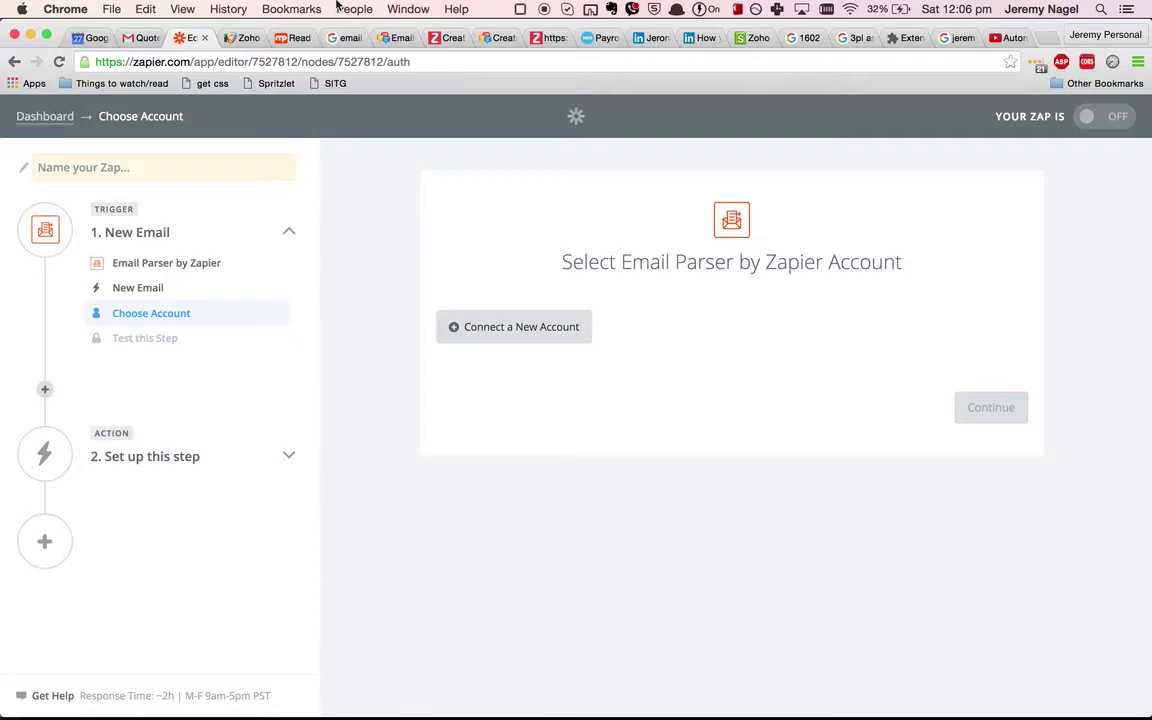
left_click(408, 8)
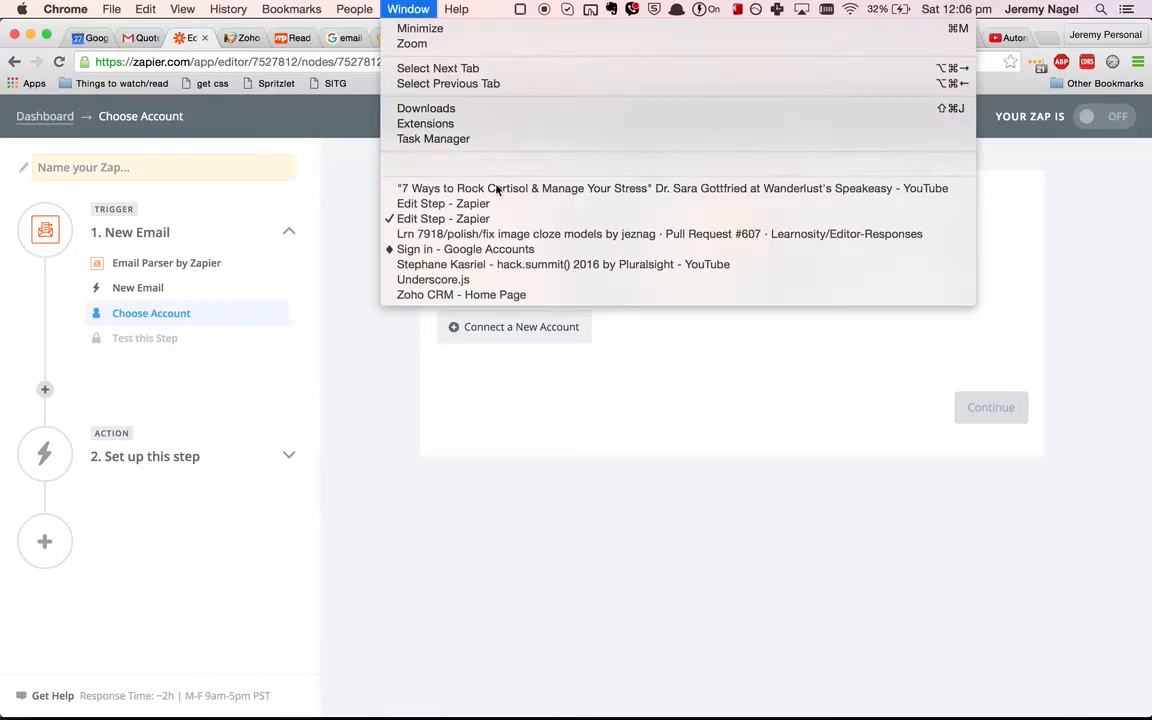
mouse_move(660, 232)
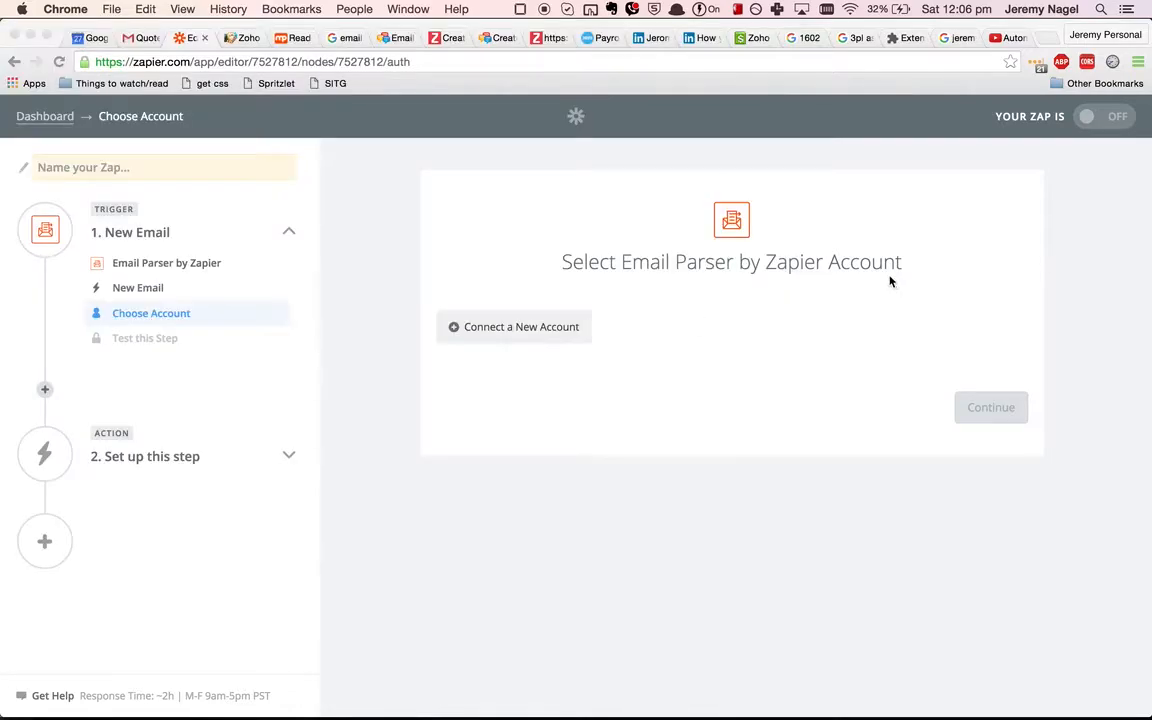
left_click(512, 326)
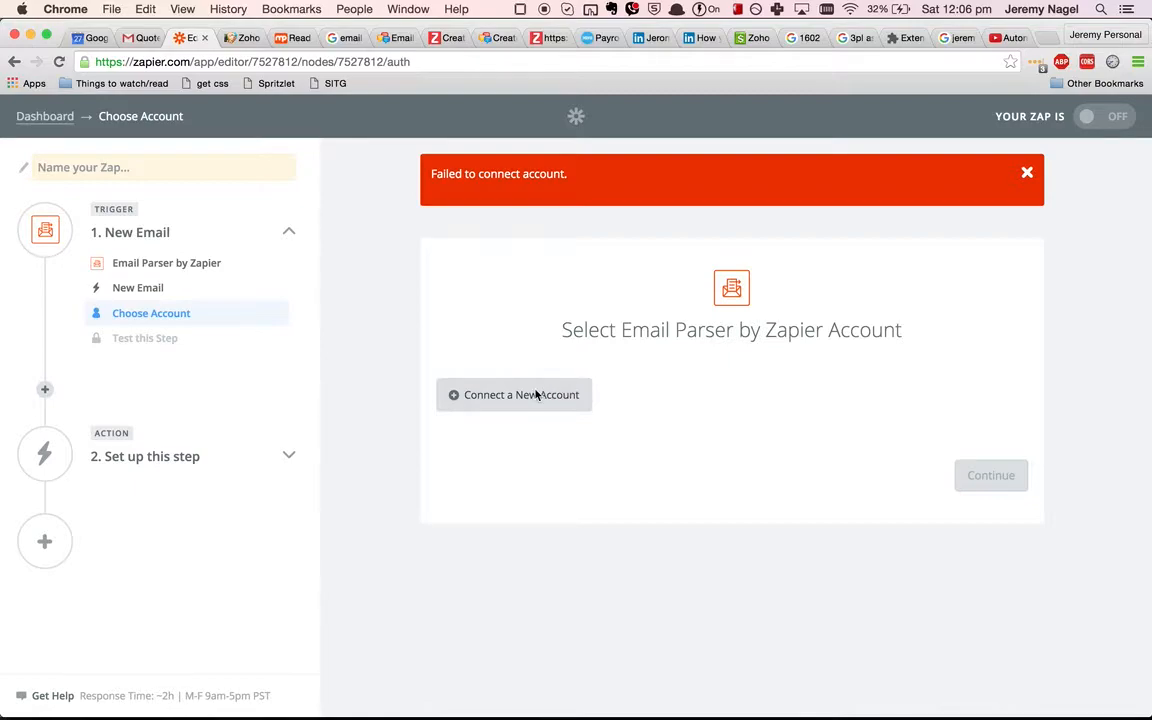
left_click(514, 394)
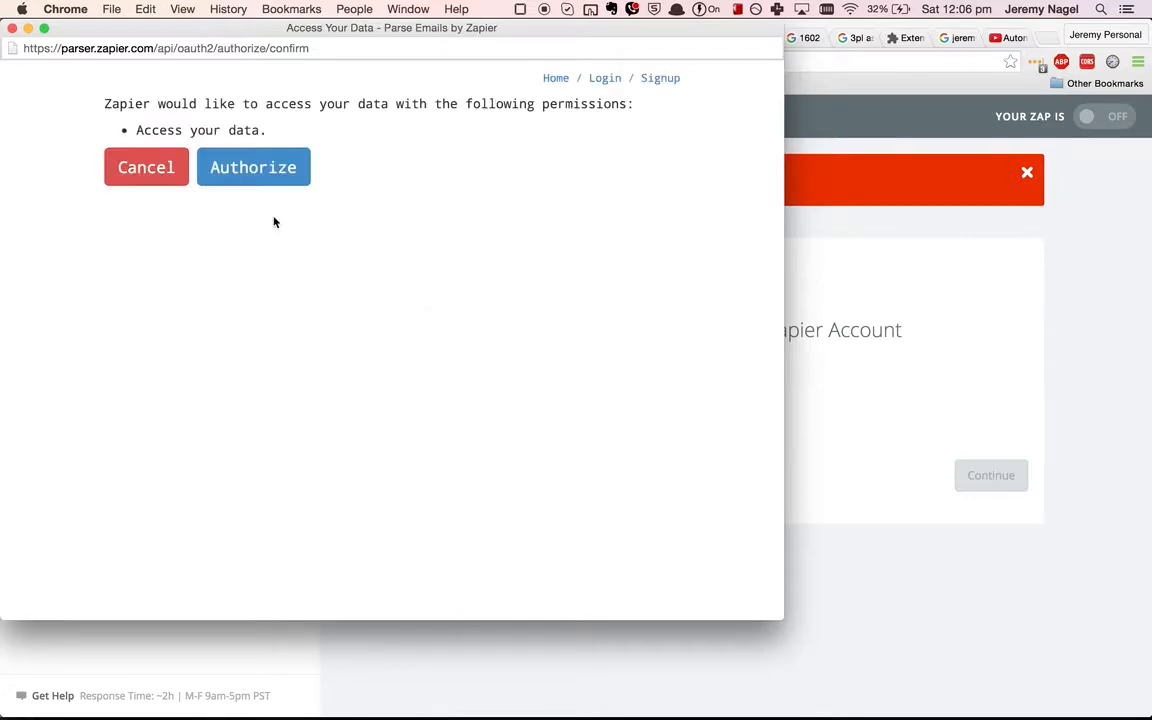
left_click(252, 168)
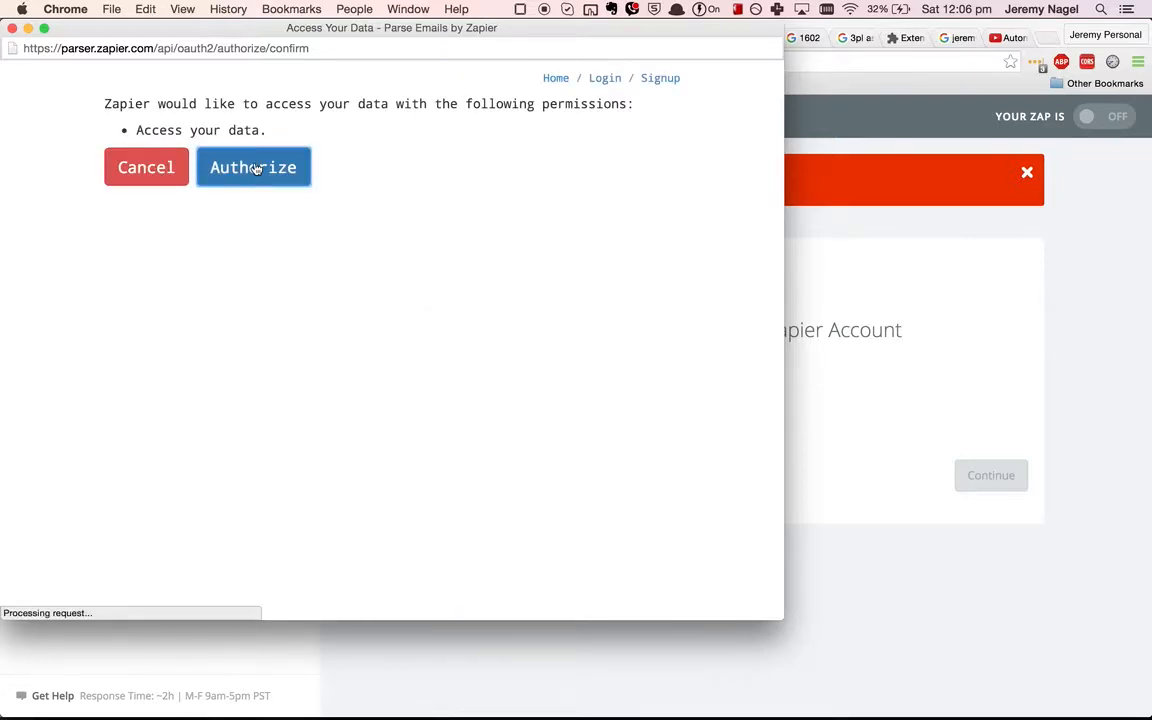
left_click(252, 168)
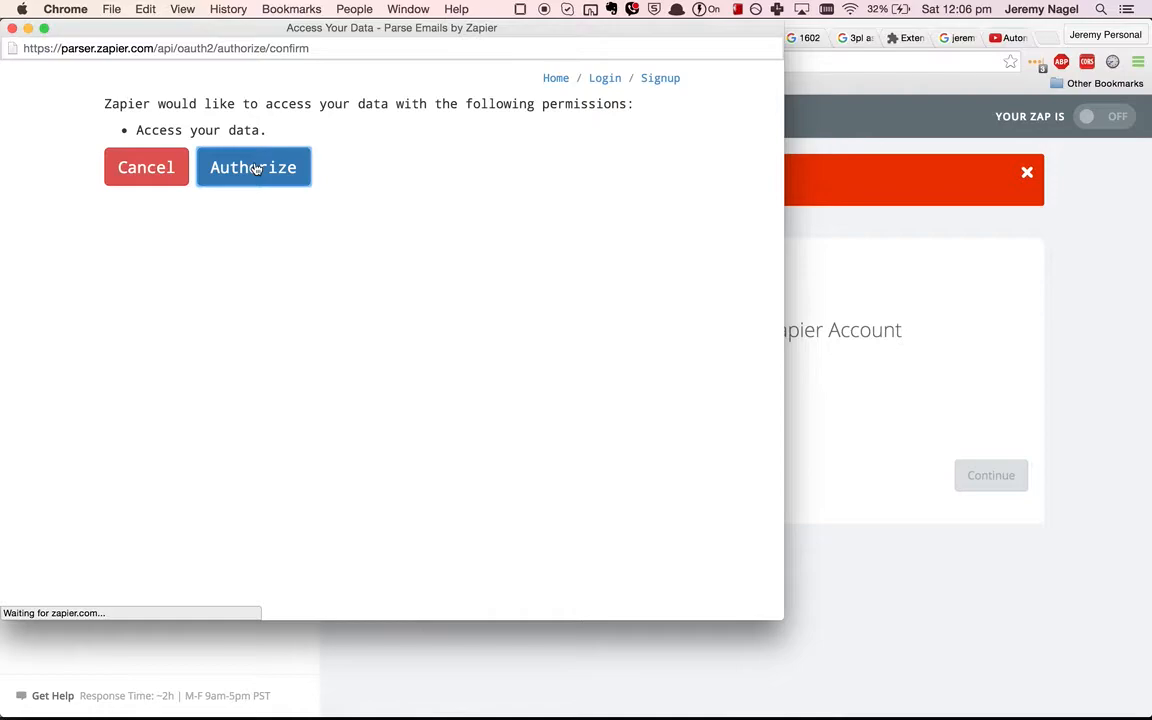
left_click(252, 168)
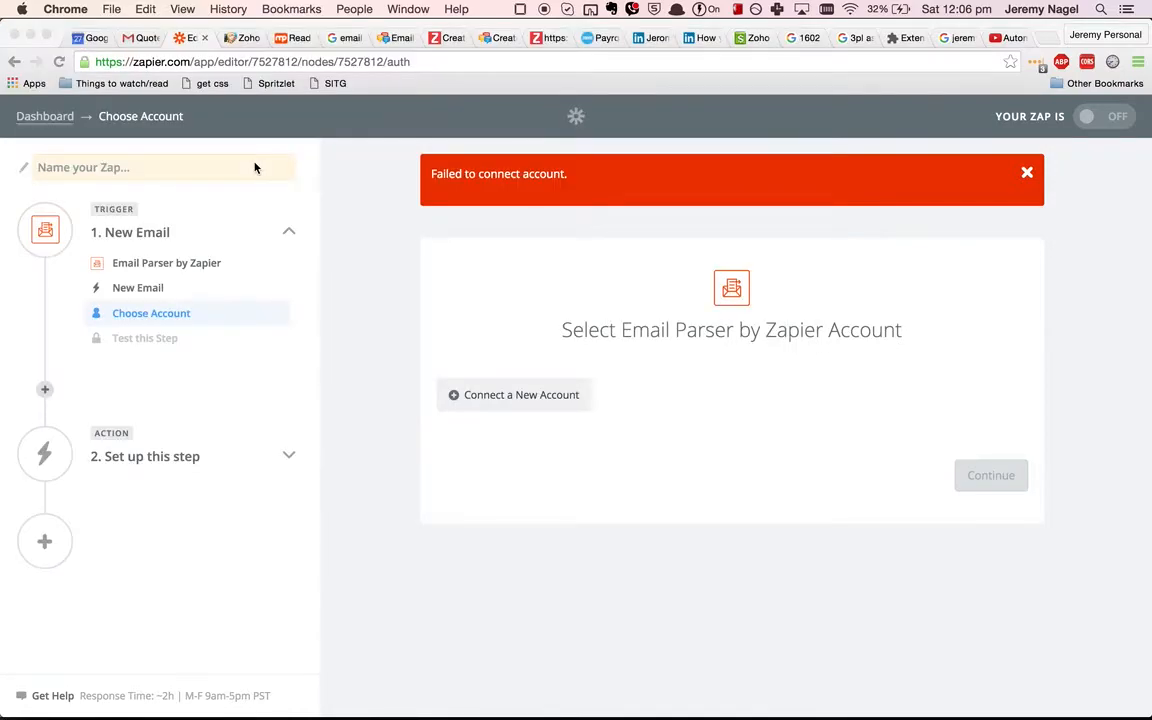
left_click(512, 394)
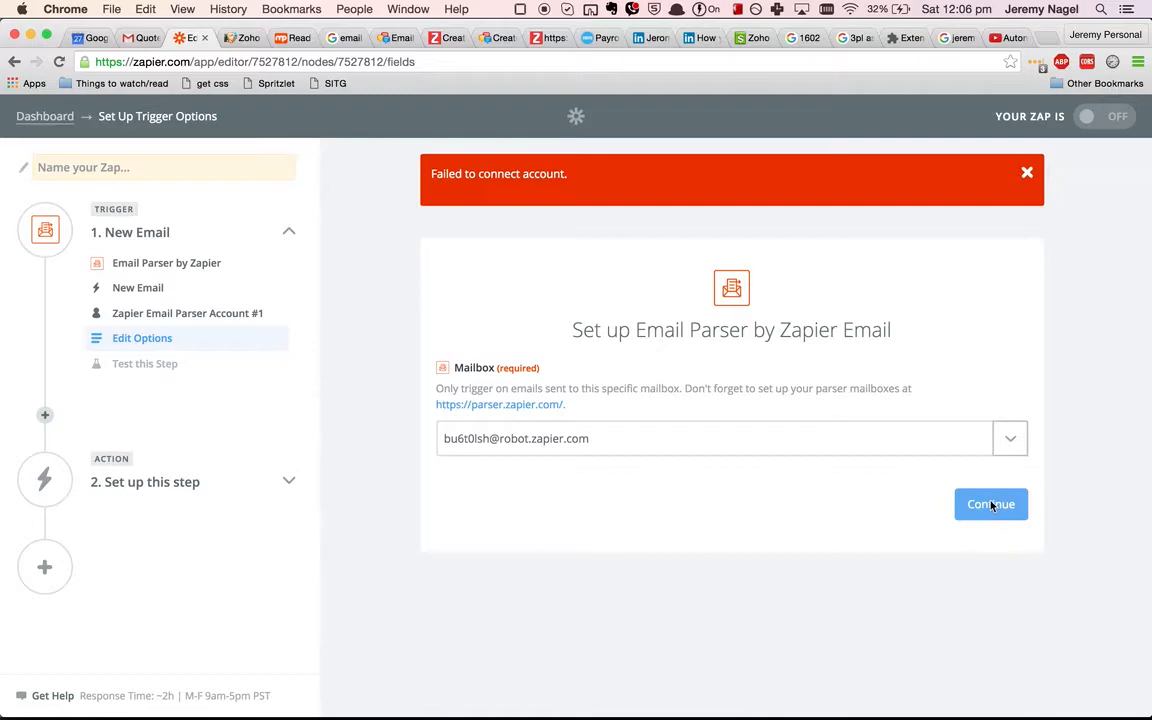
Save the chosen mailbox to reach the trigger test step, then switch back to Gmail.
left_click(990, 504)
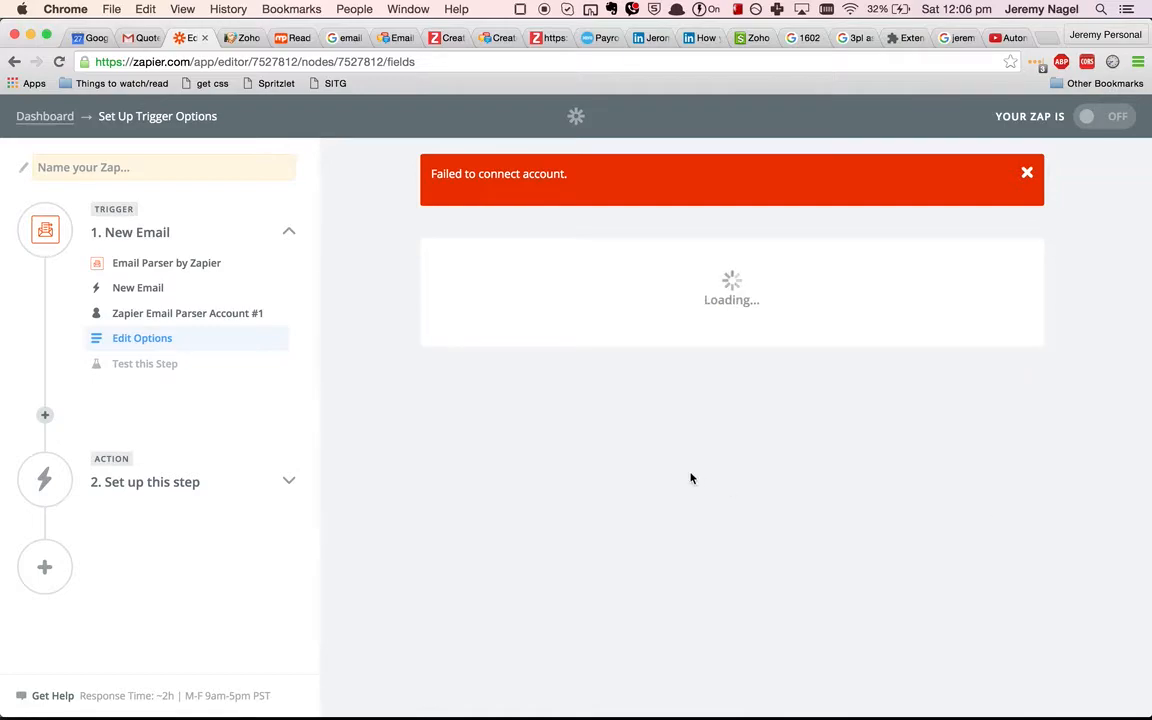
left_click(144, 364)
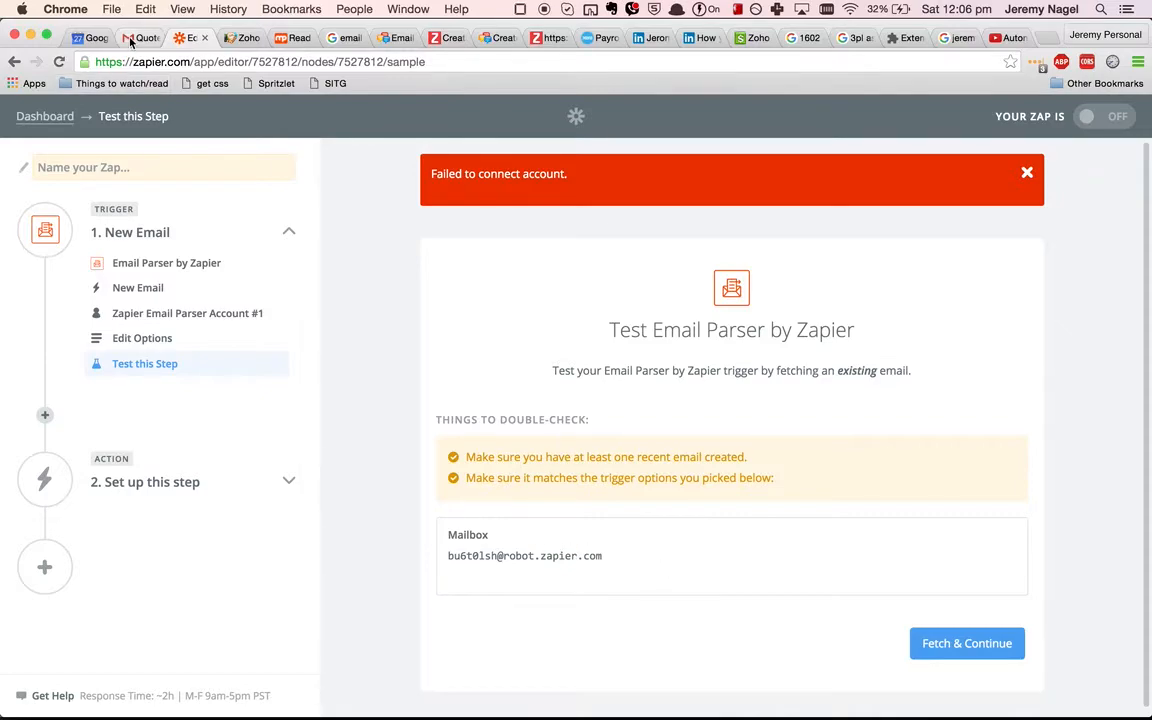
left_click(120, 38)
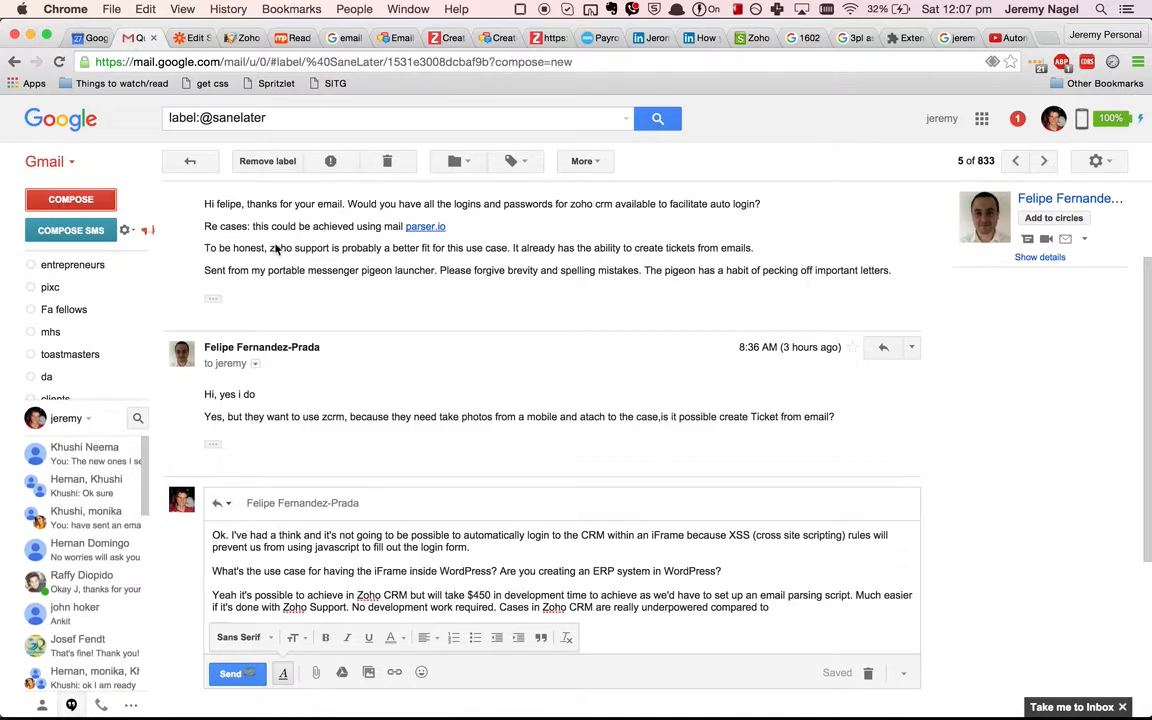
Send another Gmail message with subject 'test' to the parser mailbox and return to the Zap.
left_click(70, 200)
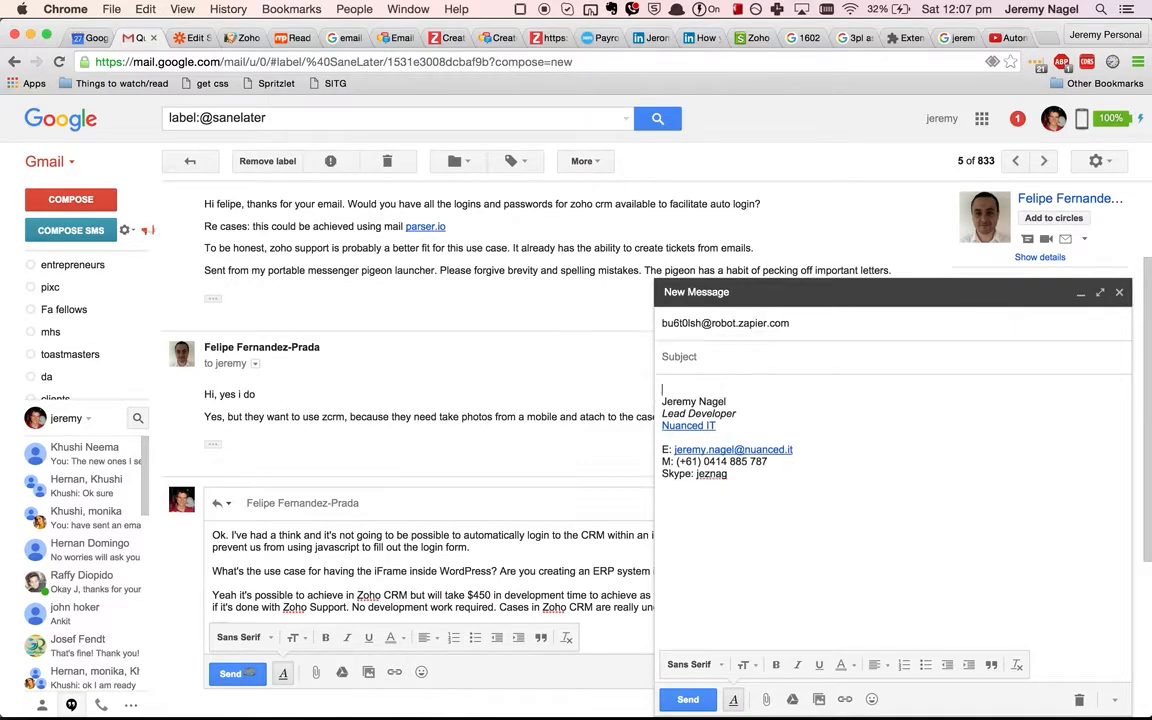
type("test")
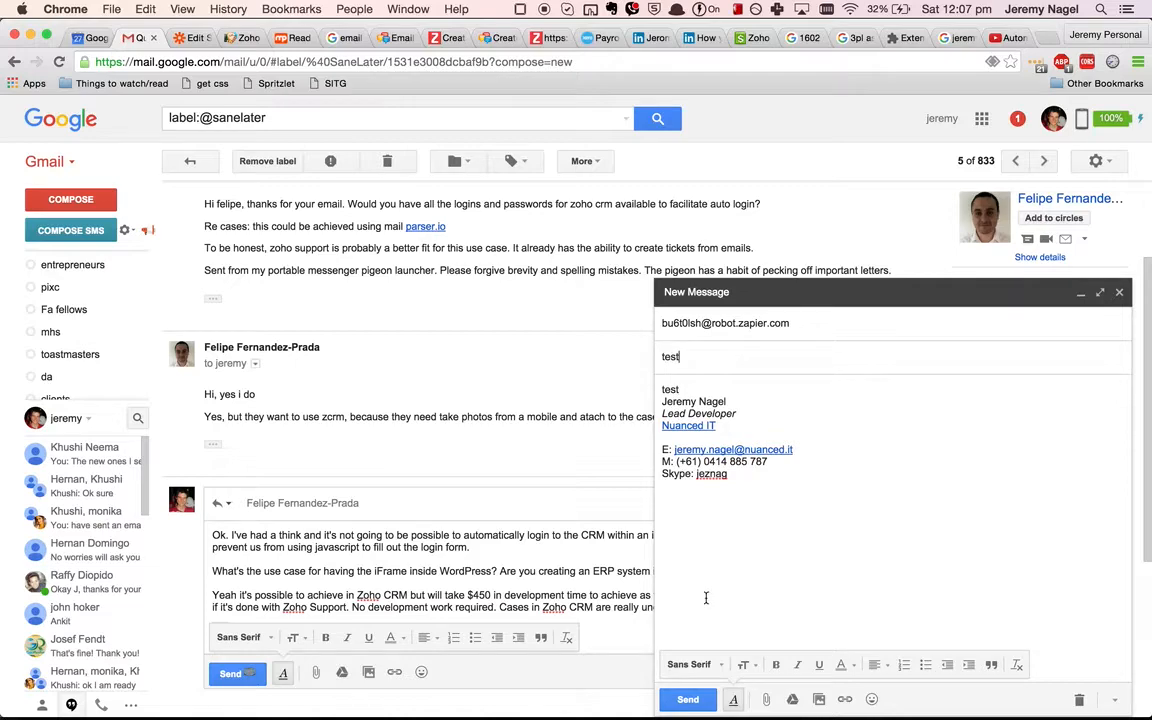
left_click(688, 700)
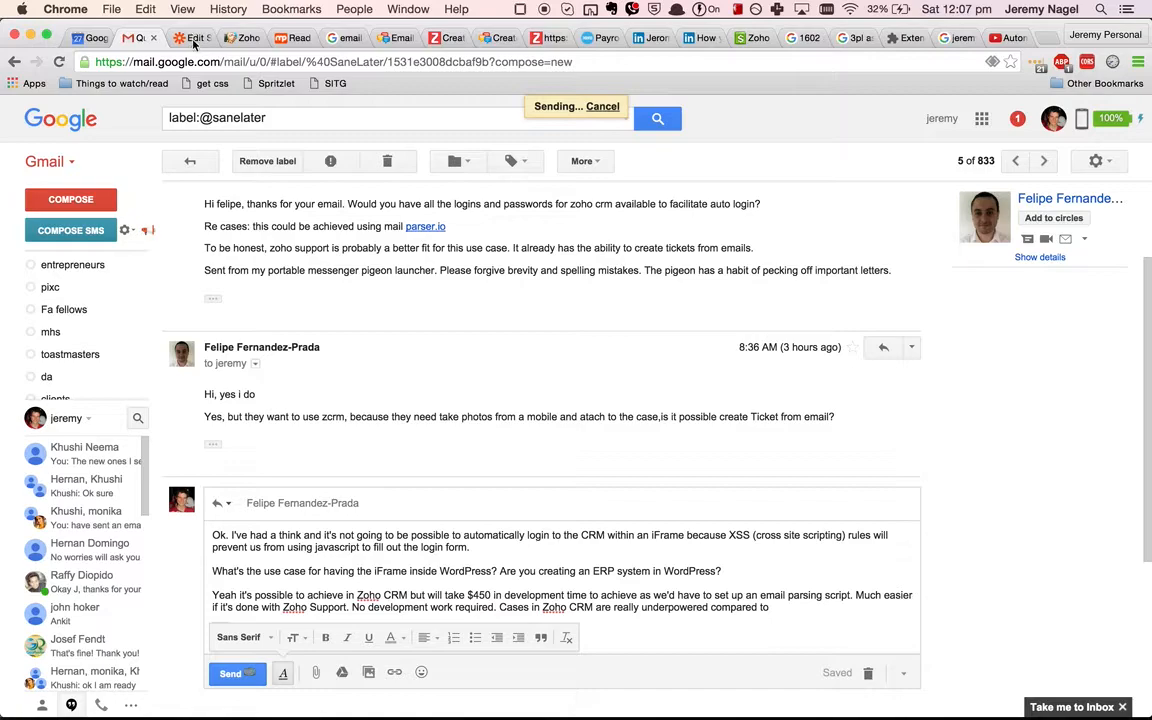
left_click(190, 38)
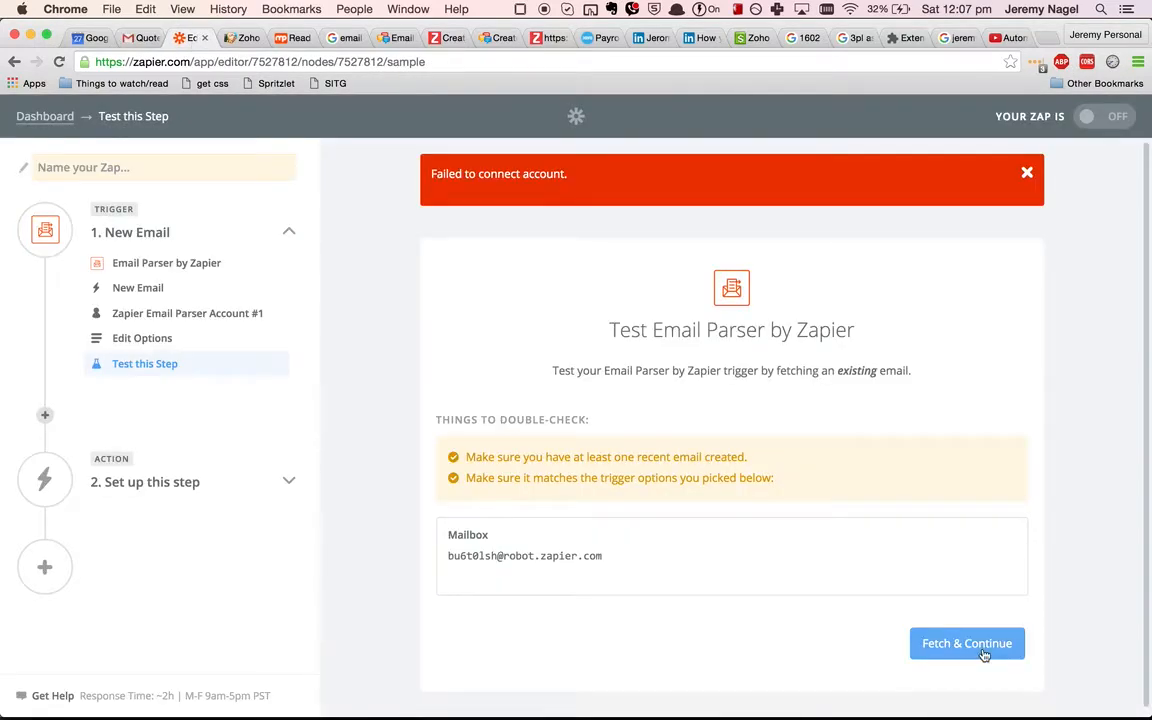
Fetch the sample email, dismiss the failed-connection banner and continue after Test Successful.
left_click(966, 644)
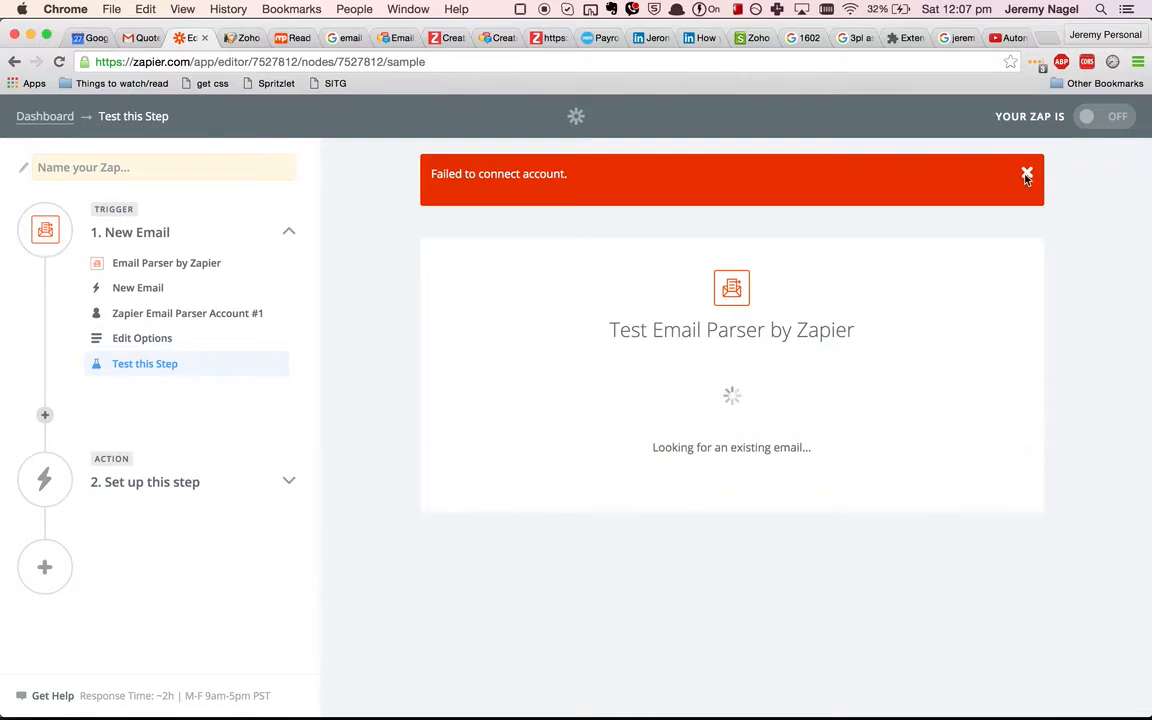
left_click(1026, 176)
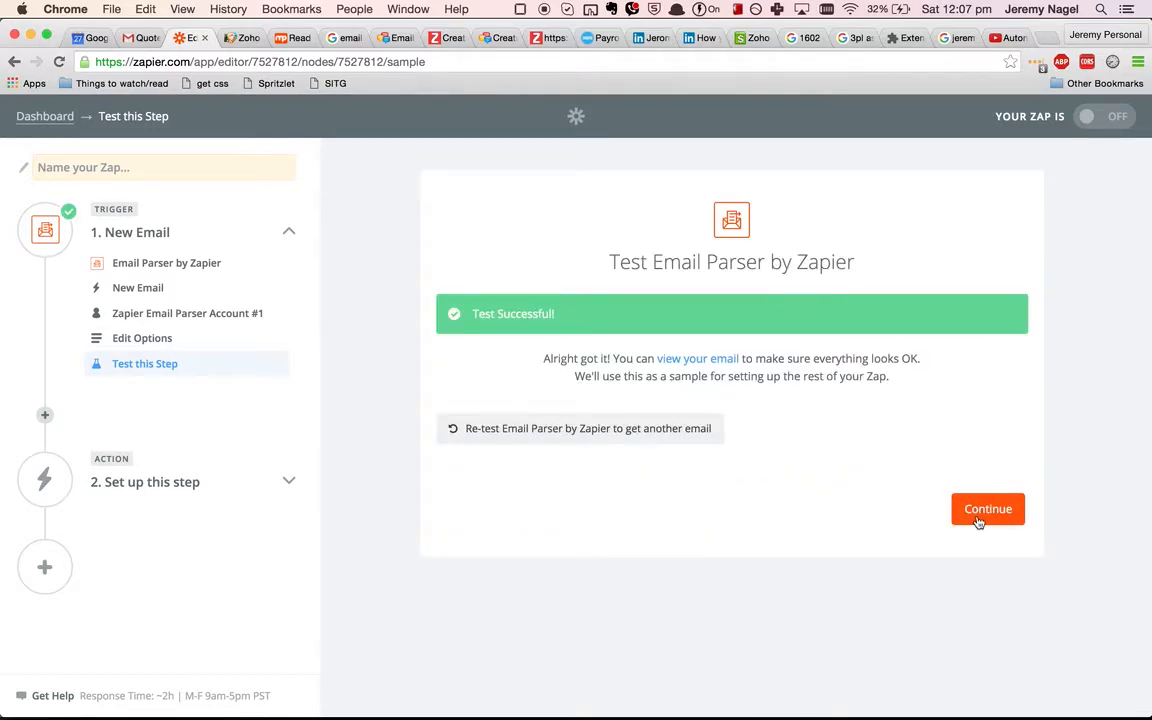
left_click(988, 510)
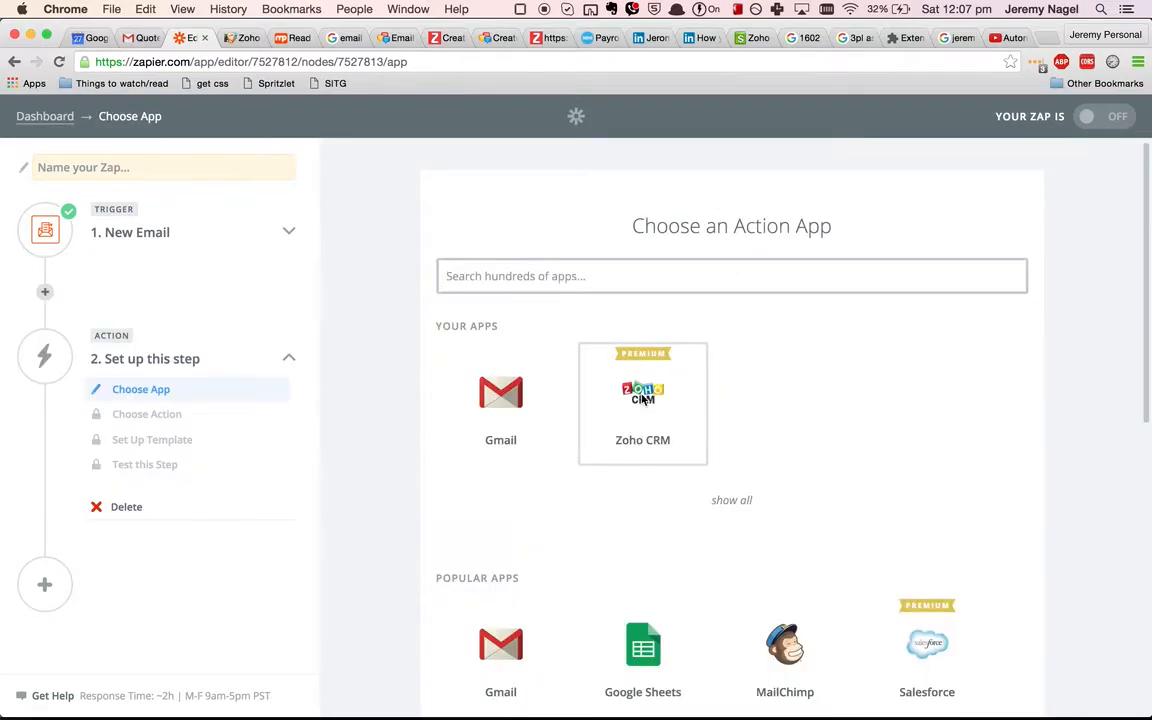
Make Zoho CRM's Create Module Entry the Zap's action and continue to account selection.
left_click(642, 400)
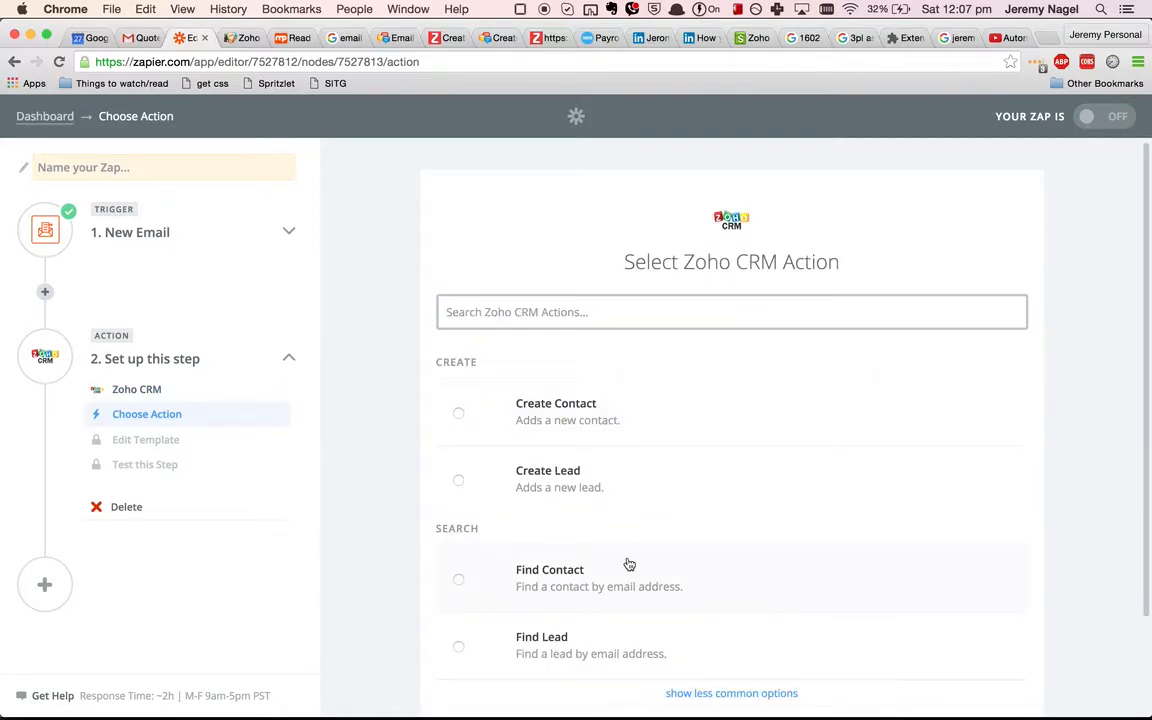
mouse_move(728, 692)
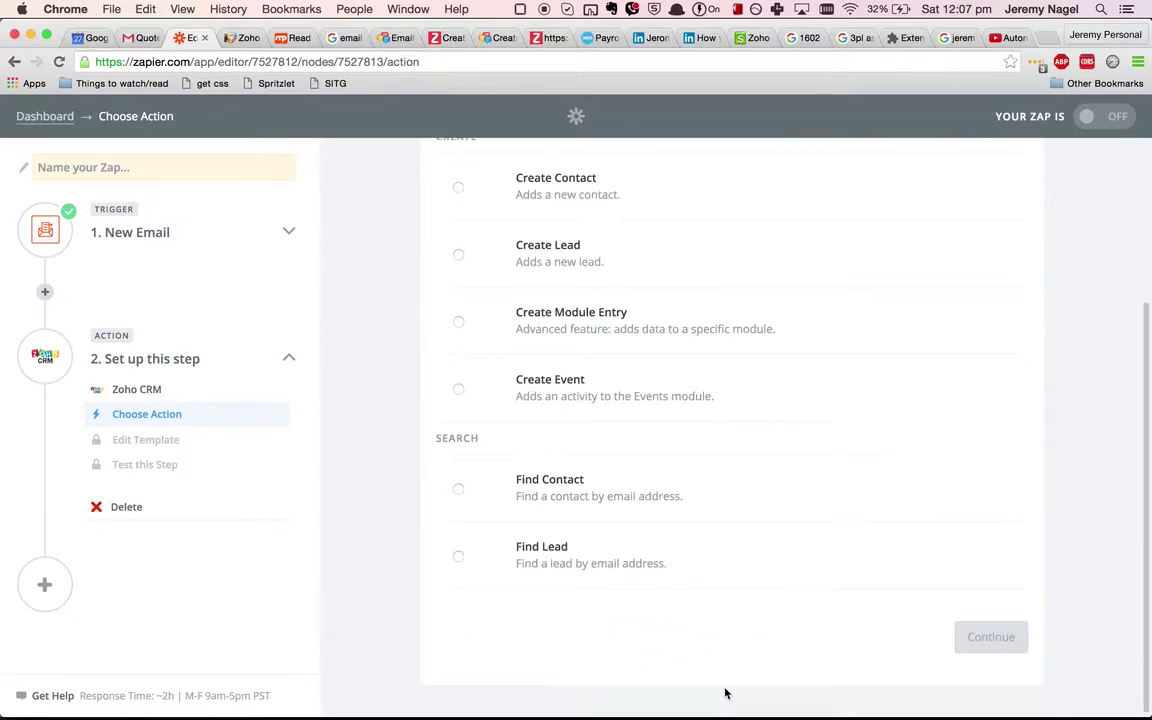
left_click(458, 320)
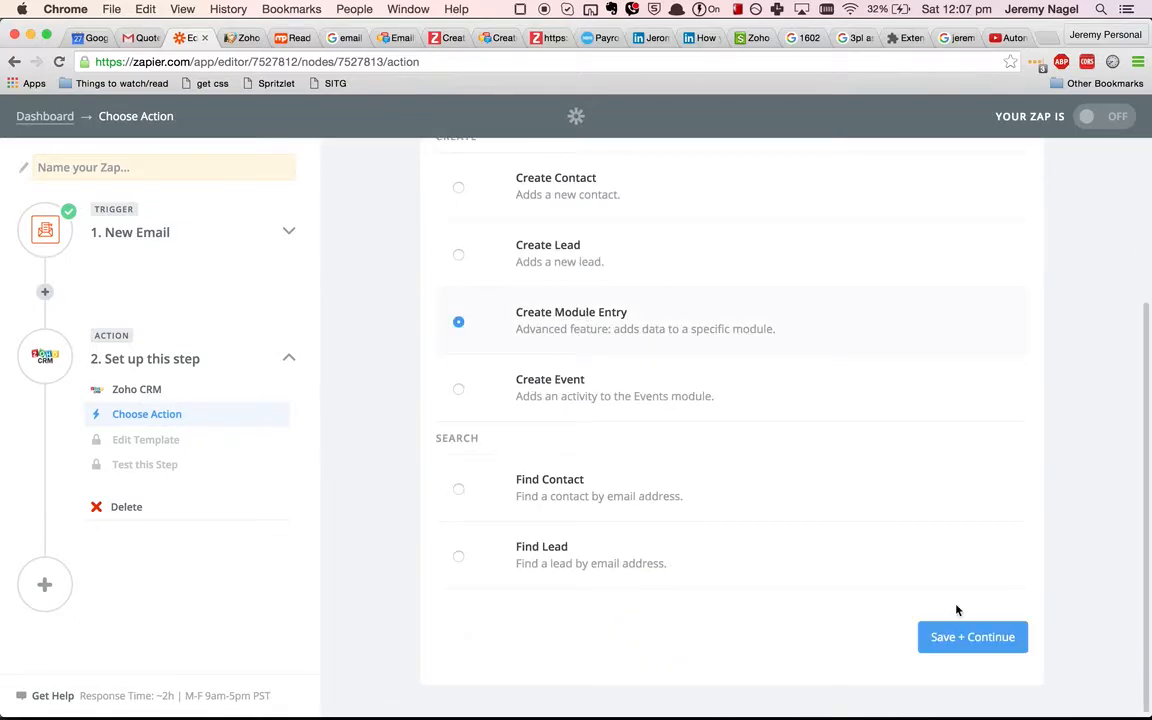
left_click(972, 636)
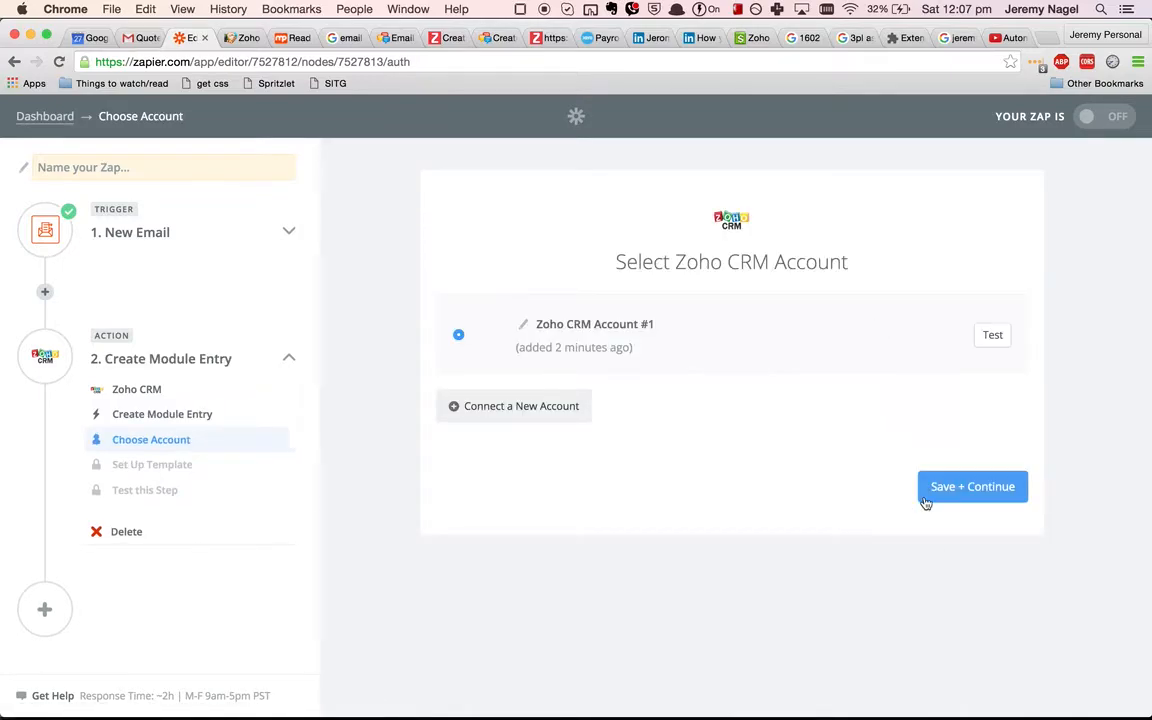
mouse_move(780, 392)
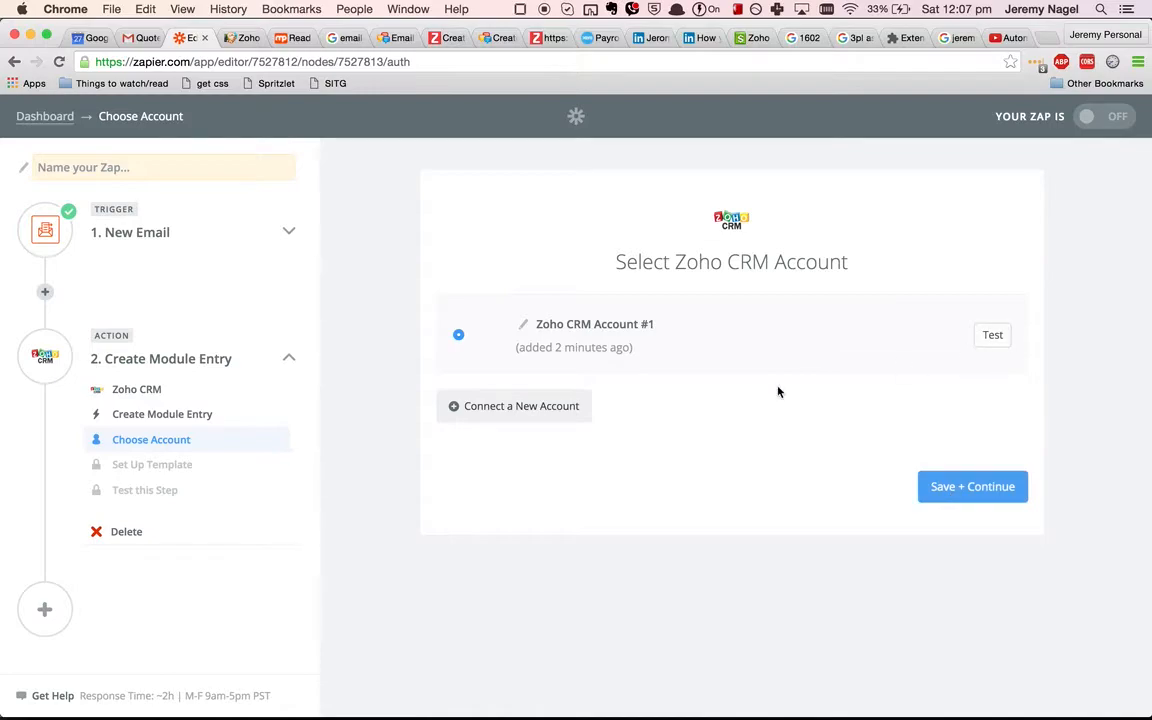
mouse_move(540, 414)
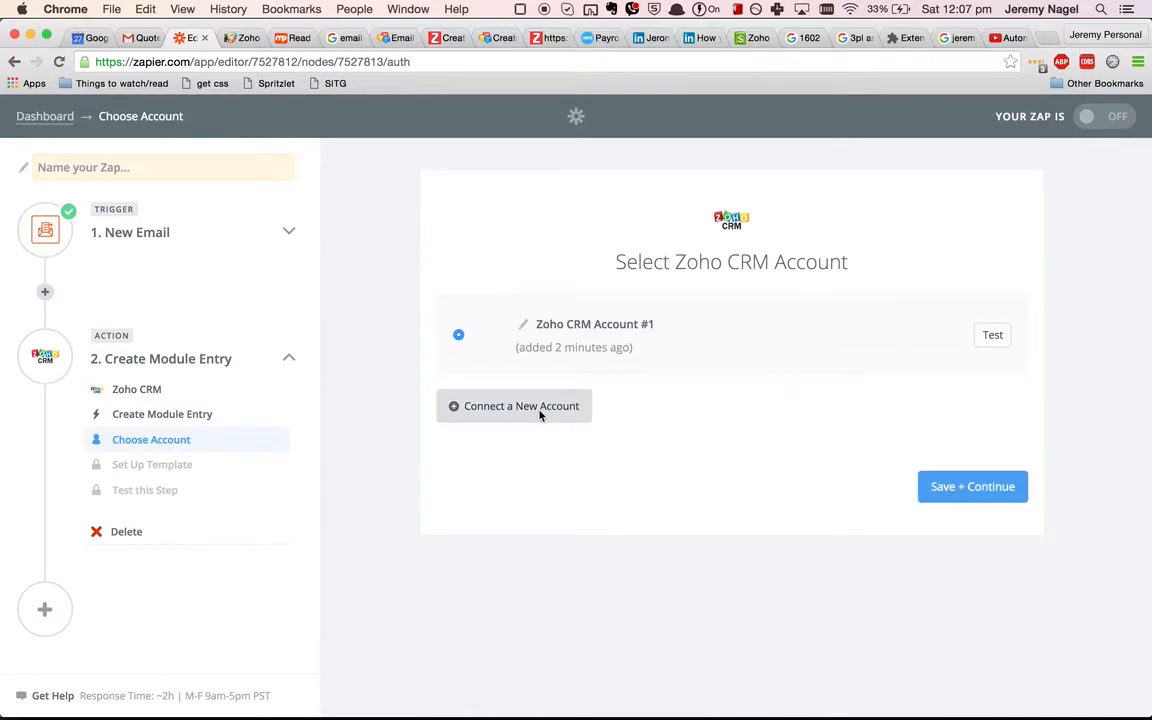
left_click(514, 404)
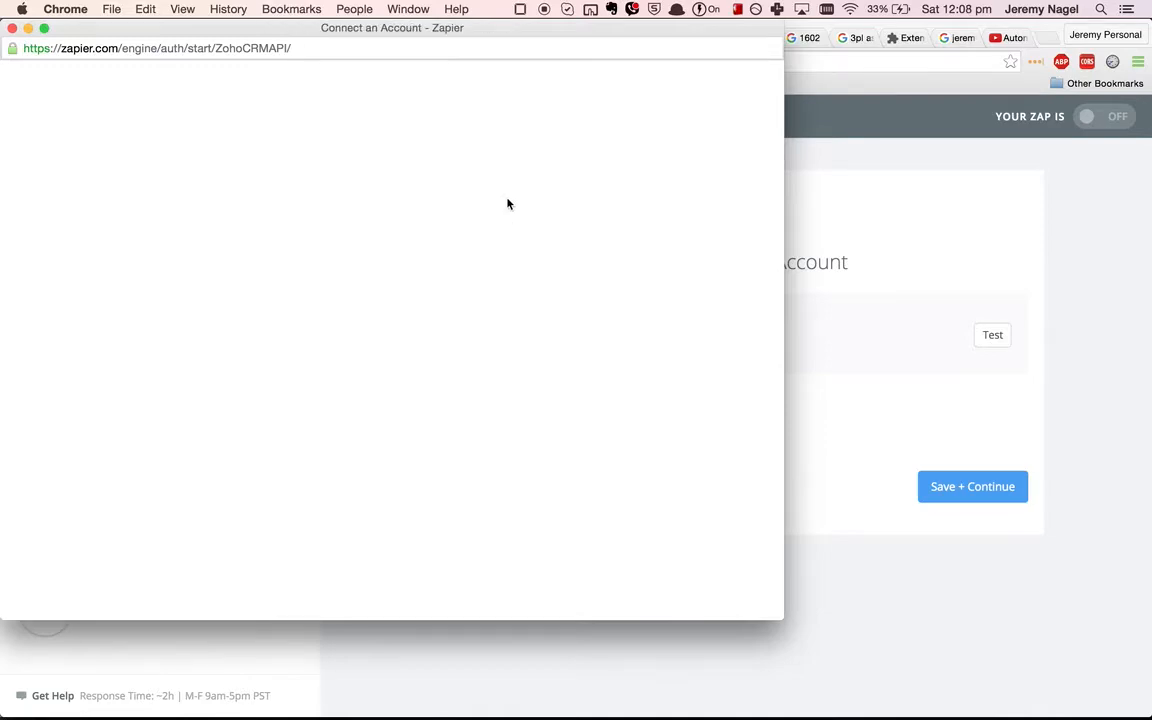
mouse_move(502, 214)
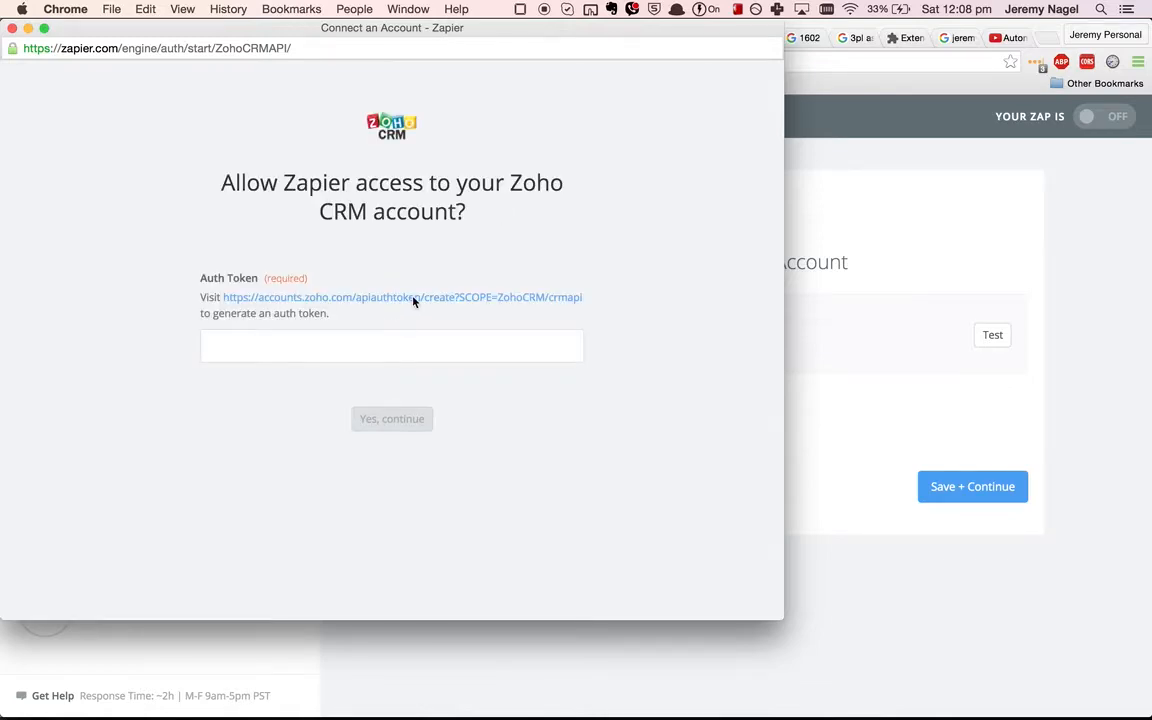
mouse_move(404, 304)
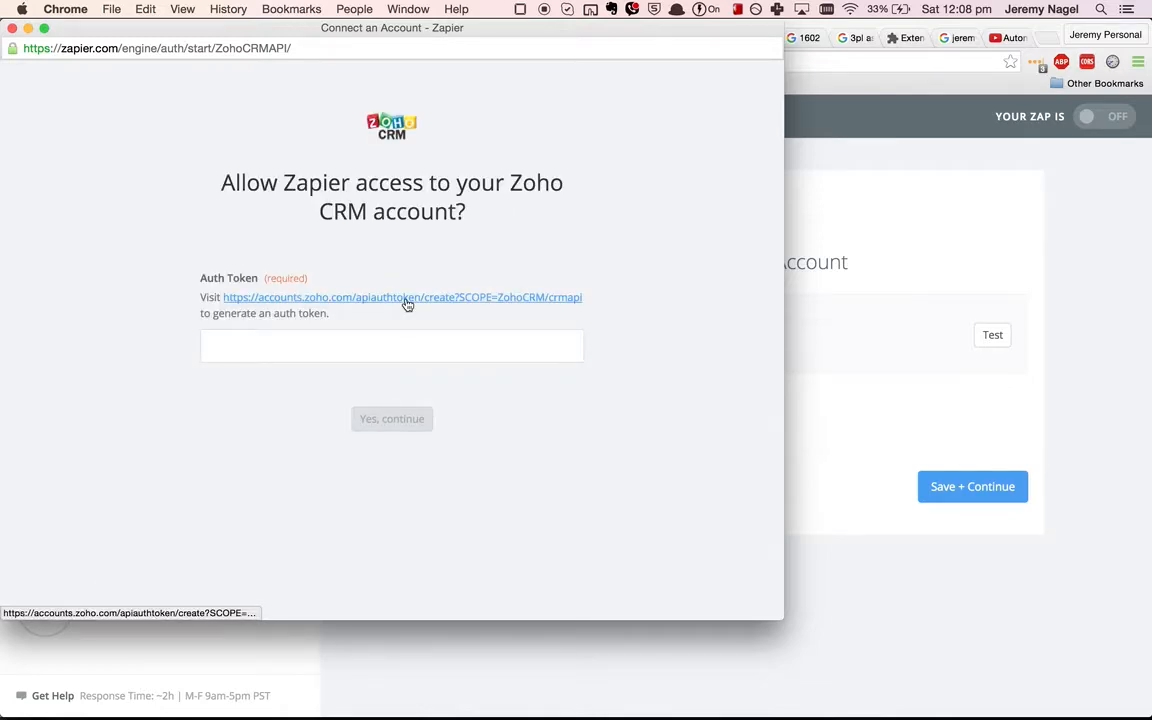
mouse_move(420, 258)
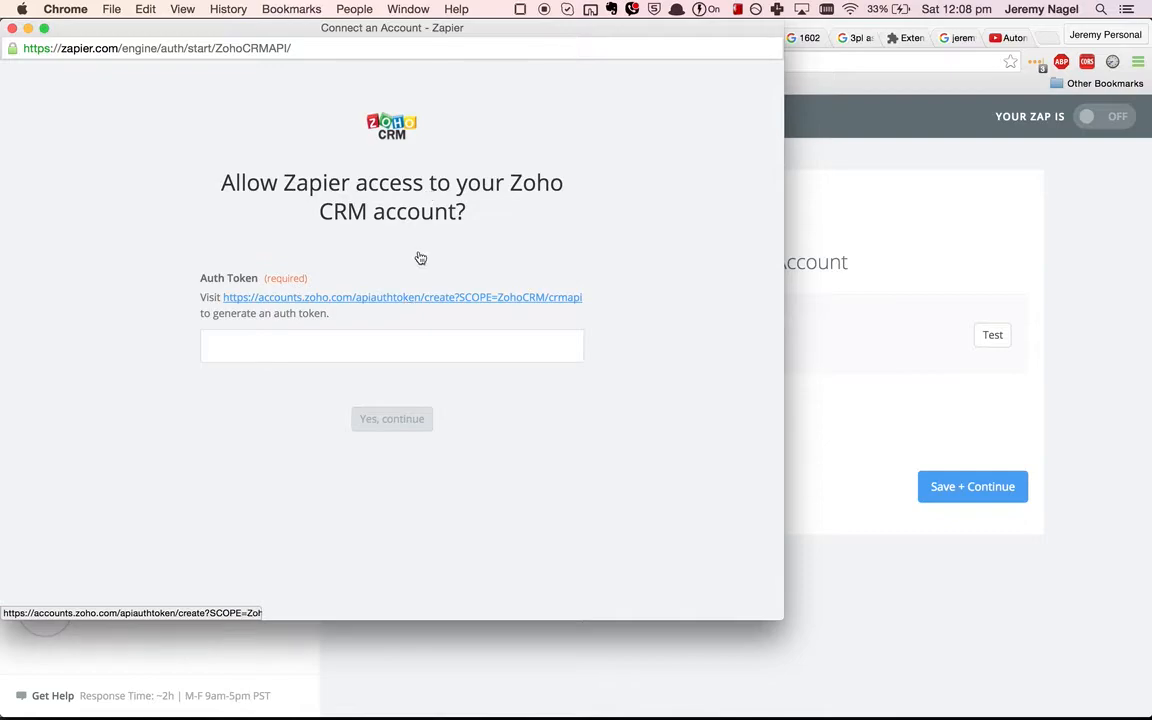
left_click(400, 296)
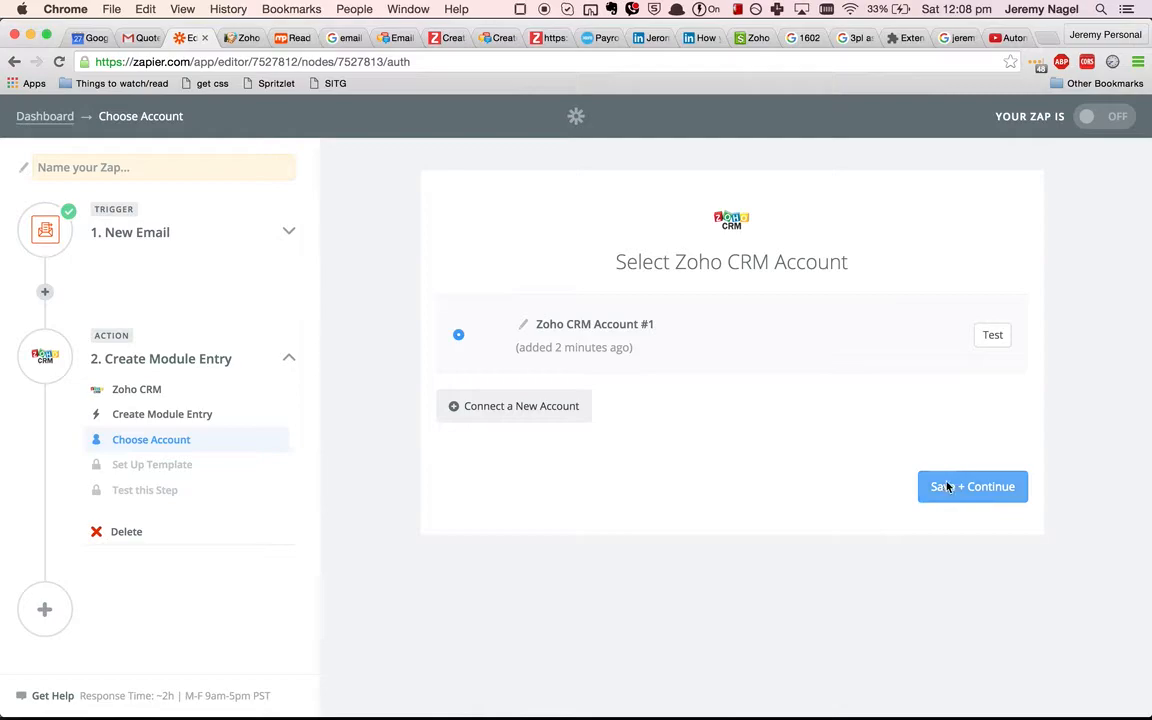
Keep Zoho CRM Account #1 and set the Create Module Entry module to case.
left_click(972, 486)
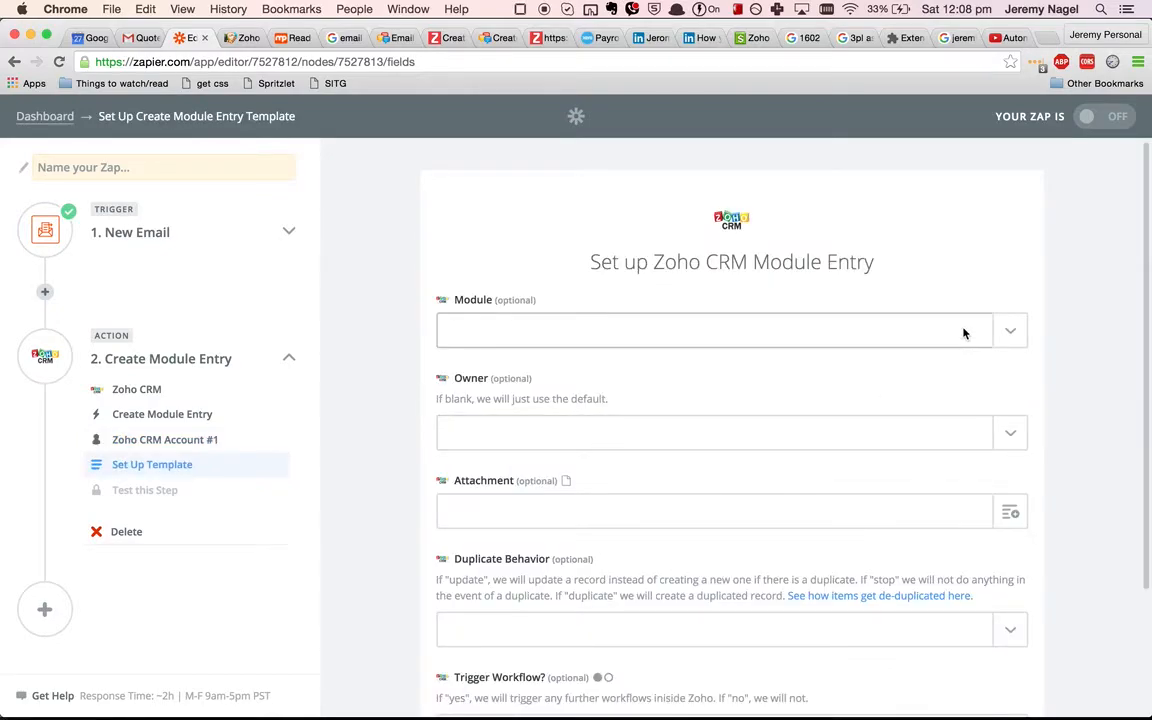
left_click(1008, 330)
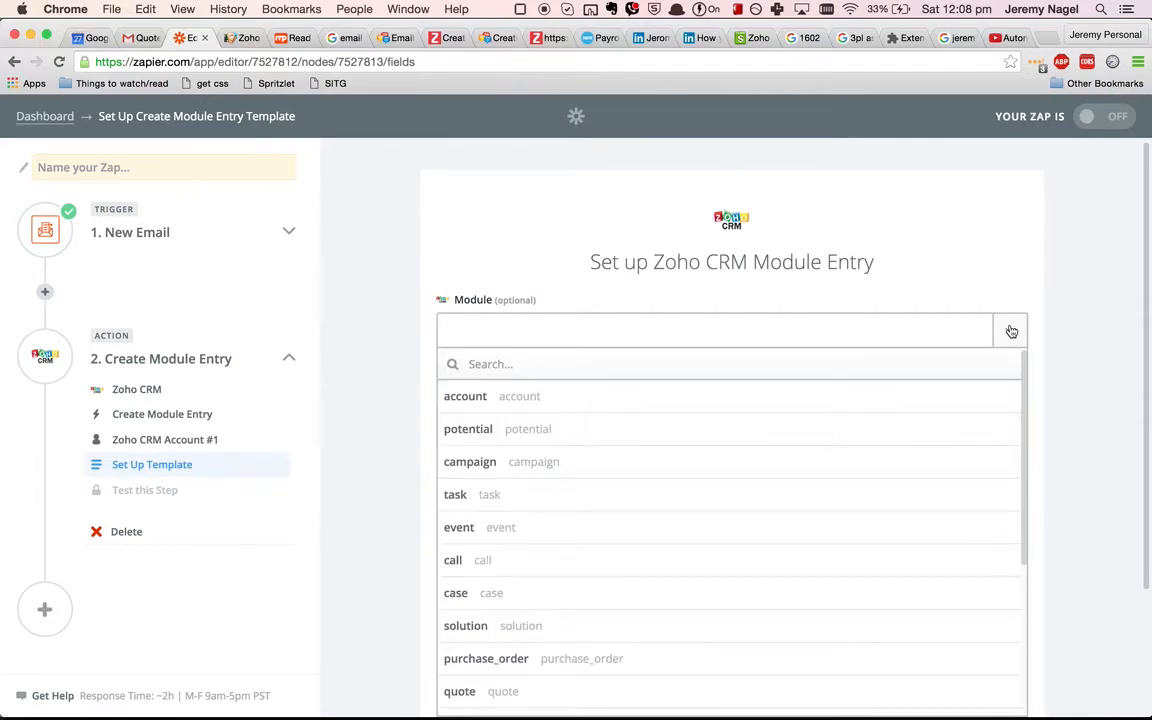
mouse_move(514, 592)
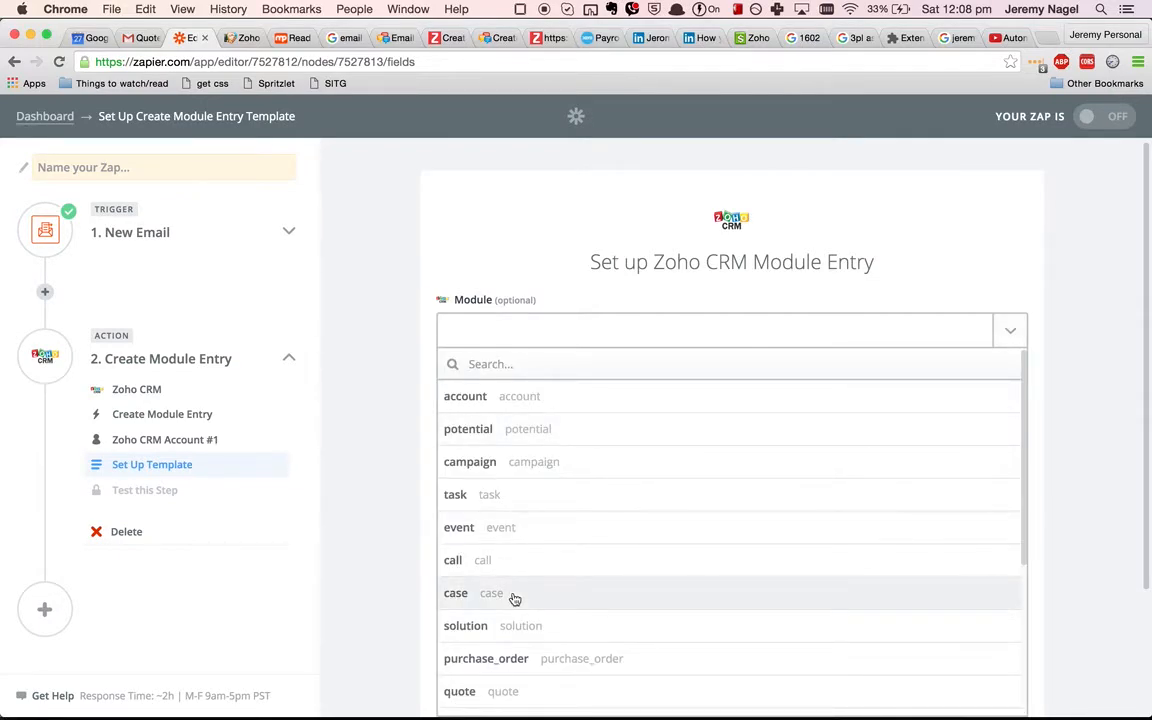
mouse_move(512, 596)
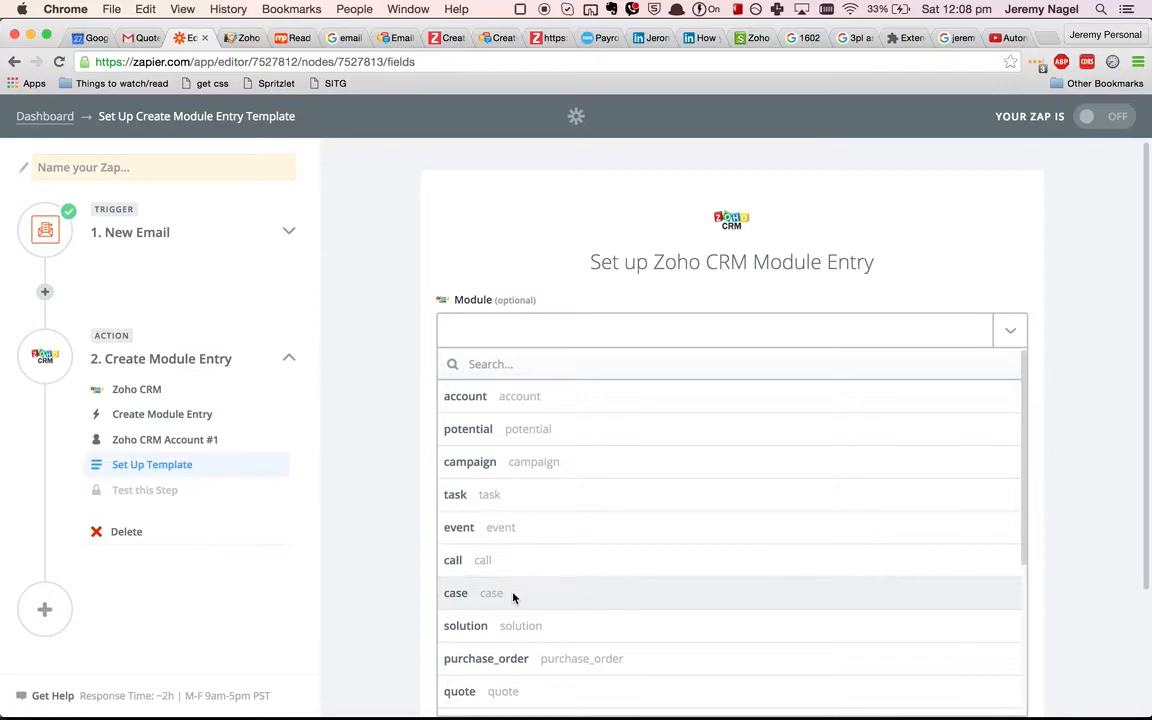
left_click(456, 592)
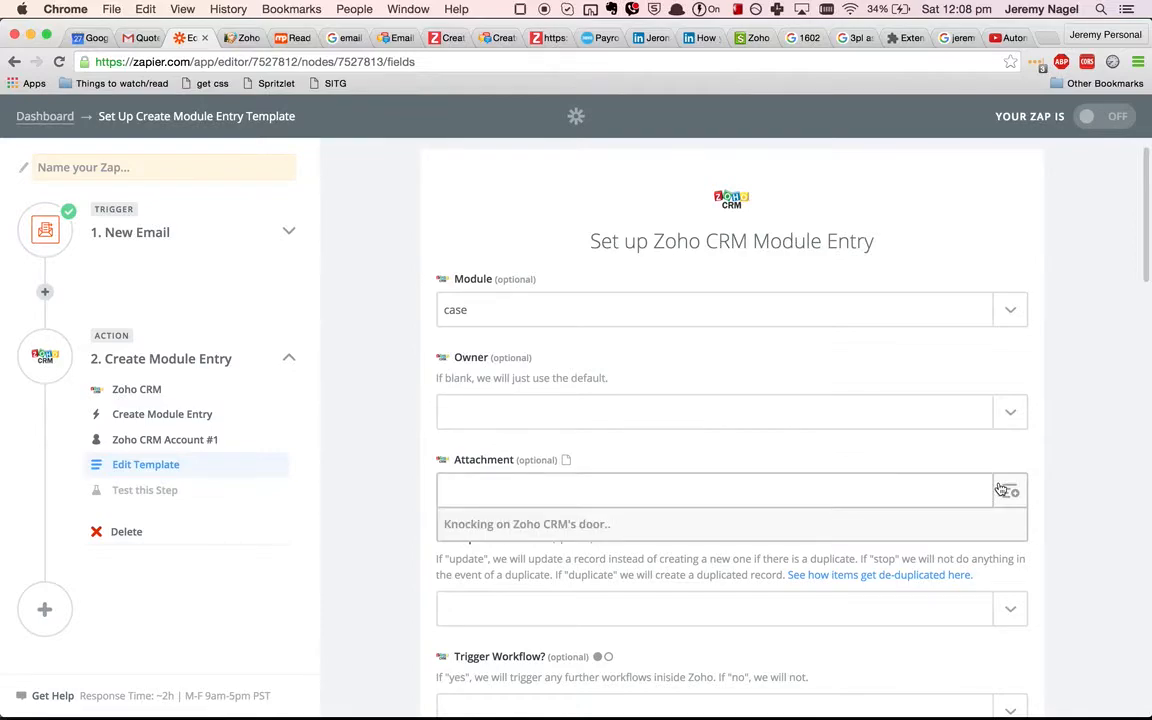
left_click(1008, 490)
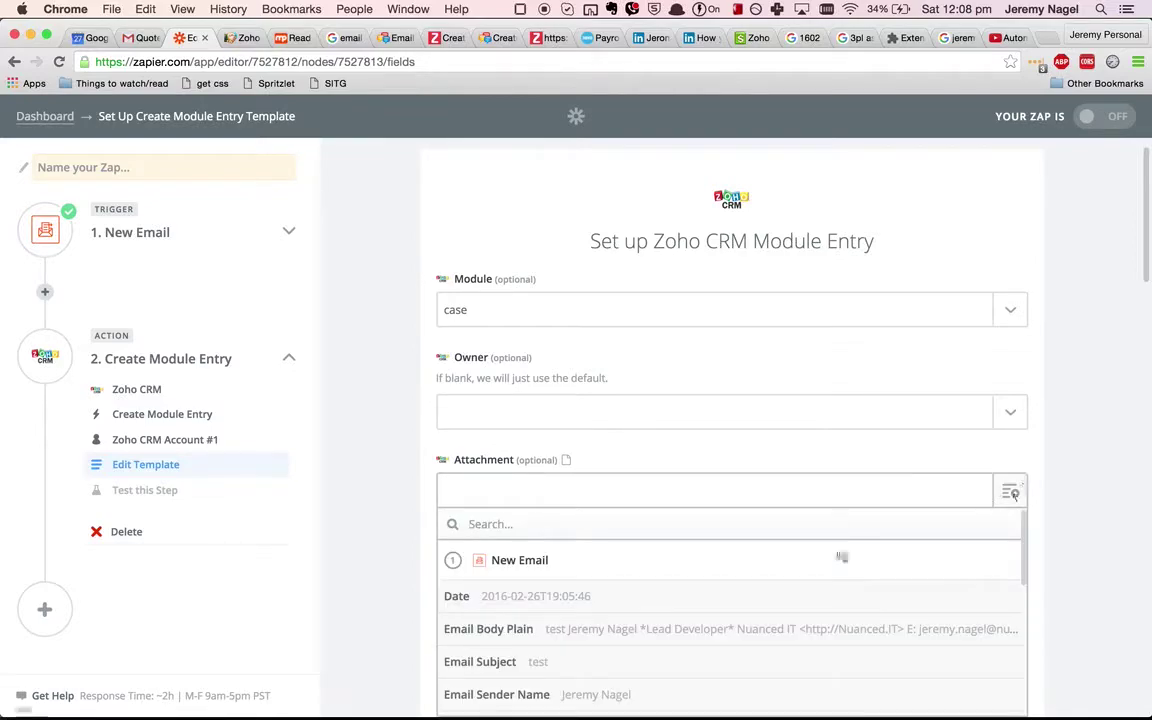
scroll("down", 3)
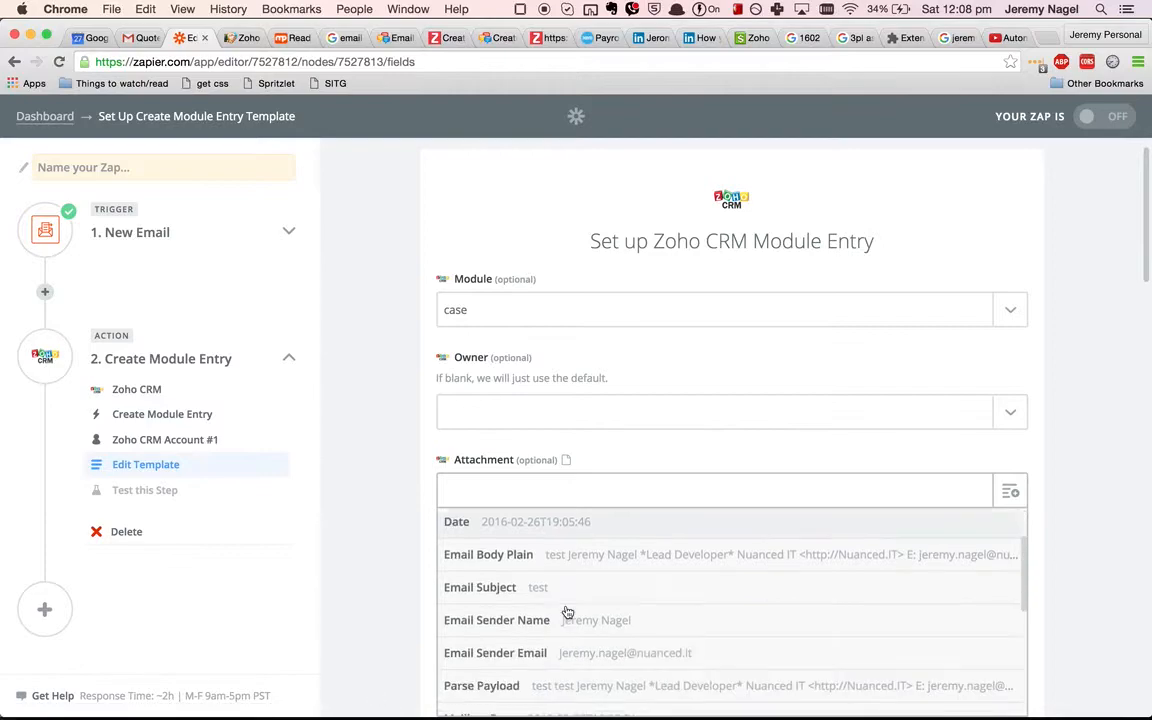
scroll("down", 3)
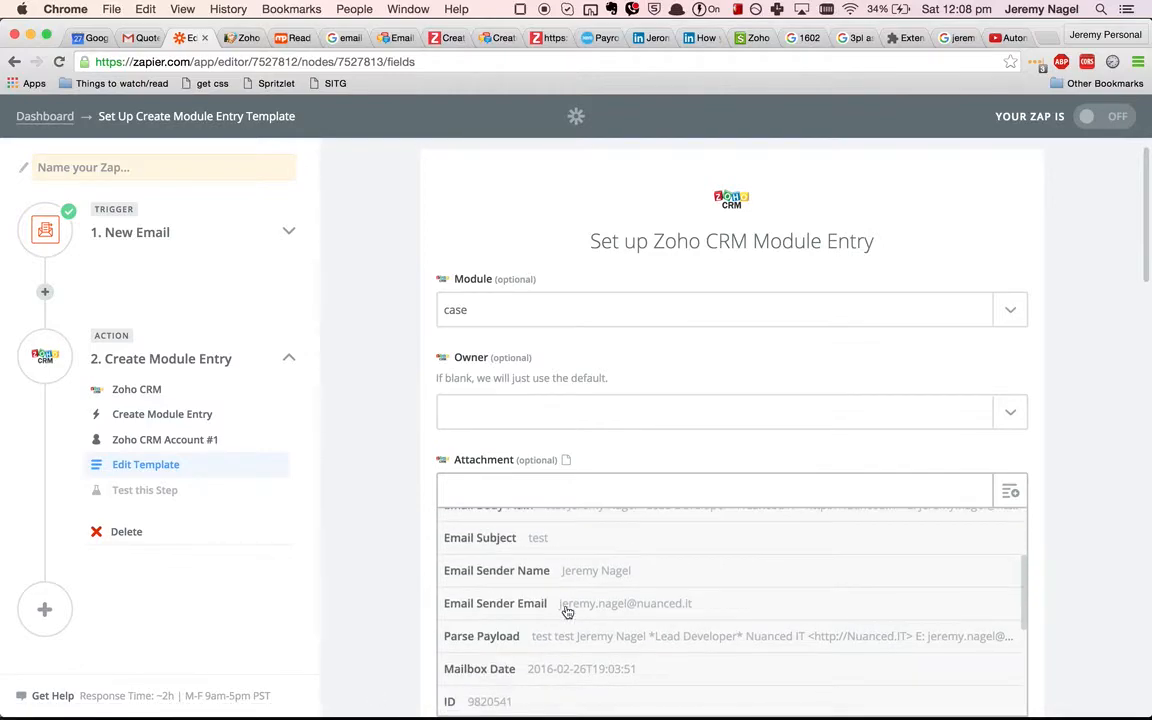
scroll("down", 3)
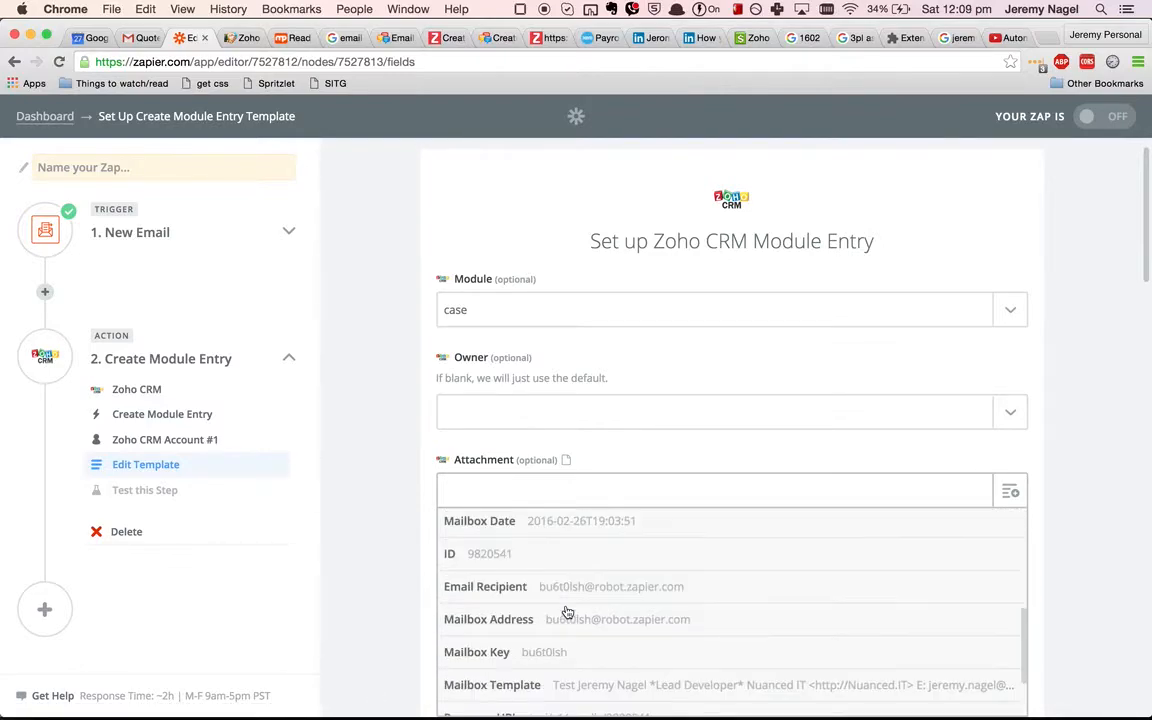
scroll("down", 3)
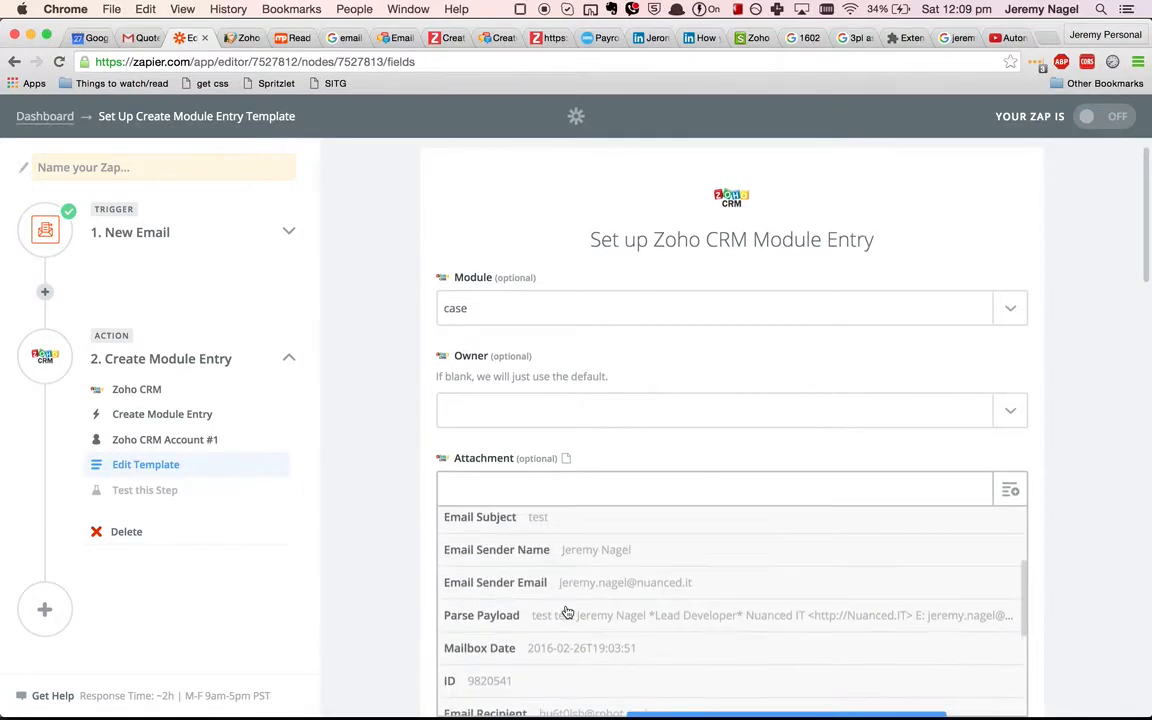
scroll("up", 3)
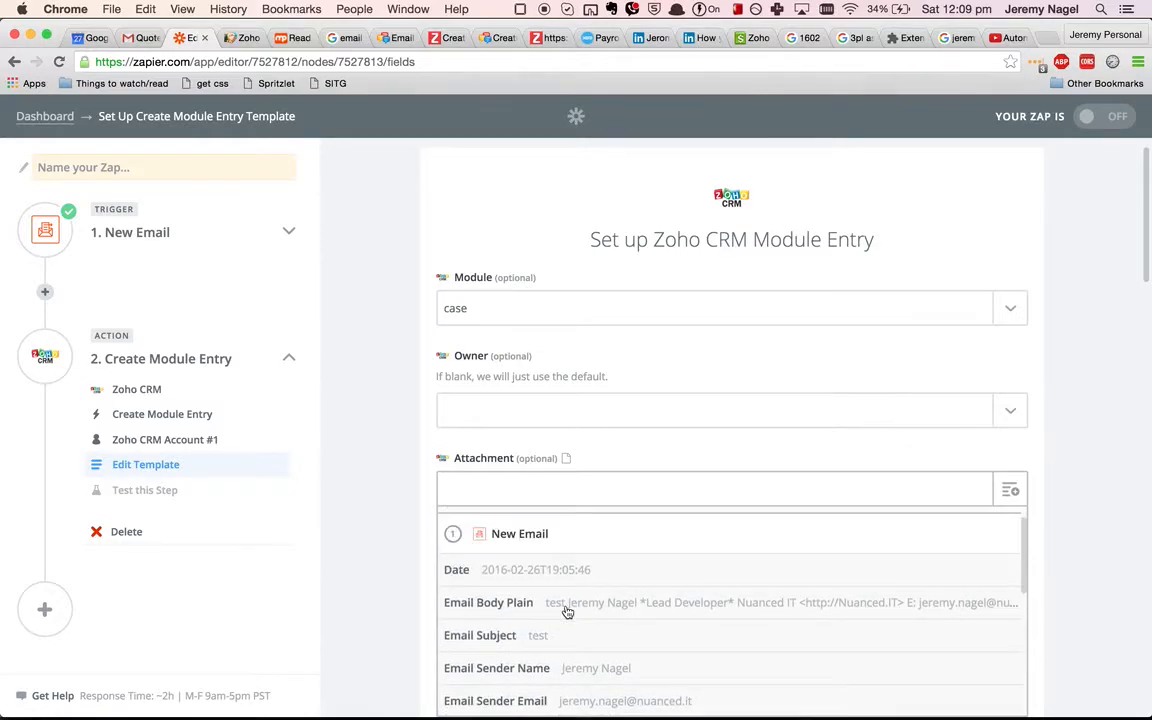
left_click(716, 488)
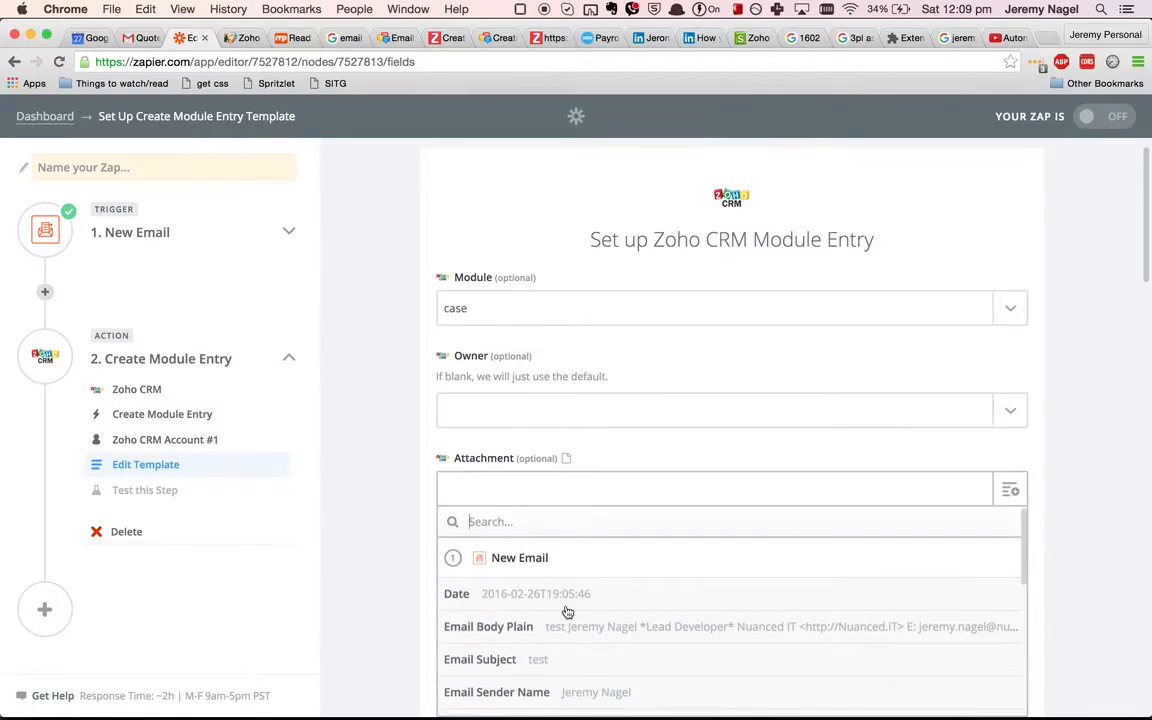
scroll("down", 3)
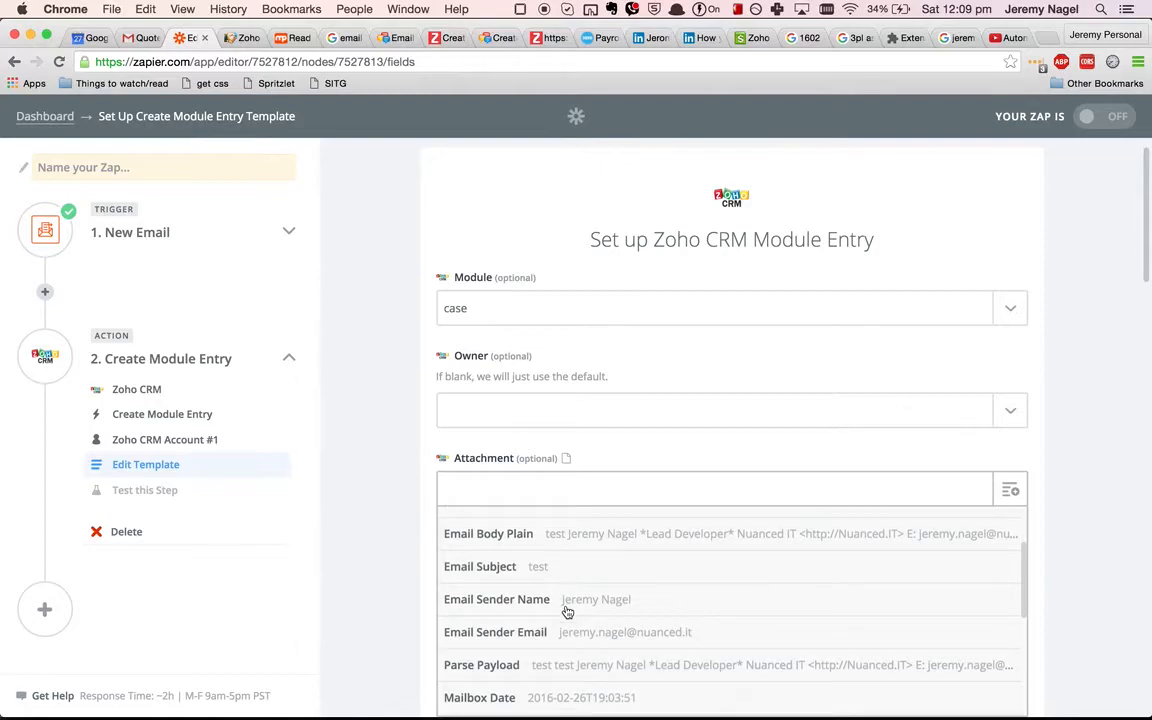
scroll("down", 3)
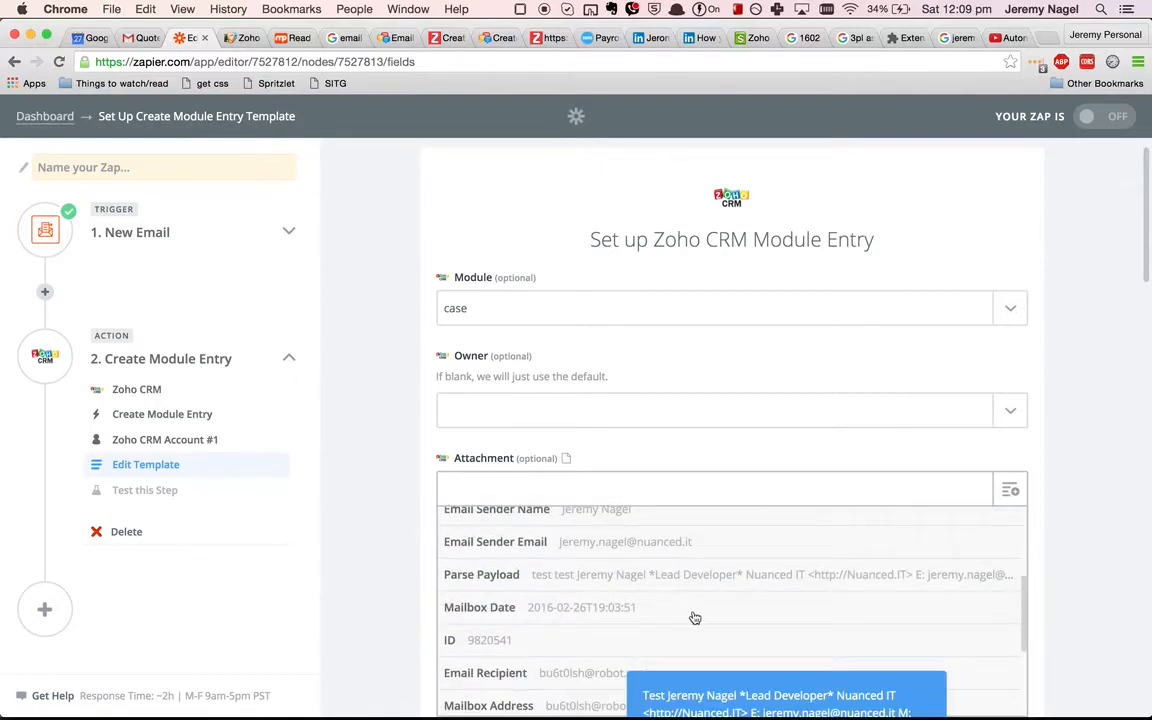
scroll("down", 3)
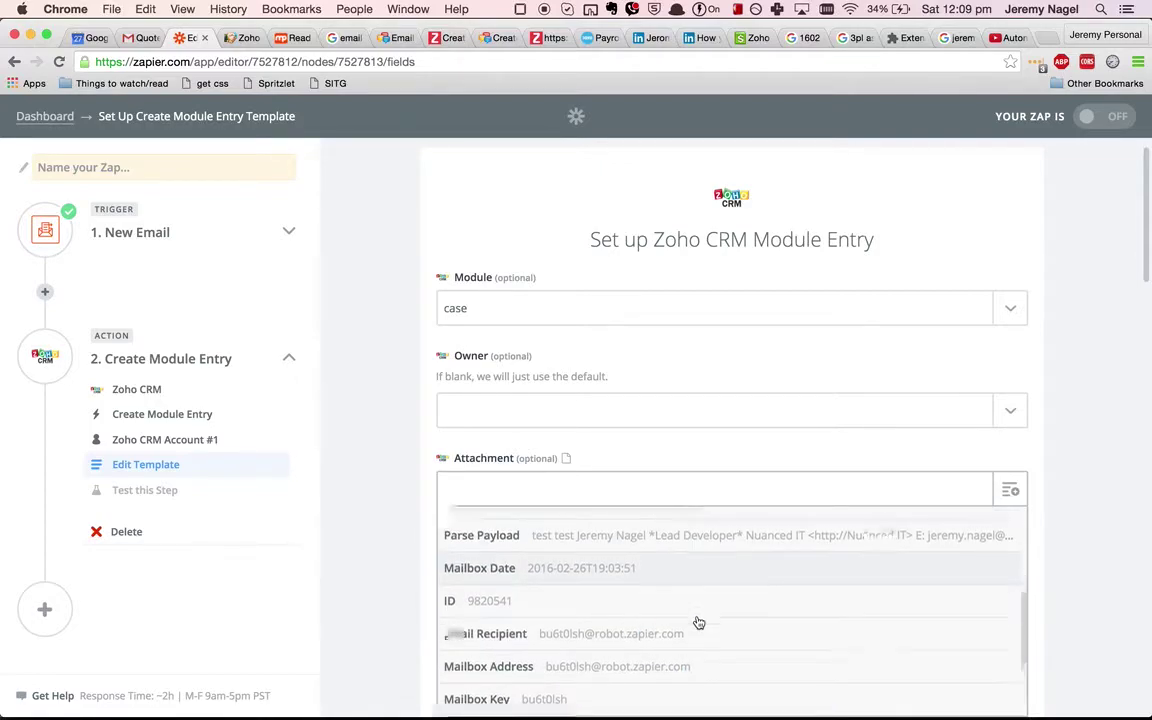
scroll("down", 3)
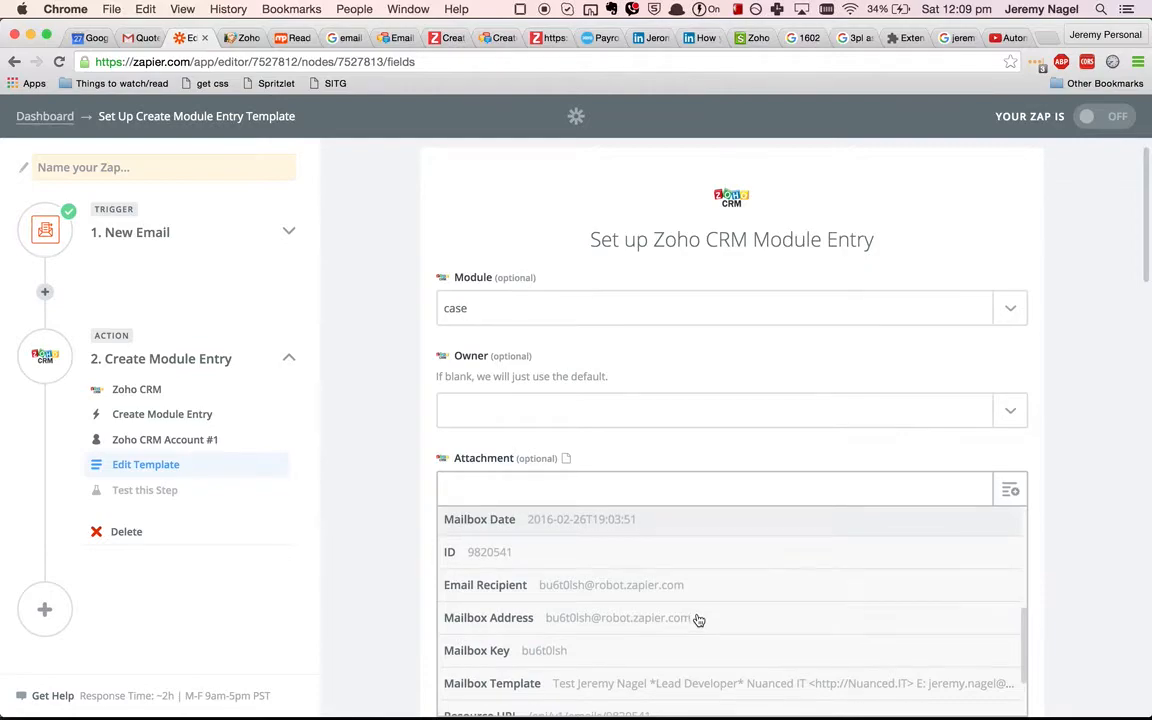
scroll("down", 3)
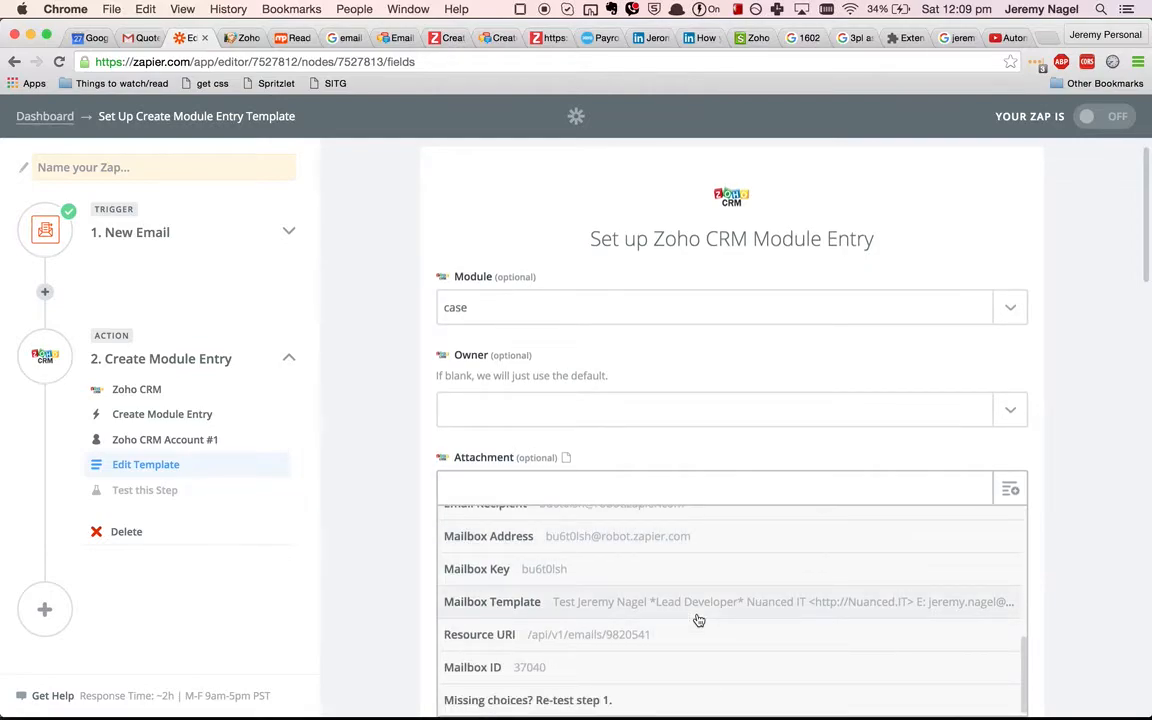
scroll("up", 3)
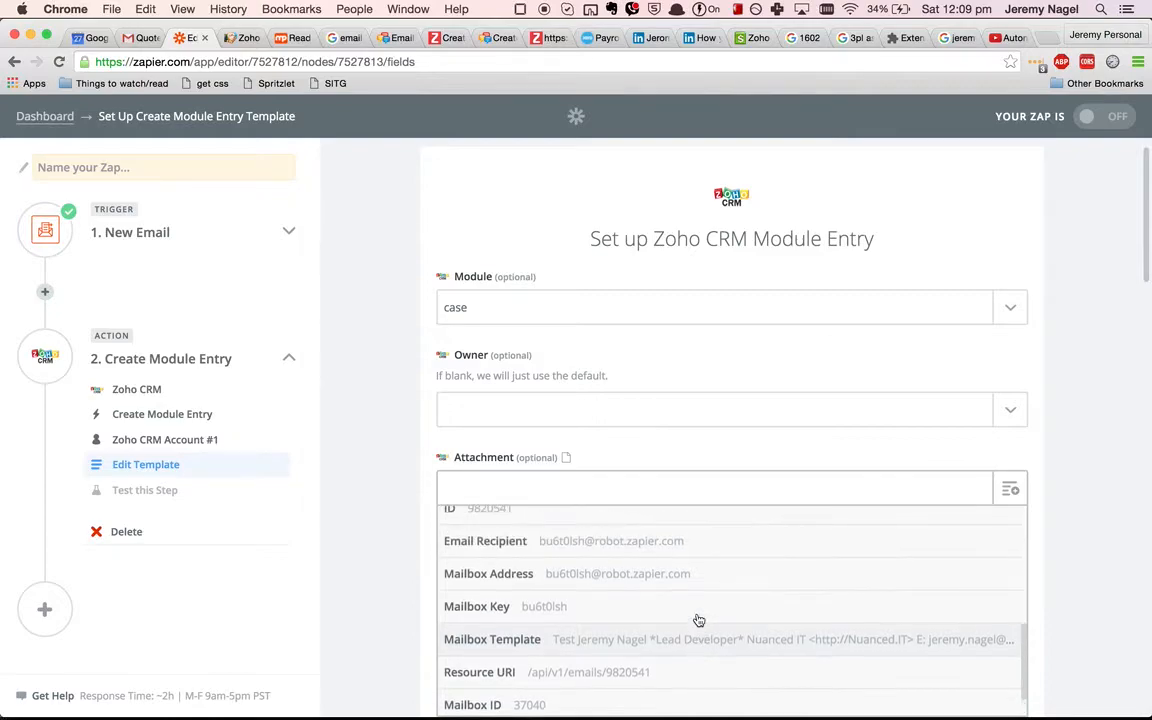
scroll("up", 3)
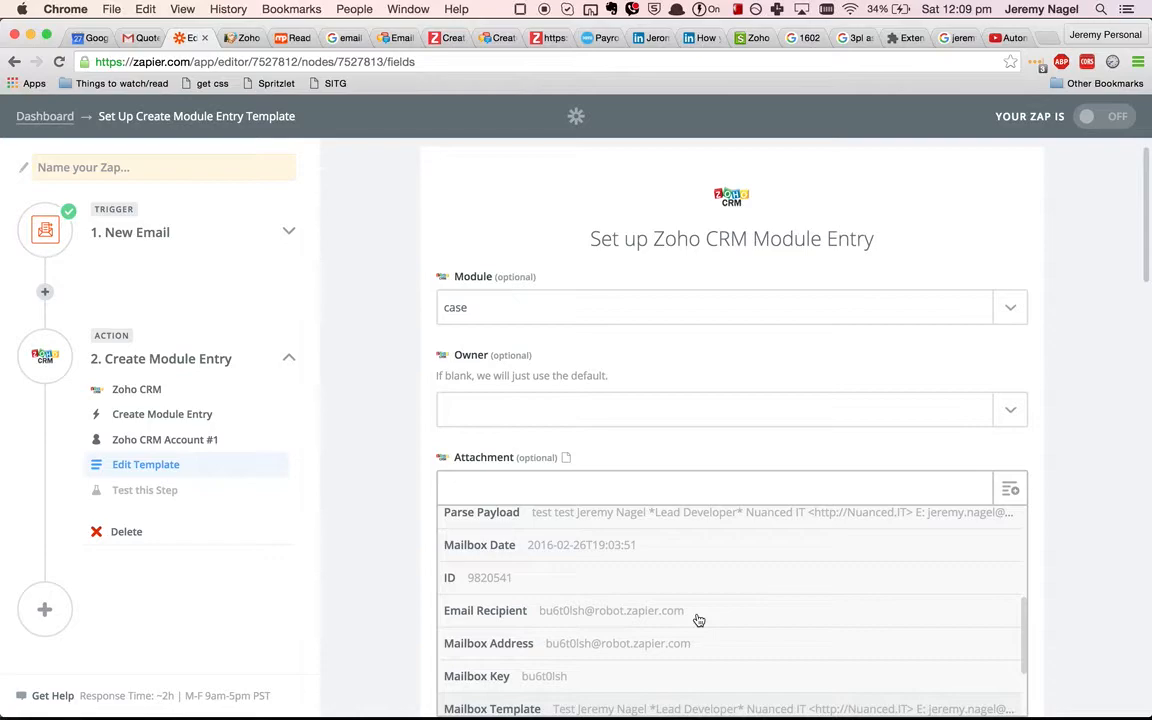
scroll("up", 3)
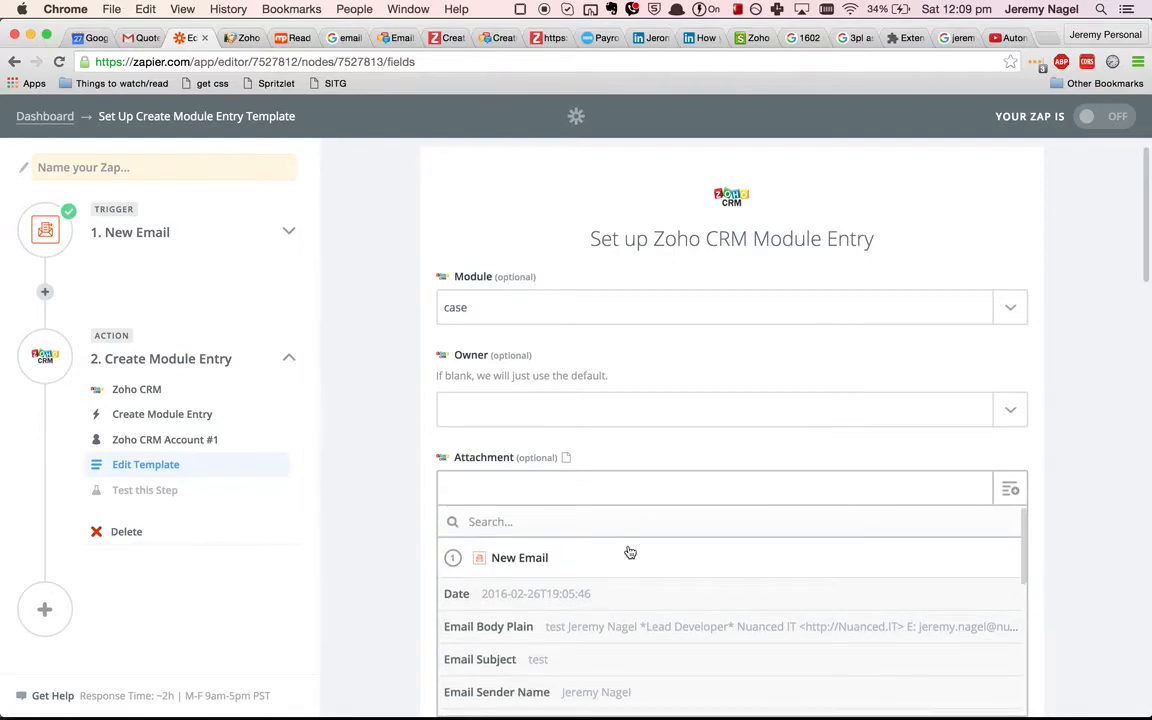
left_click(384, 488)
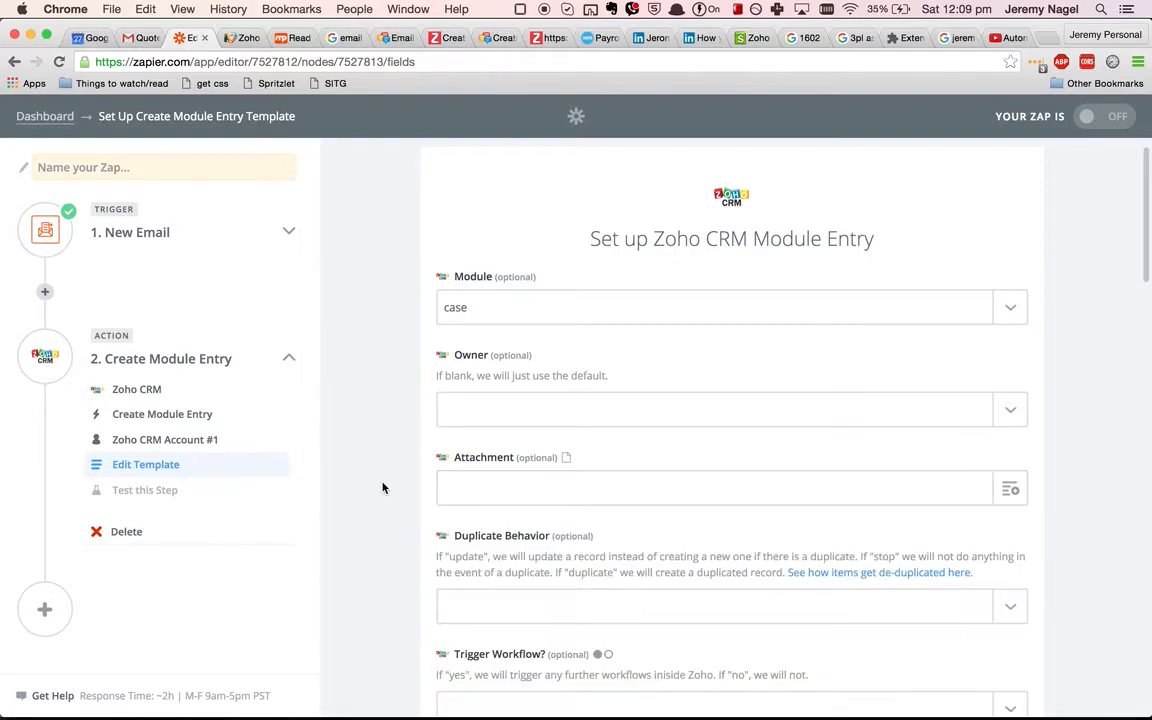
Fill the case template's Status with Open and Case Origin with Email.
scroll("down", 3)
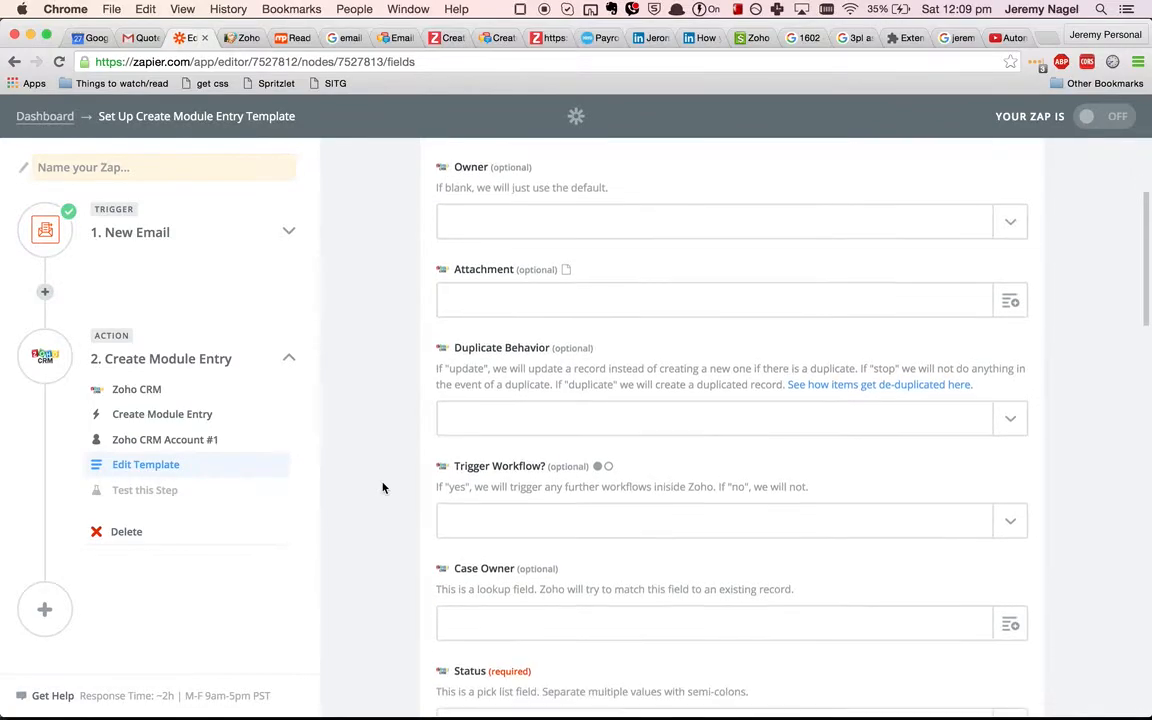
scroll("down", 3)
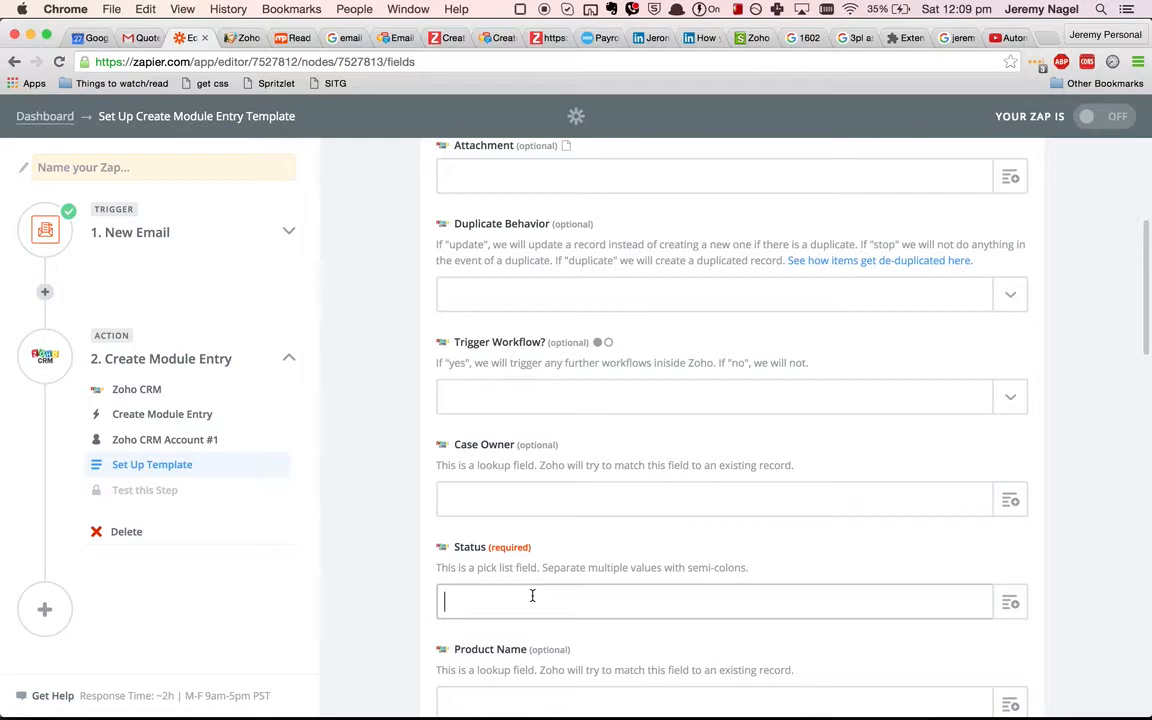
type("Open")
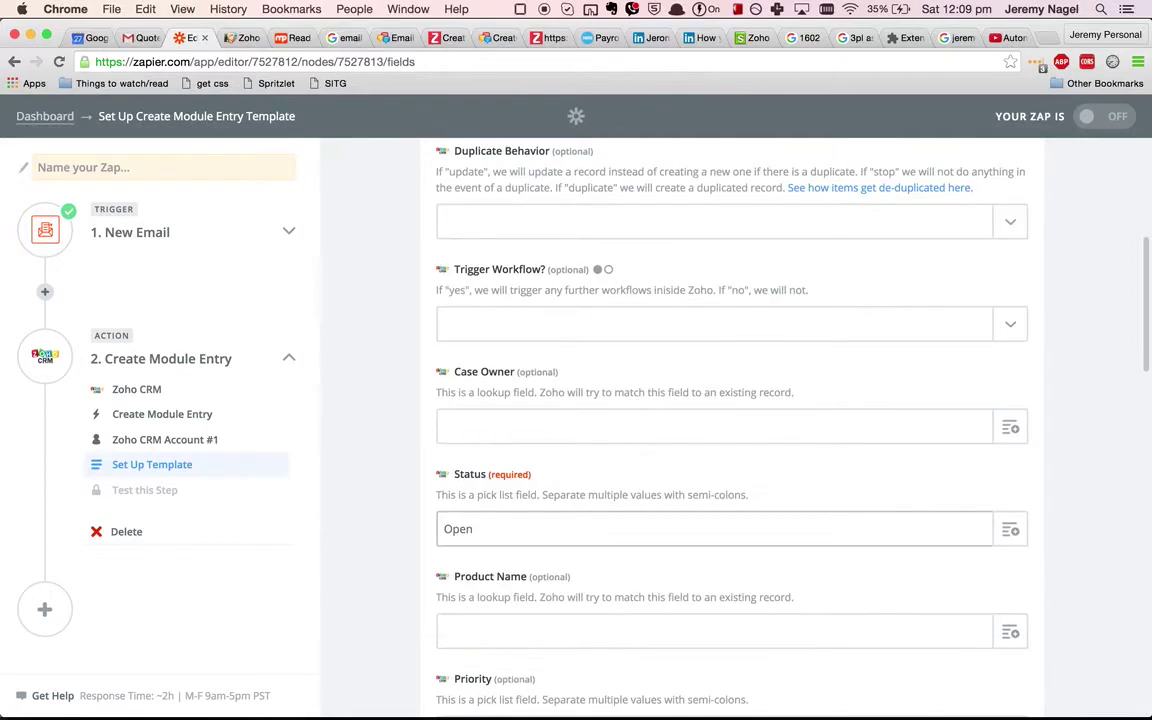
scroll("down", 3)
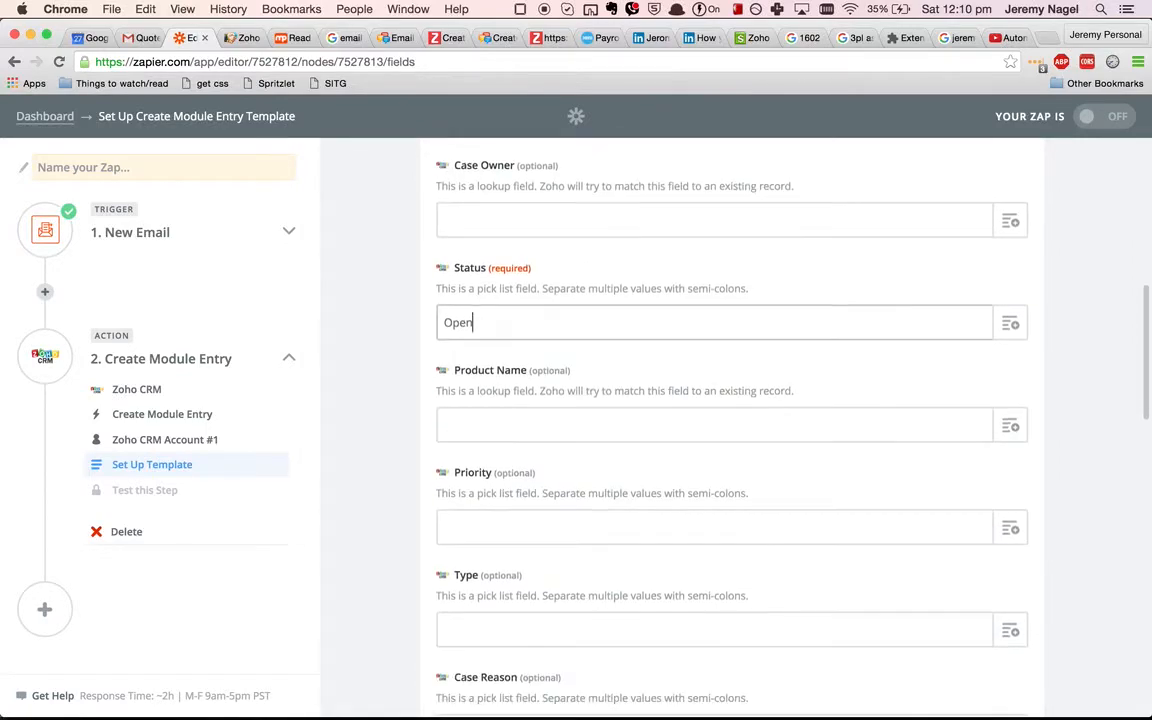
scroll("down", 3)
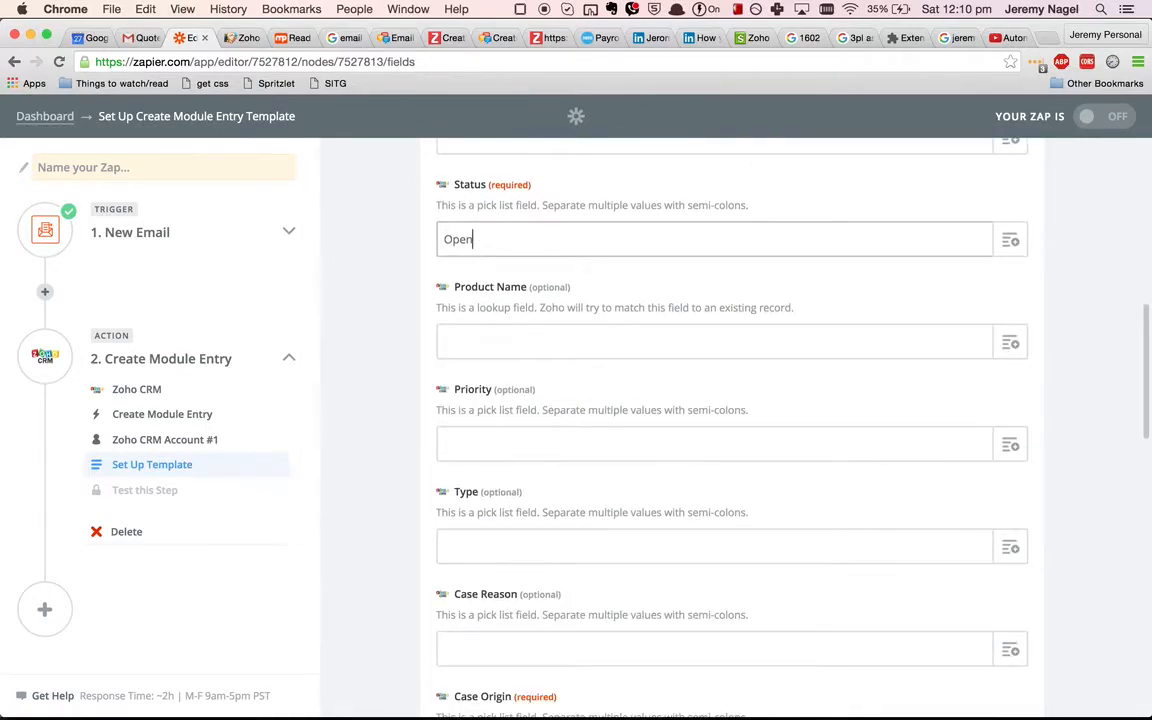
scroll("down", 3)
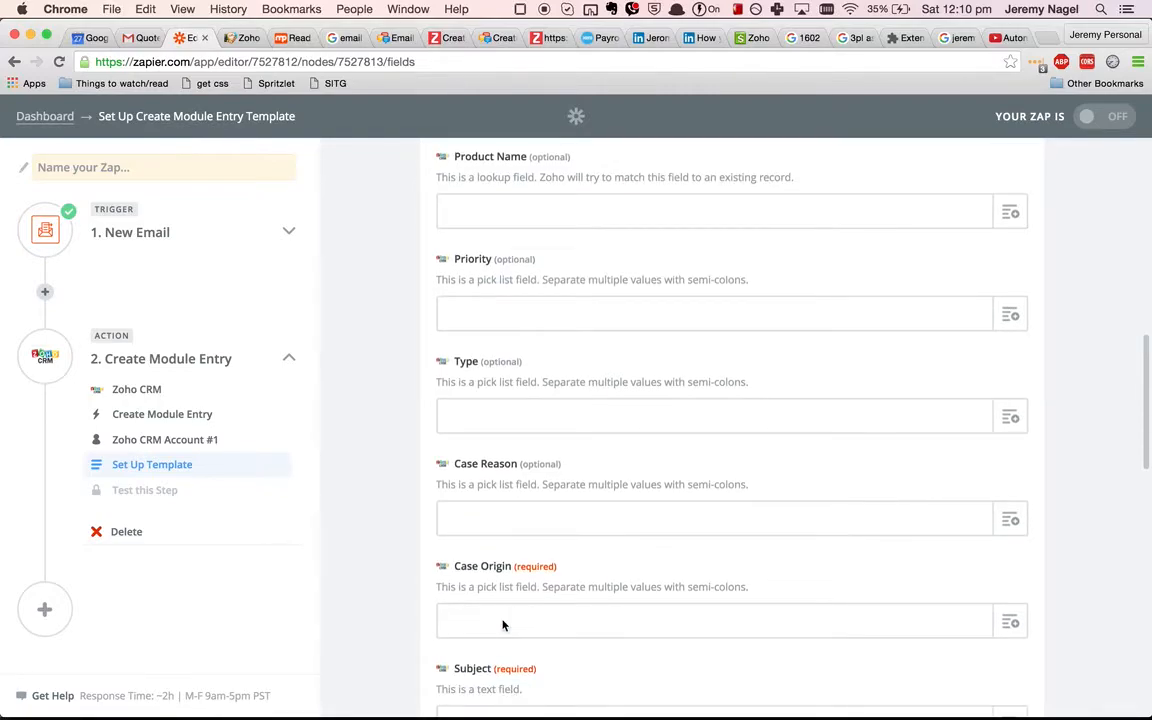
scroll("down", 3)
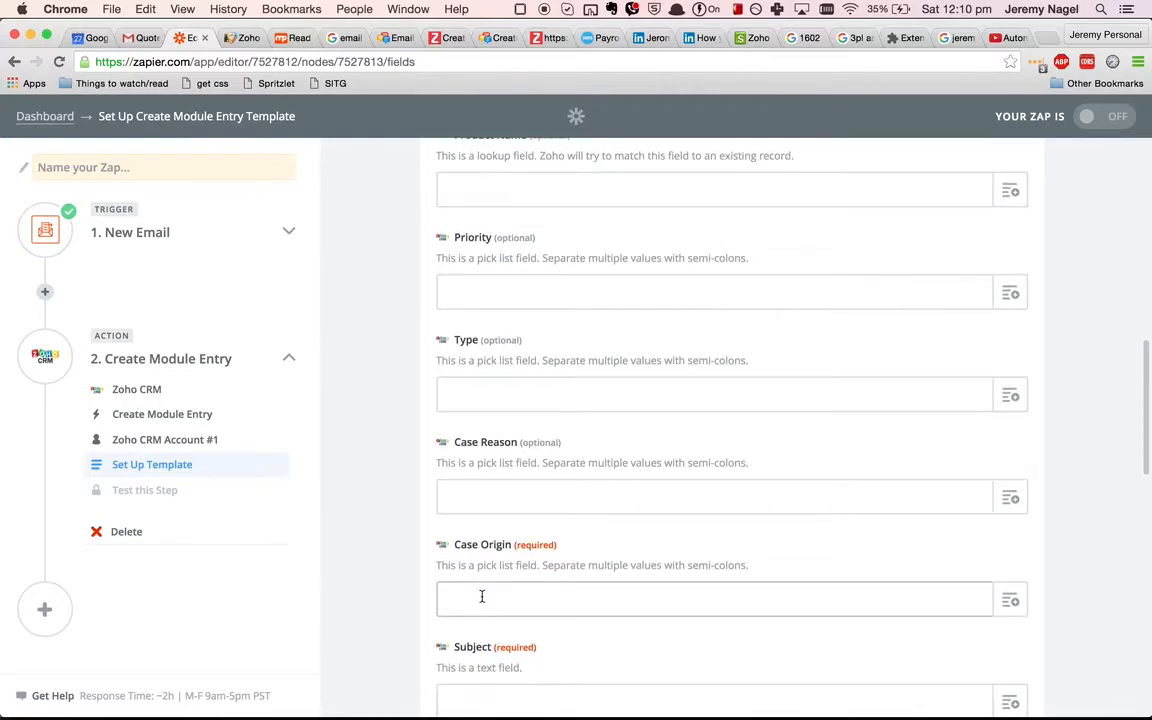
type("Email")
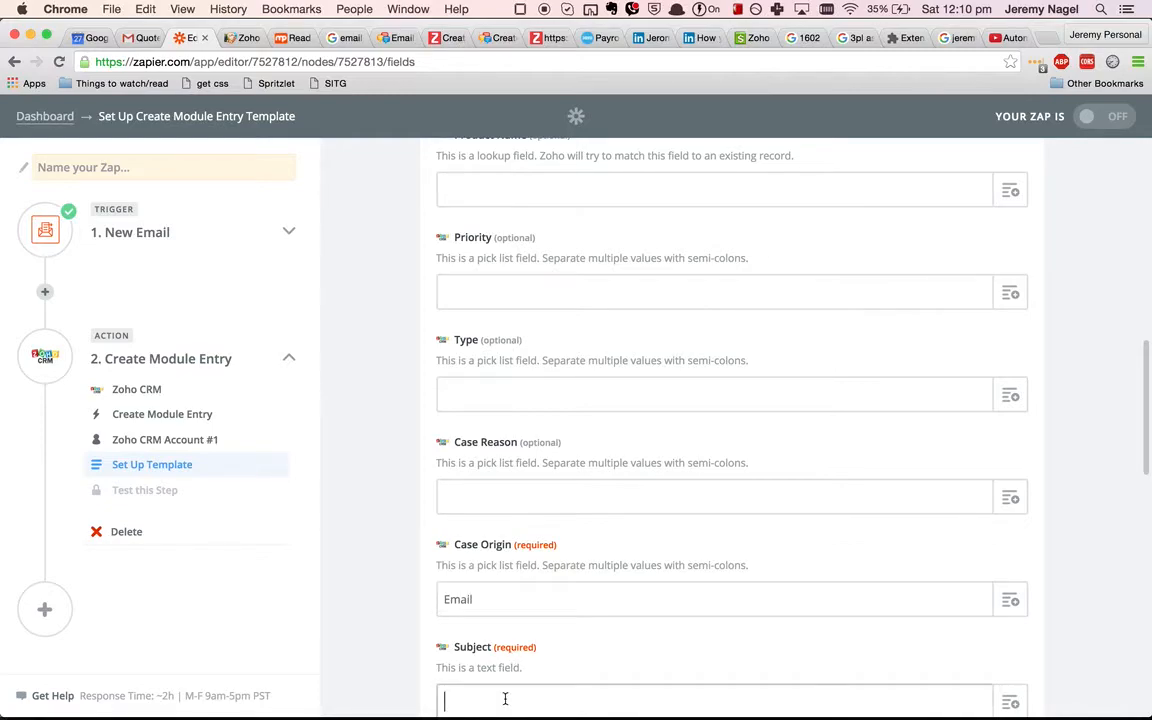
scroll("down", 3)
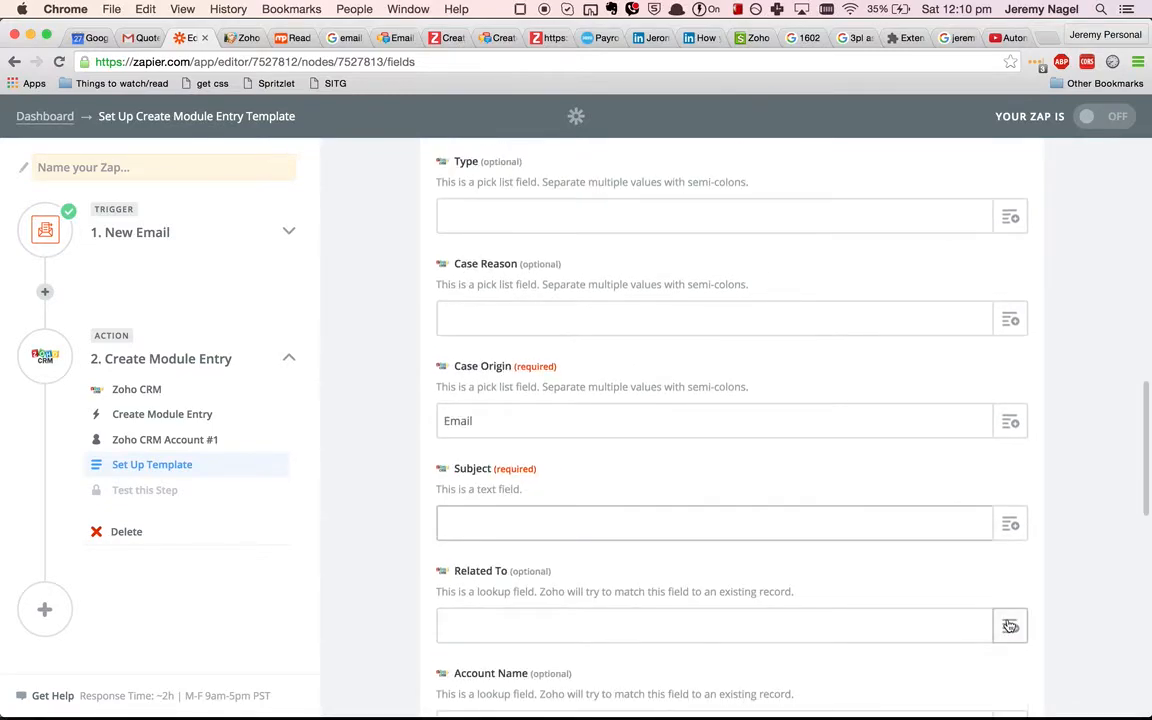
Map the email's subject into case Subject and the sender's address into case Email.
left_click(720, 524)
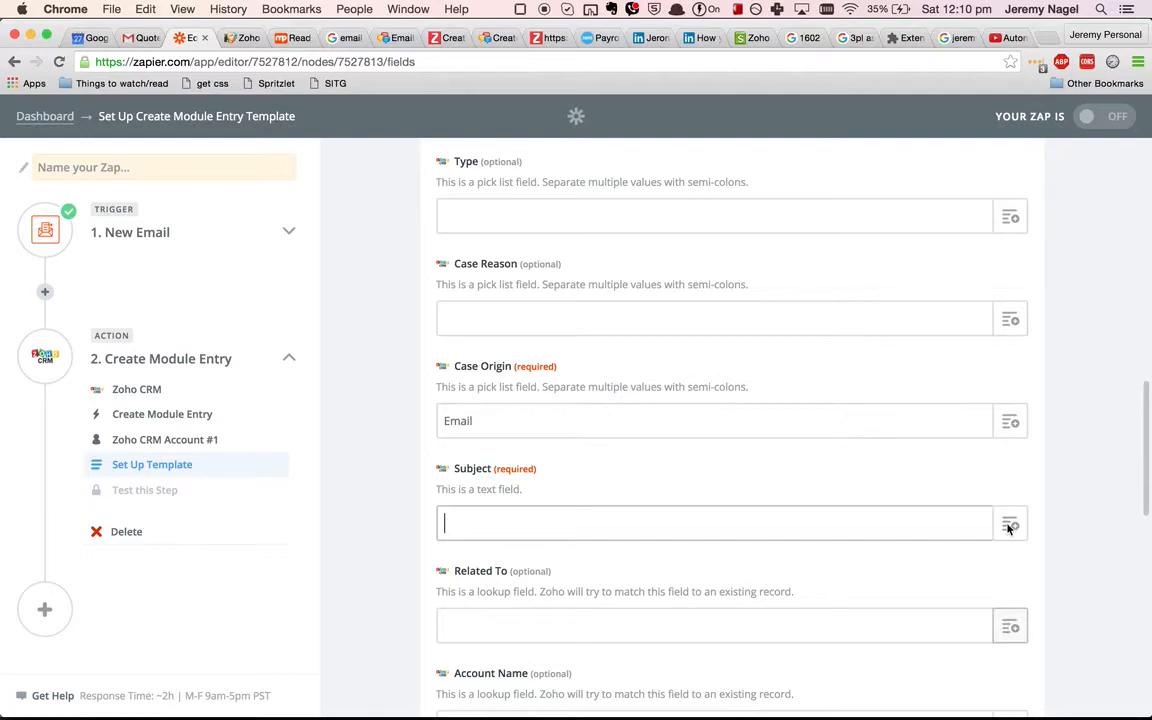
left_click(1010, 524)
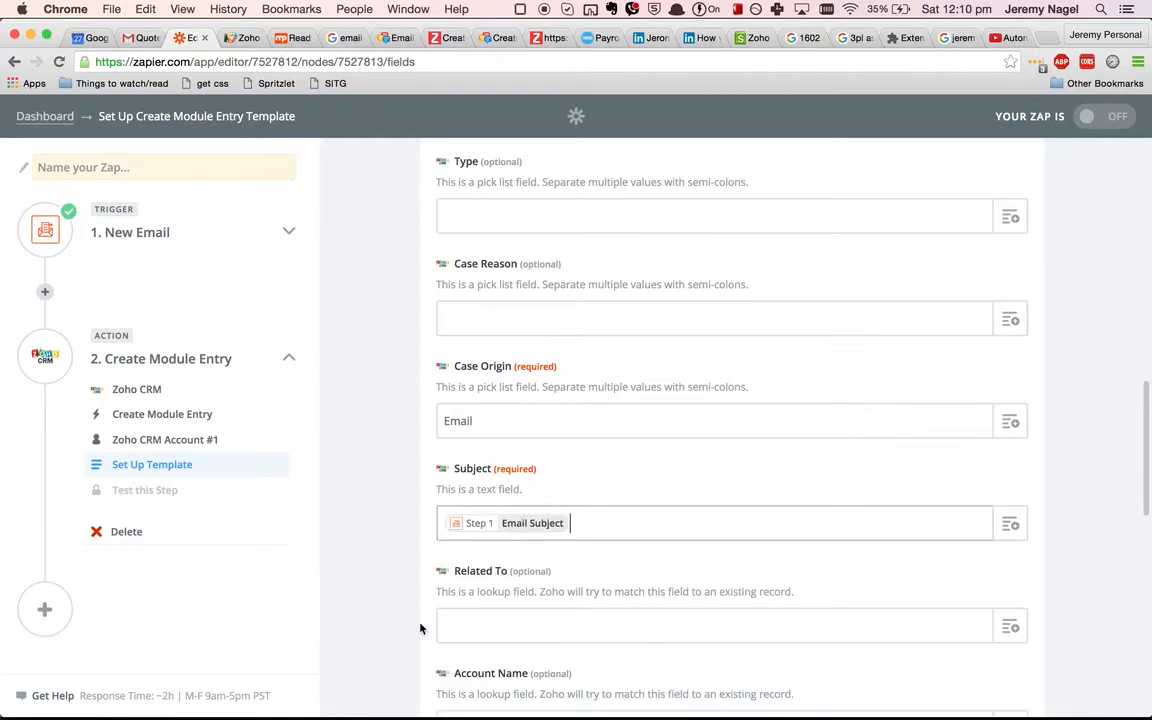
scroll("down", 3)
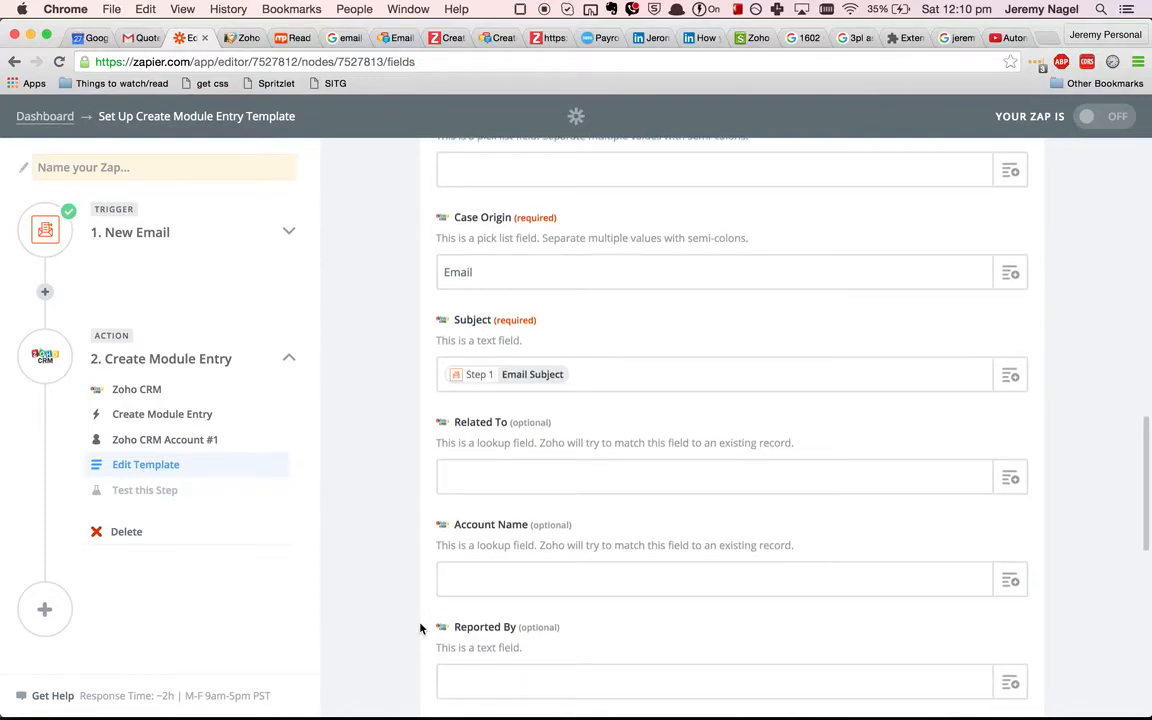
scroll("down", 3)
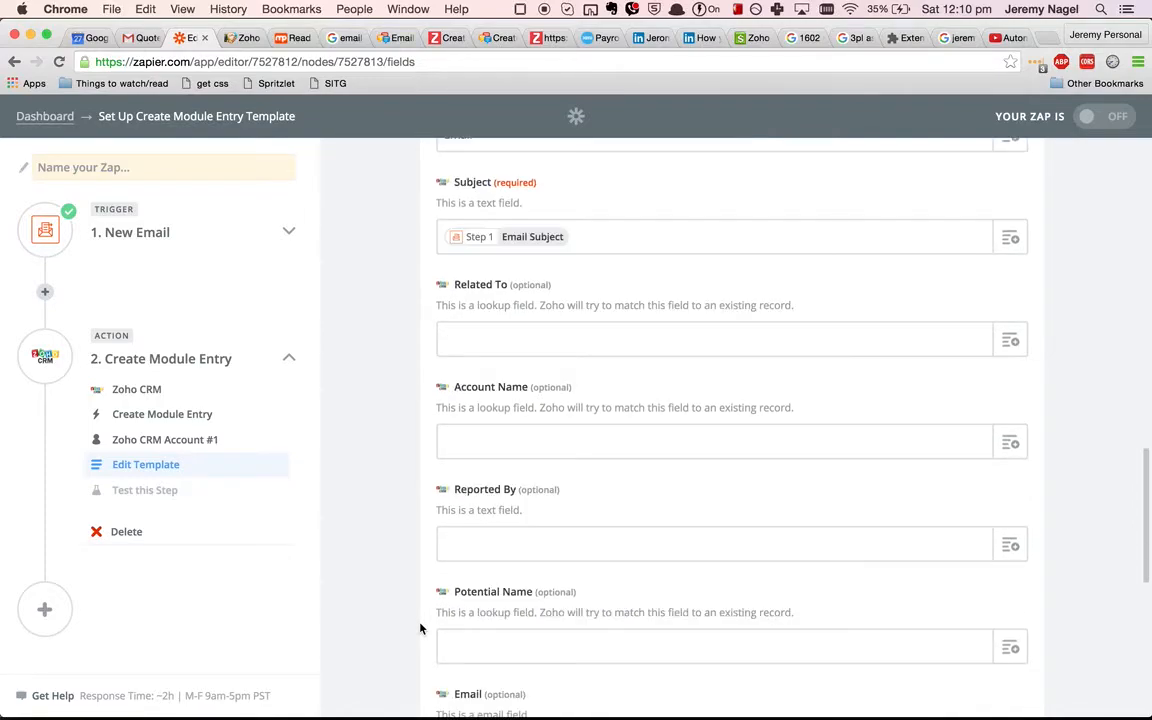
scroll("down", 3)
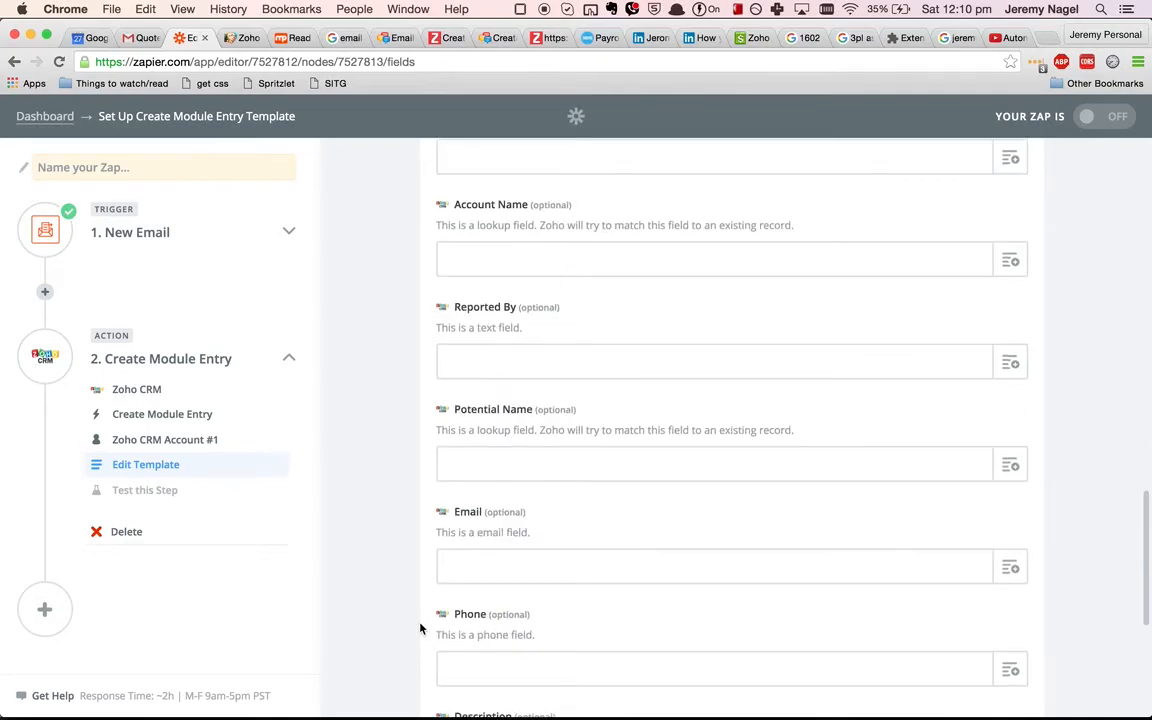
scroll("down", 3)
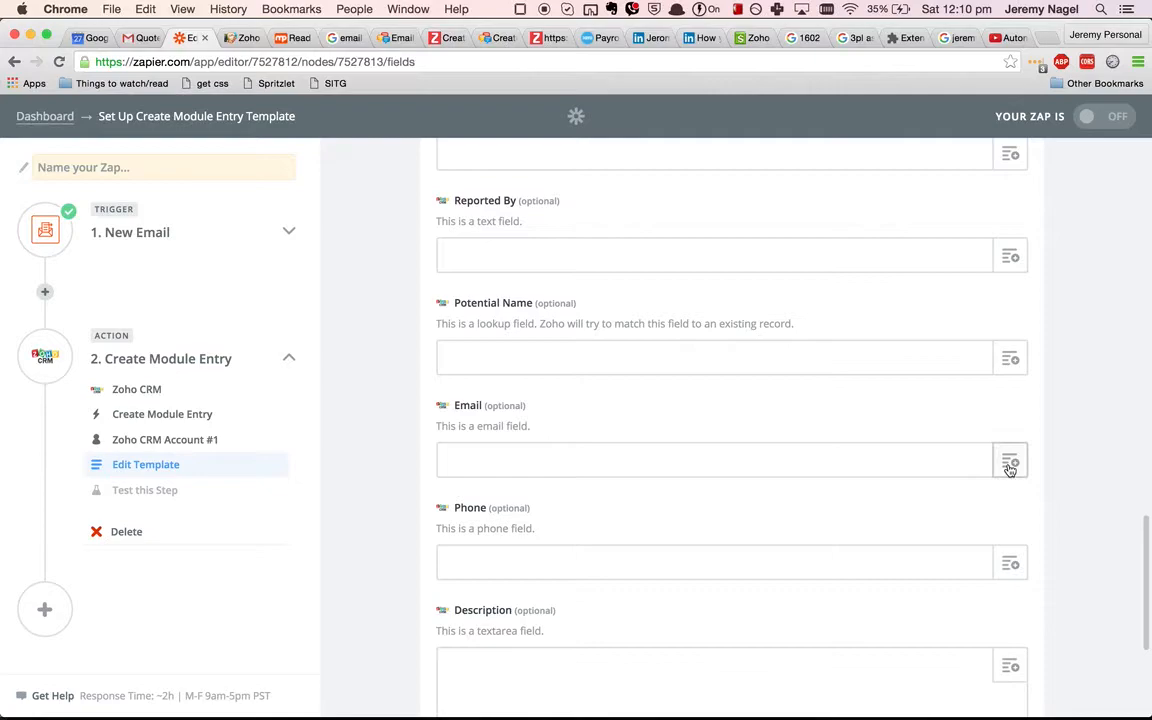
left_click(1010, 460)
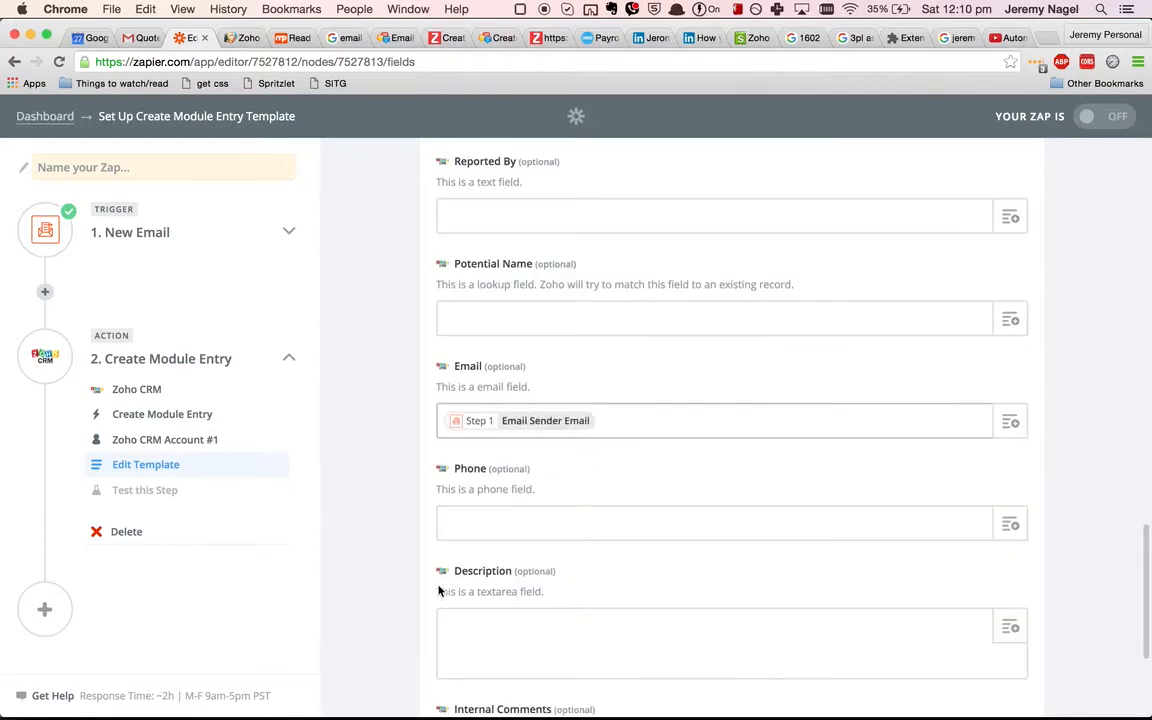
Map the plain email body into Description and submit the case field mappings.
scroll("down", 3)
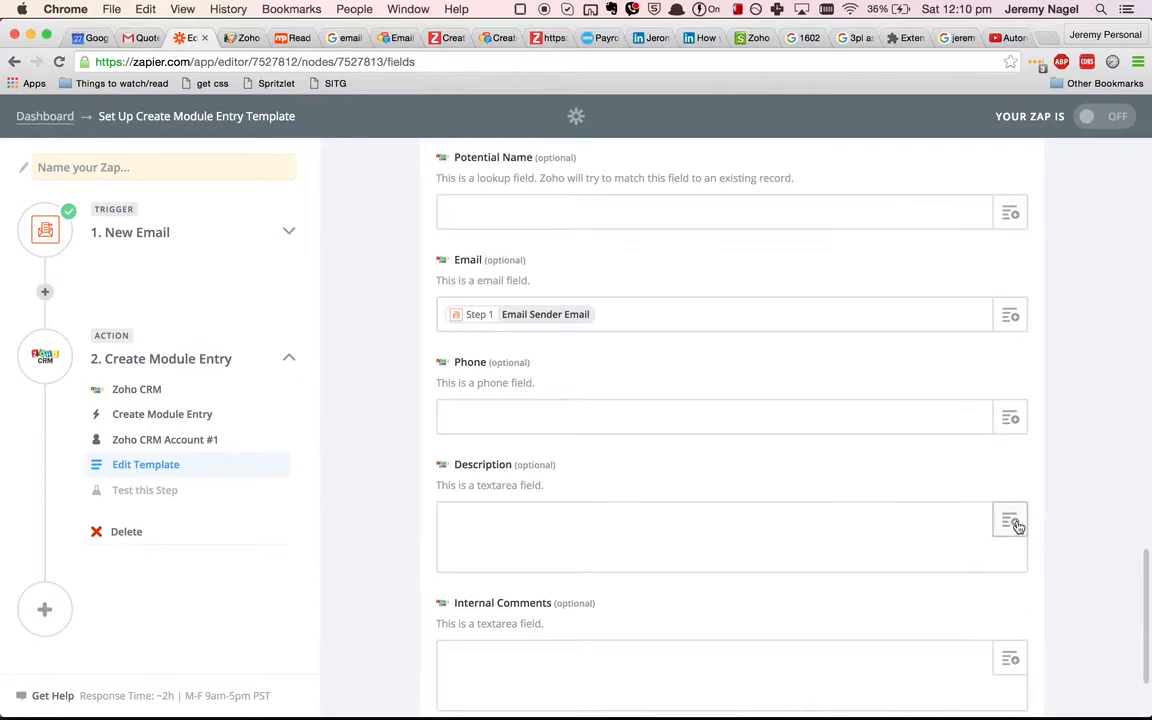
left_click(1010, 520)
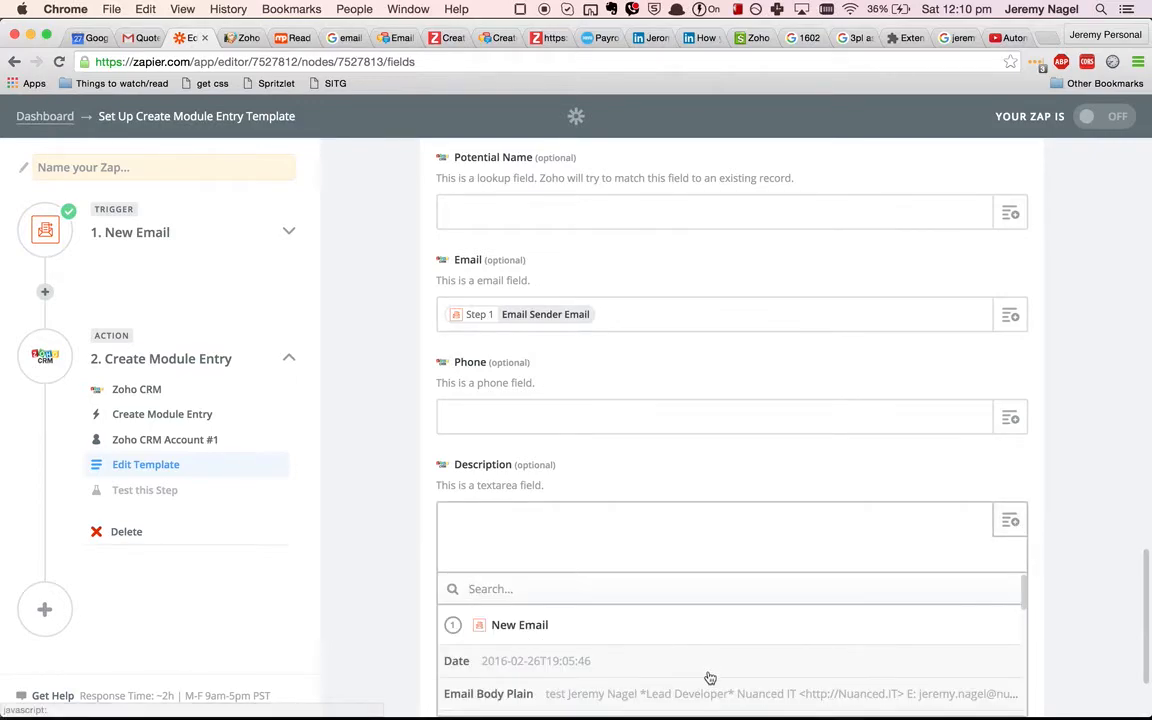
left_click(488, 692)
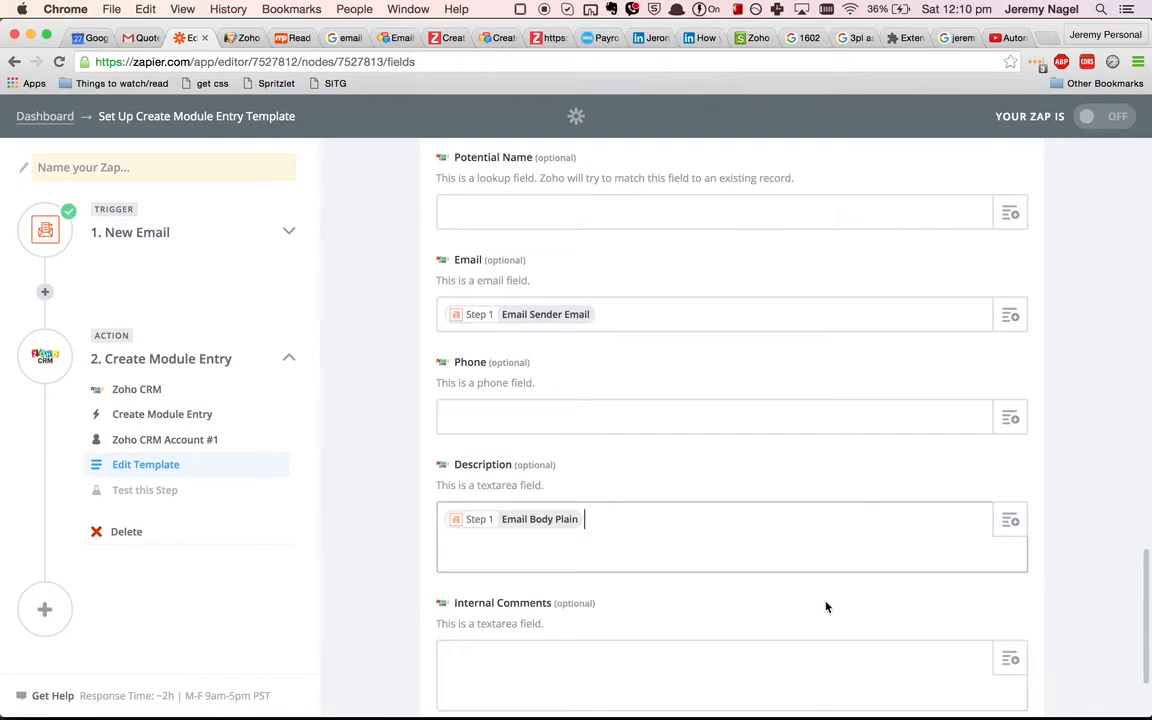
scroll("down", 3)
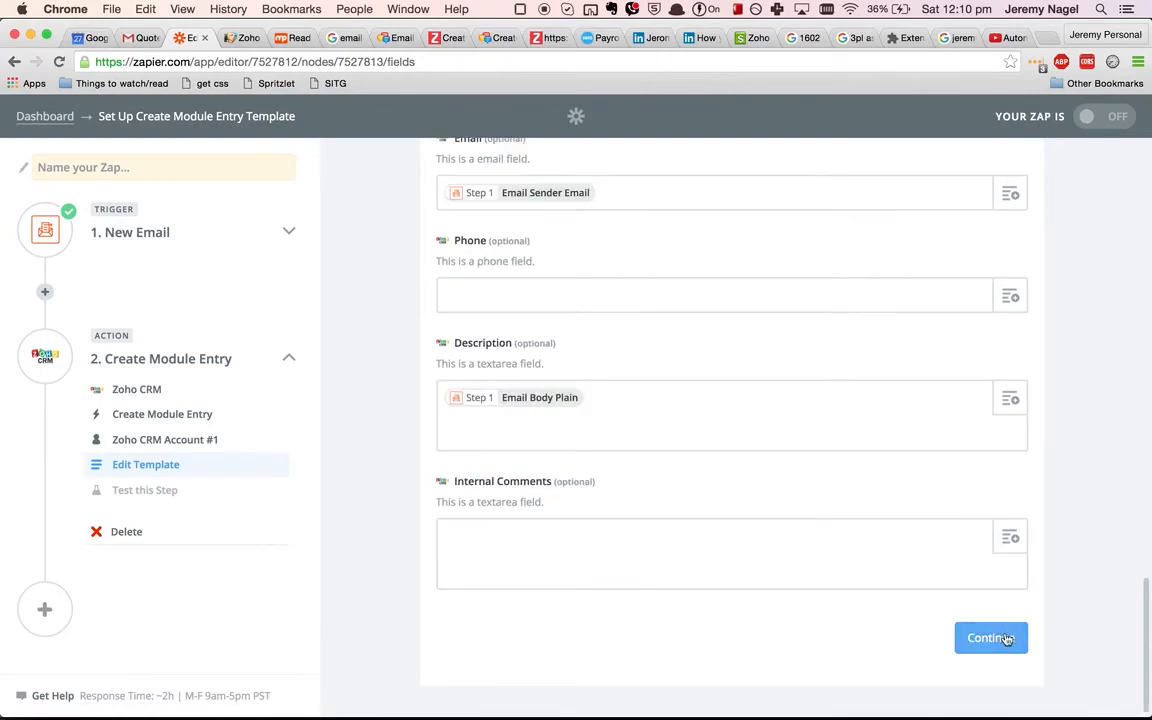
left_click(990, 638)
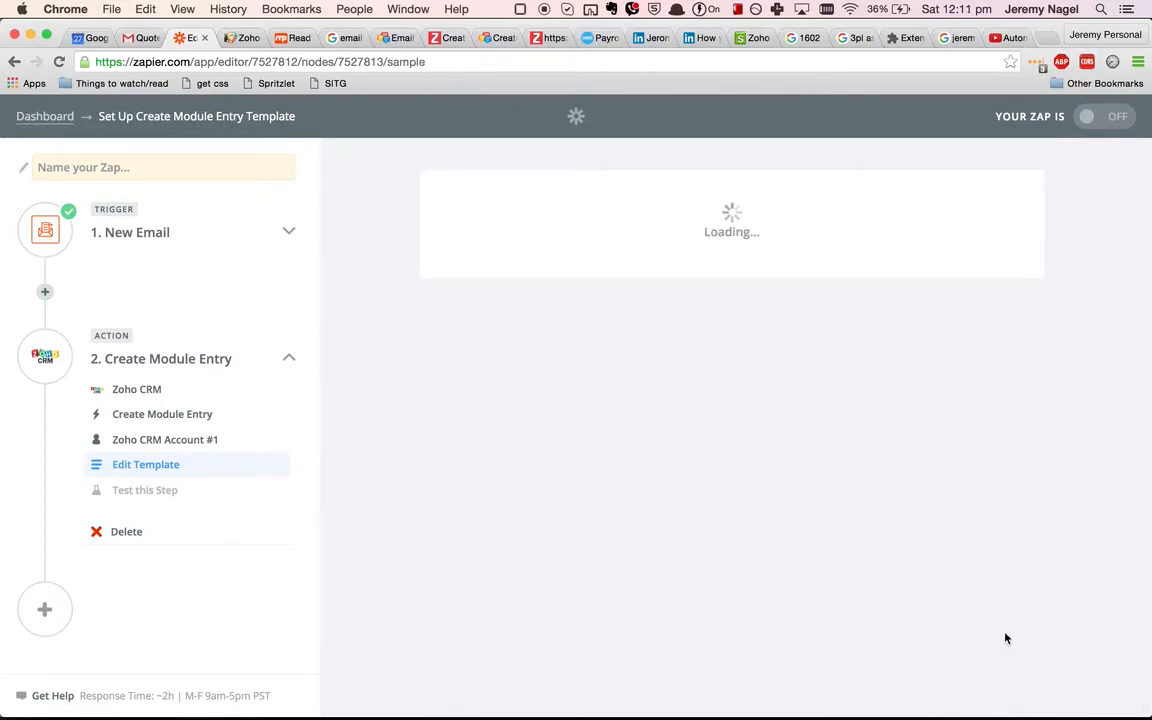
Review the sample case fields and run Create & Continue, hitting the 'Record(s) already exists' error.
left_click(144, 488)
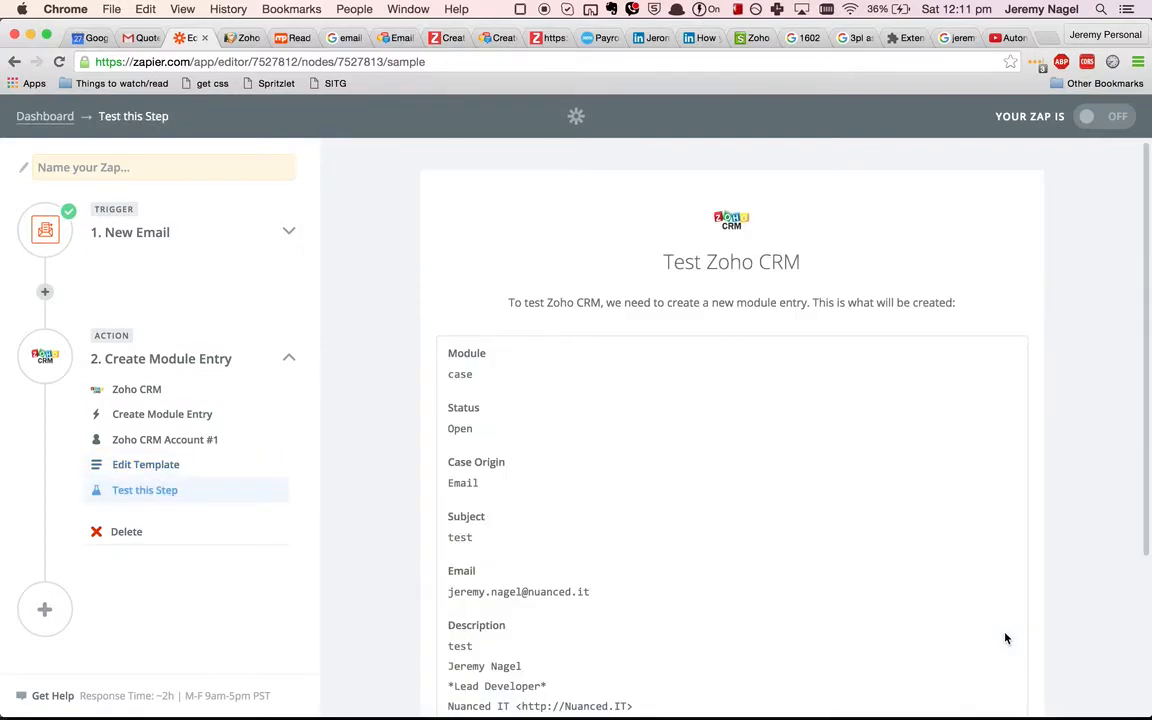
scroll("down", 3)
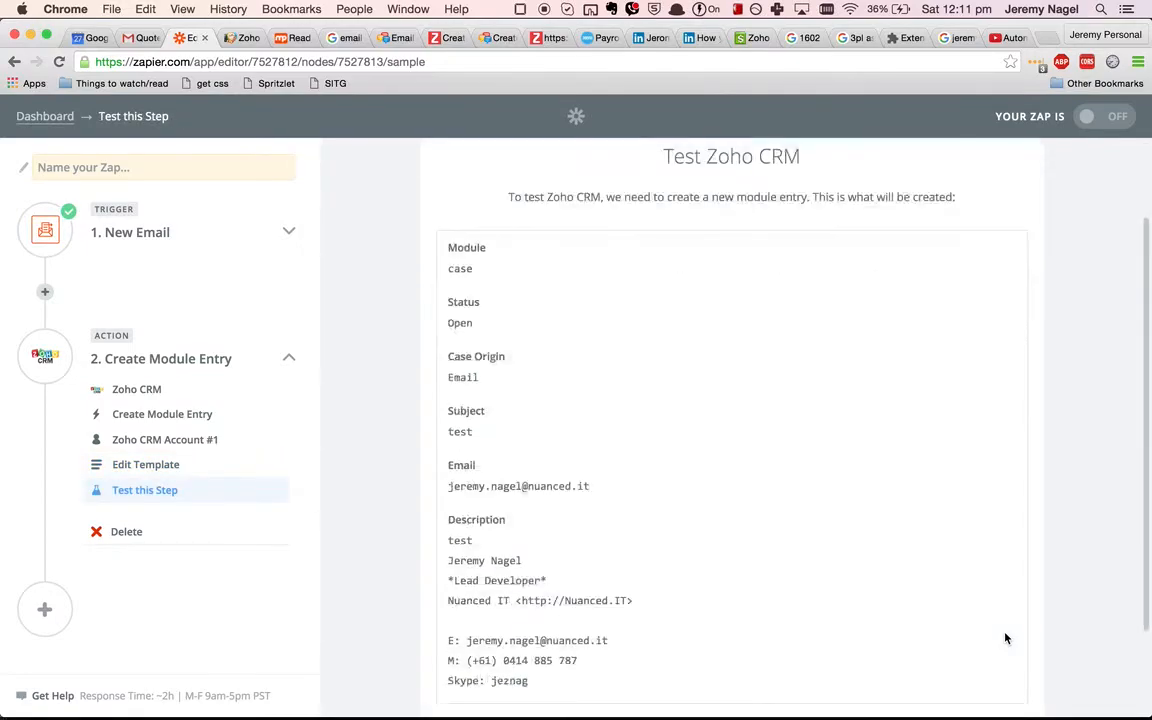
scroll("down", 3)
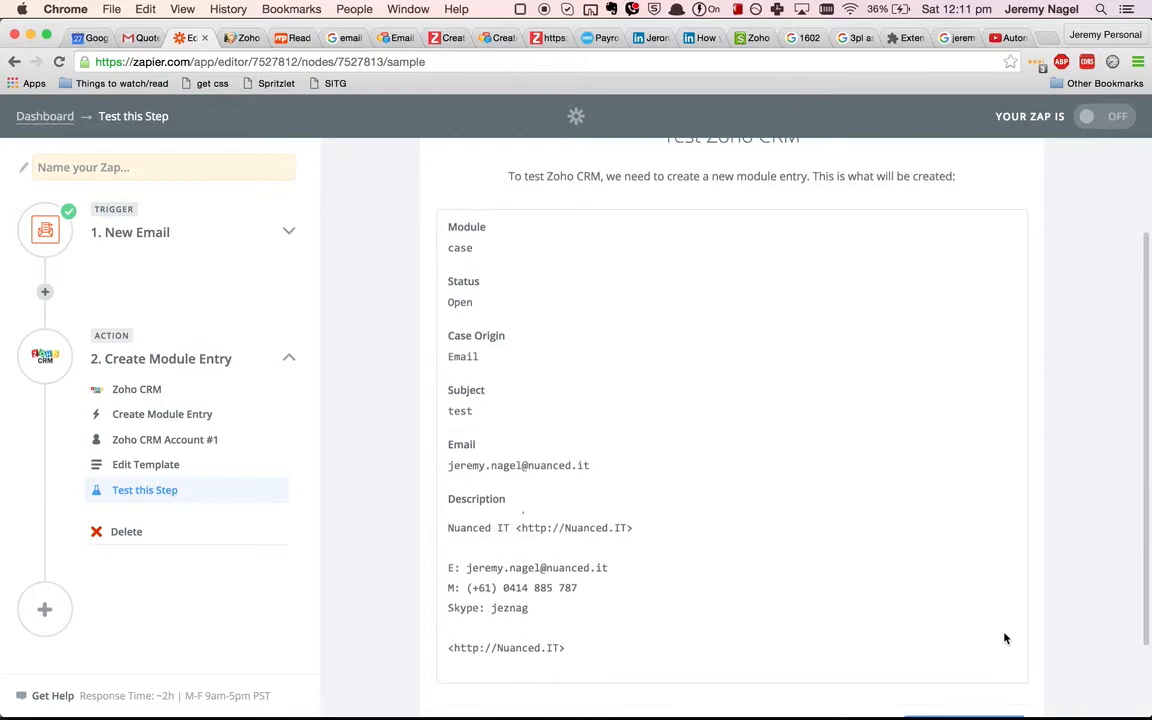
mouse_move(470, 396)
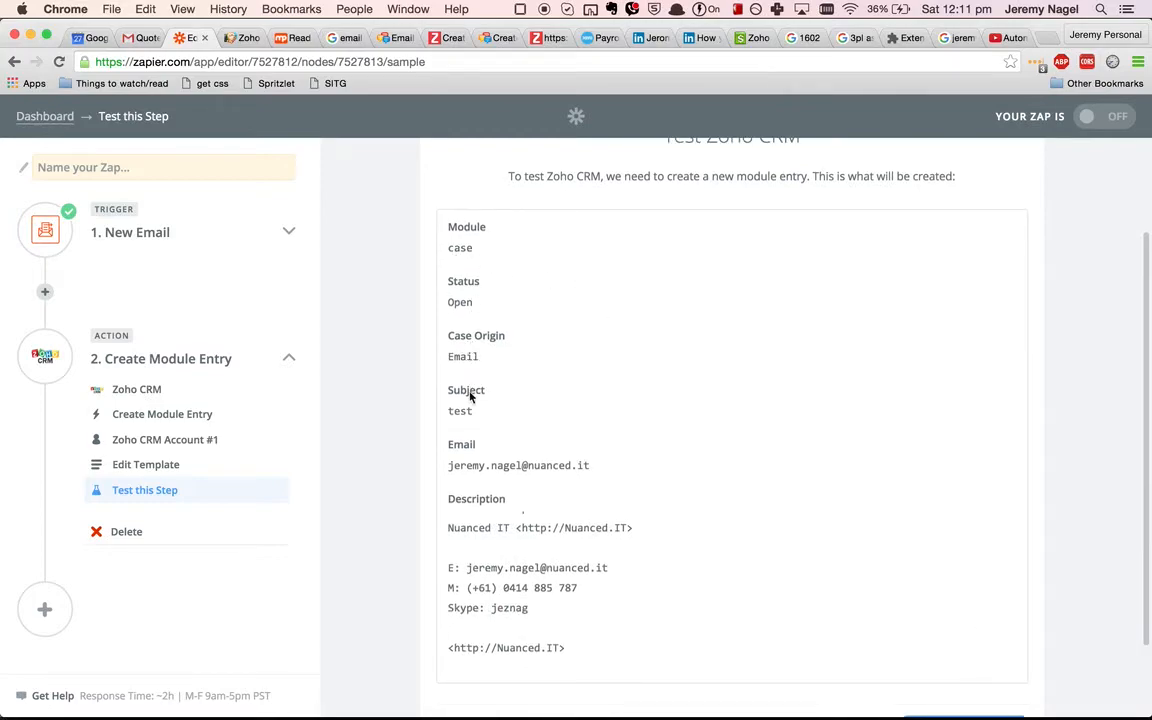
double_click(460, 412)
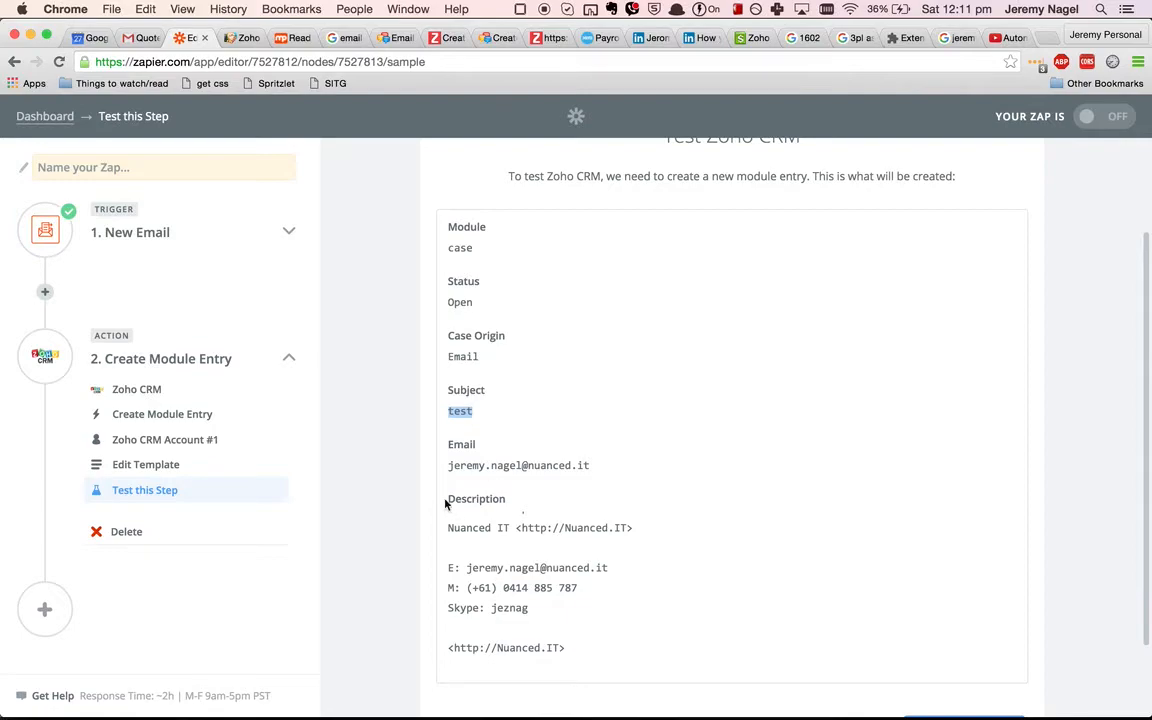
scroll("down", 3)
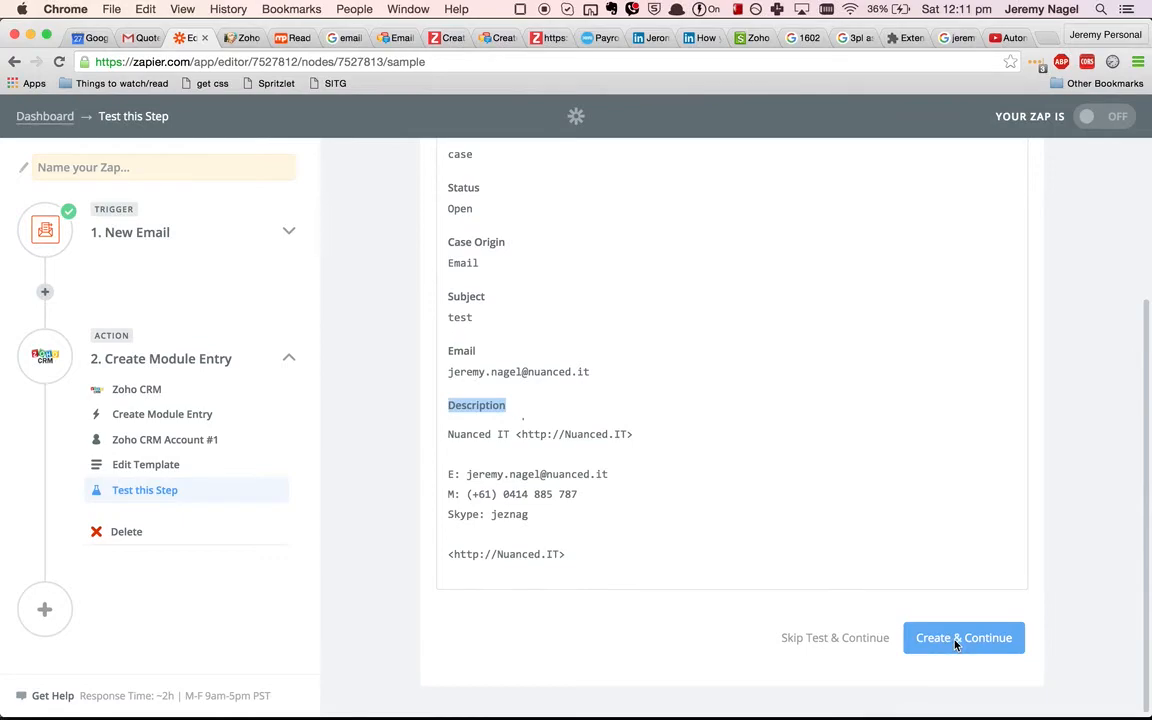
left_click(964, 636)
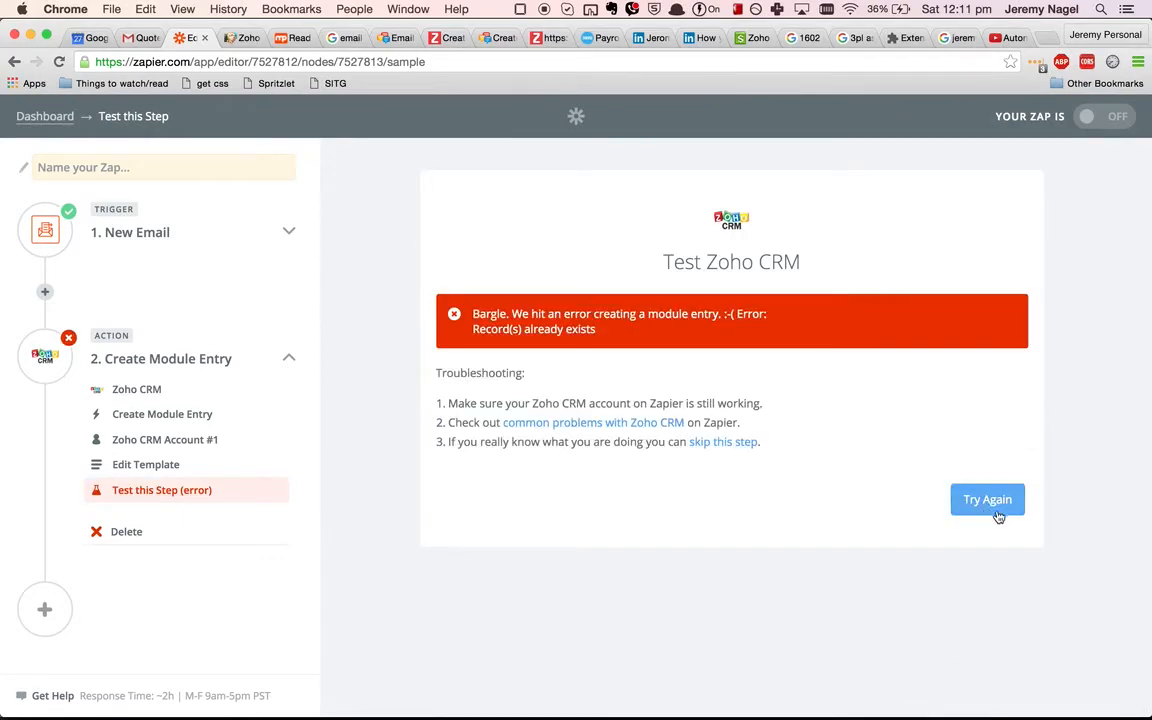
mouse_move(996, 444)
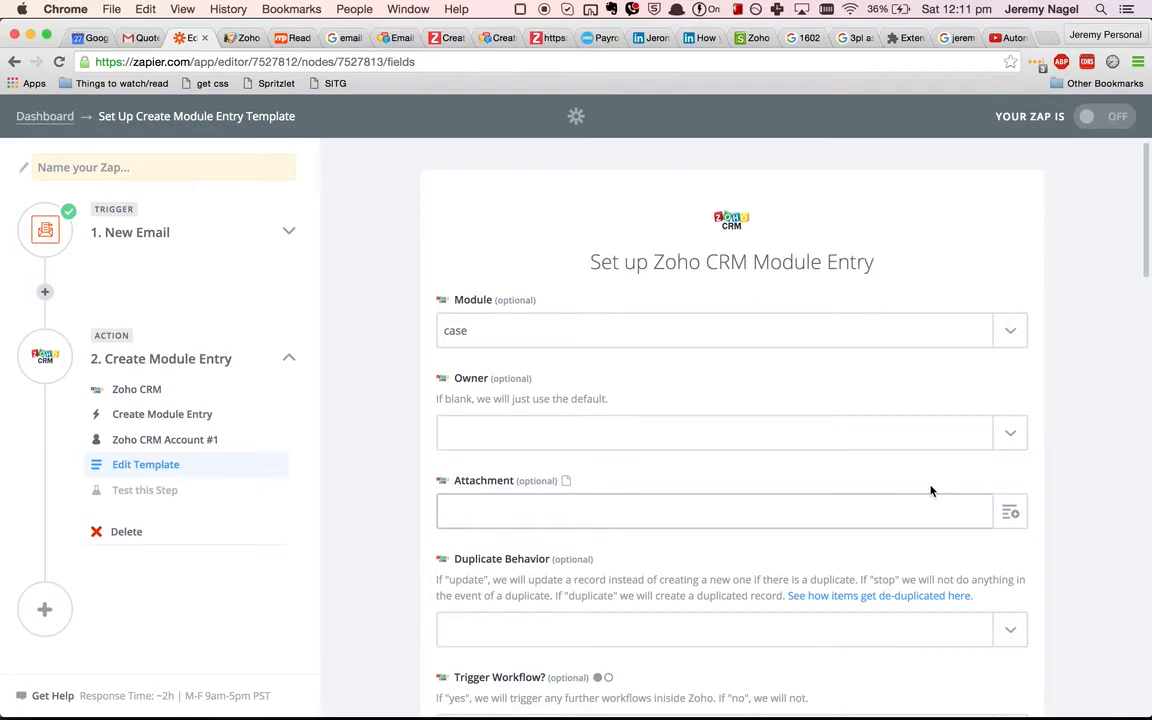
Return via Try Again to the module entry template, then view the existing test case in Zoho CRM.
left_click(716, 512)
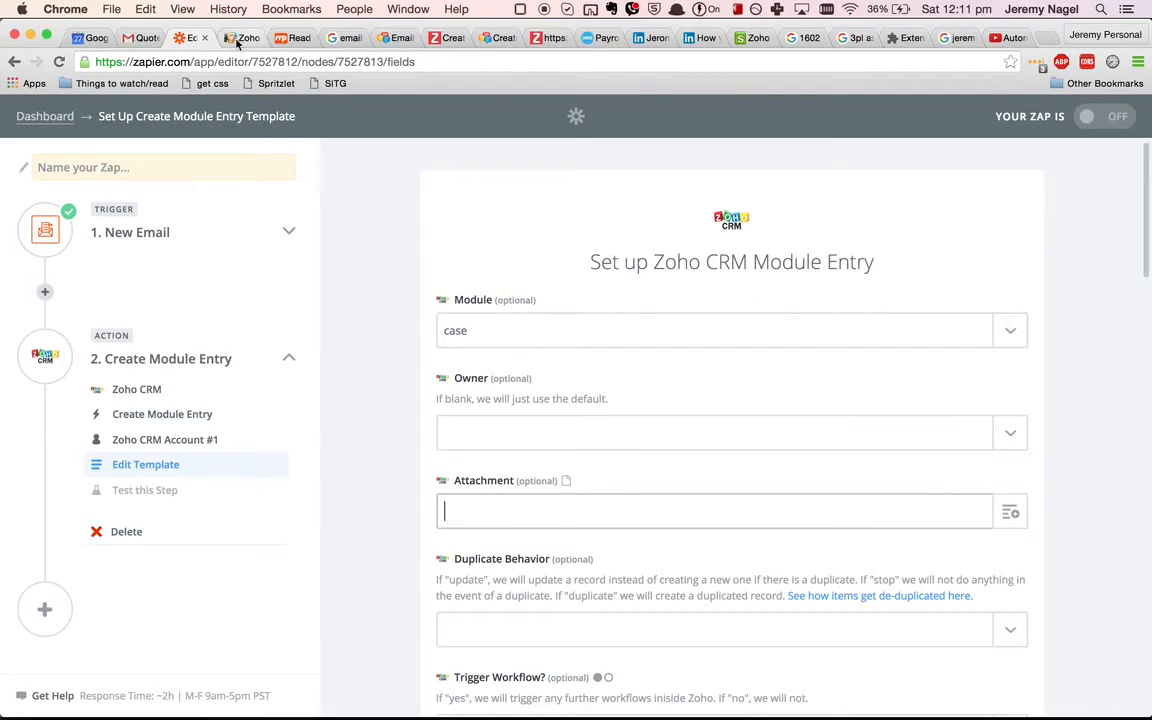
left_click(240, 38)
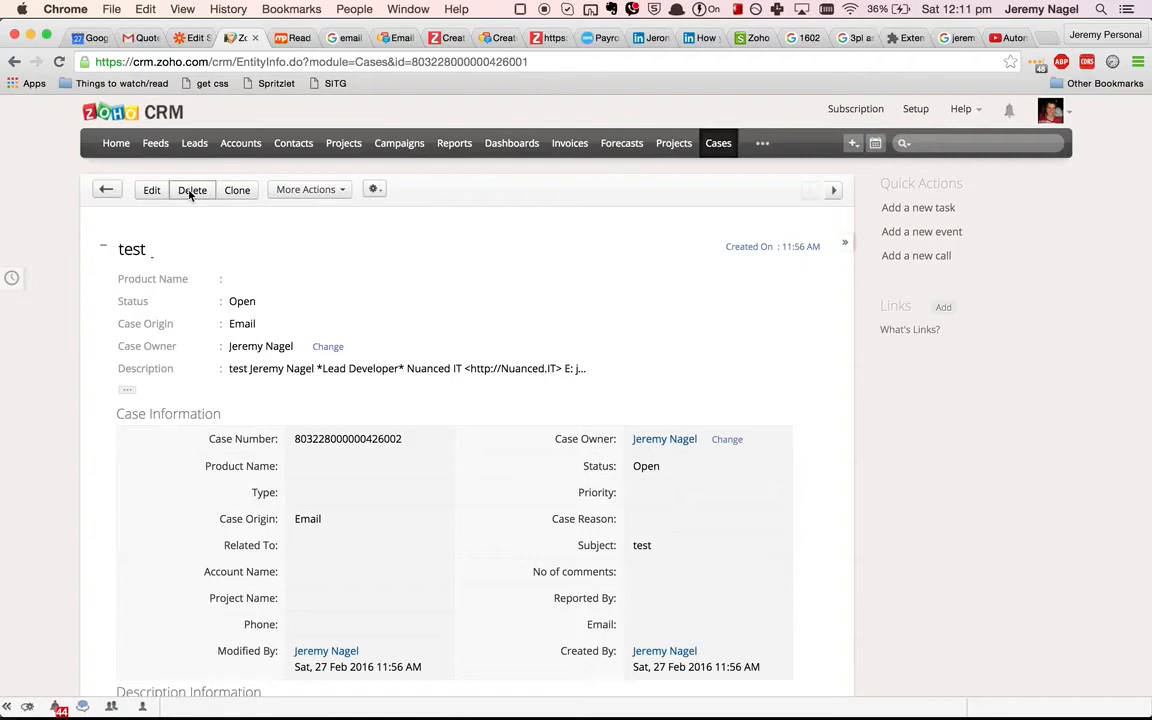
left_click(192, 190)
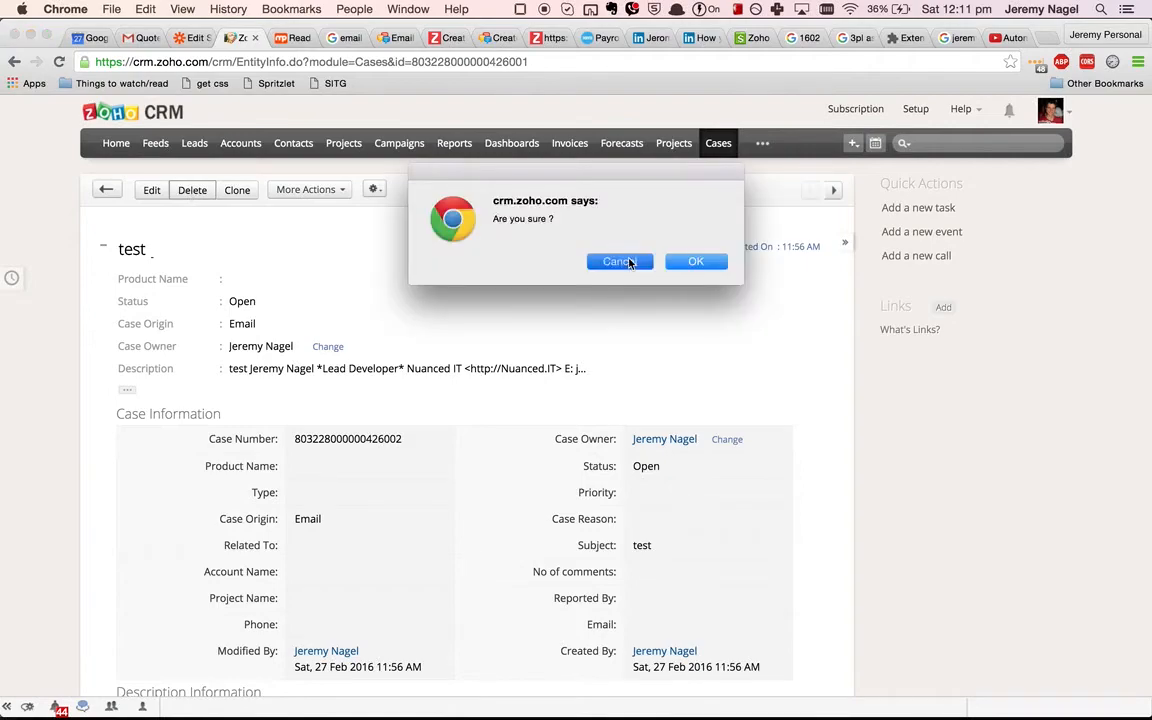
left_click(620, 260)
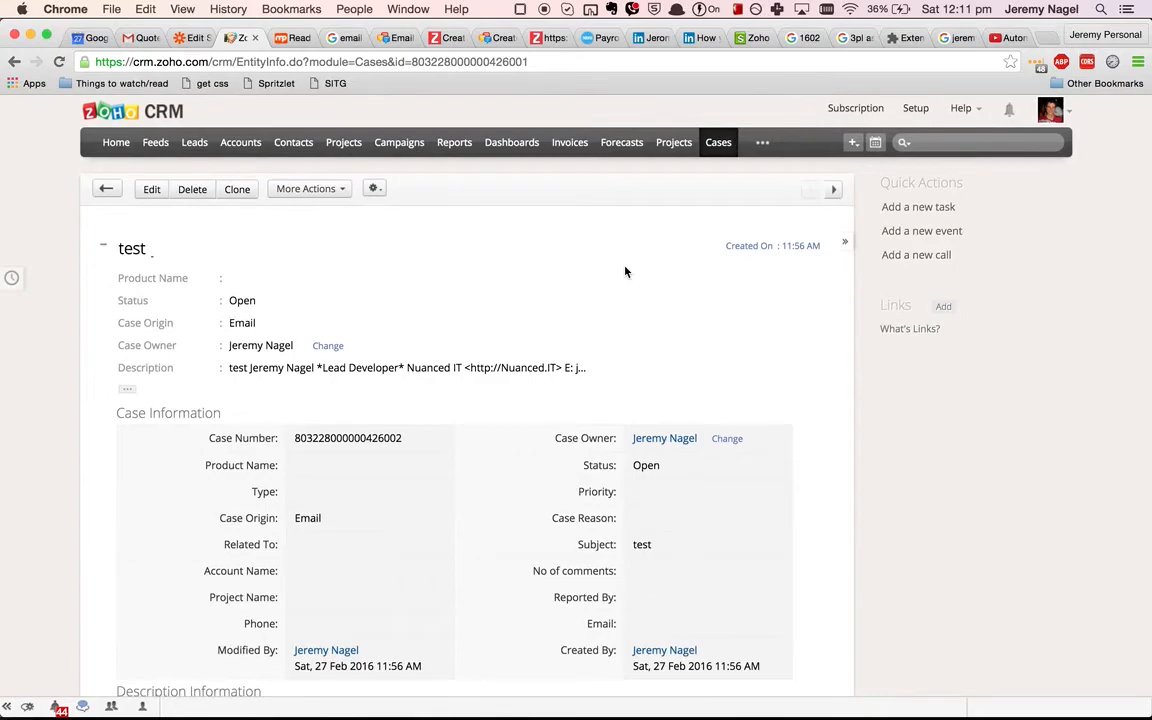
scroll("down", 3)
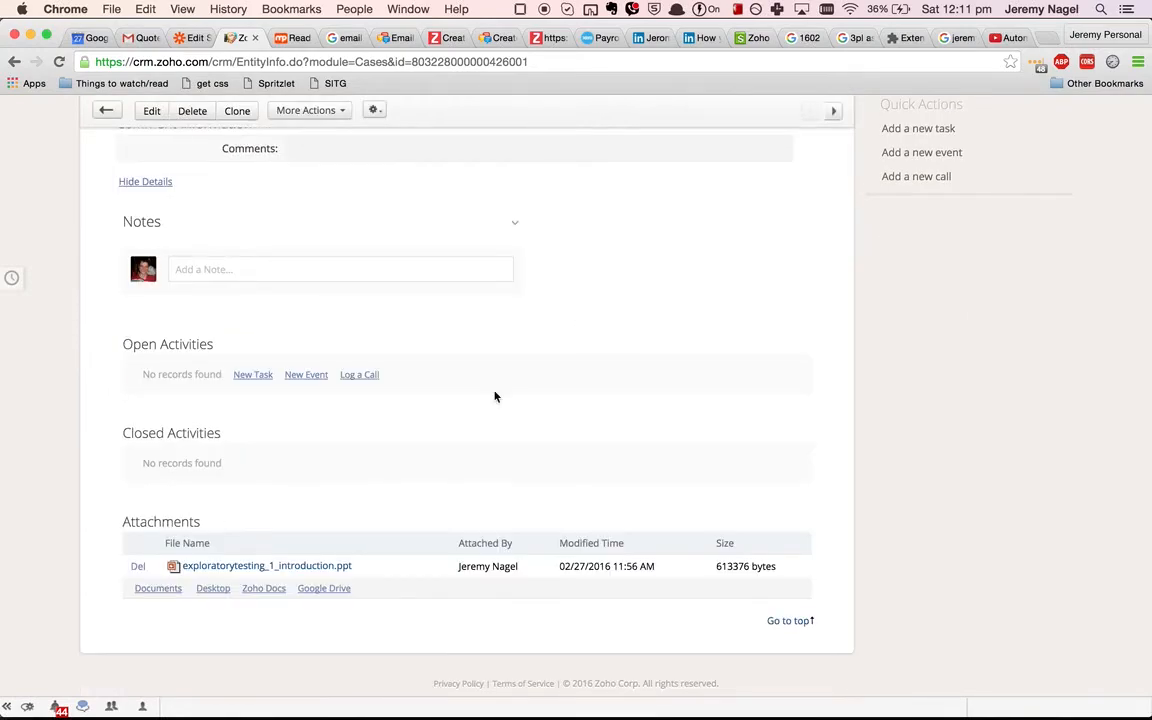
mouse_move(292, 572)
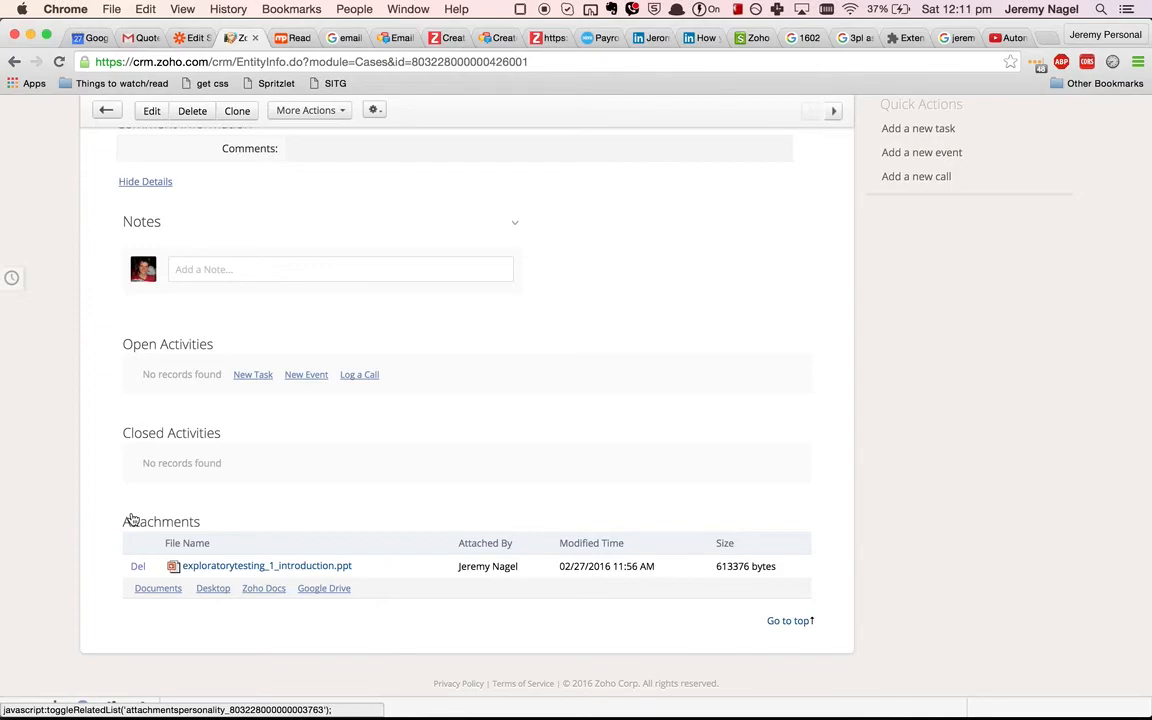
mouse_move(218, 296)
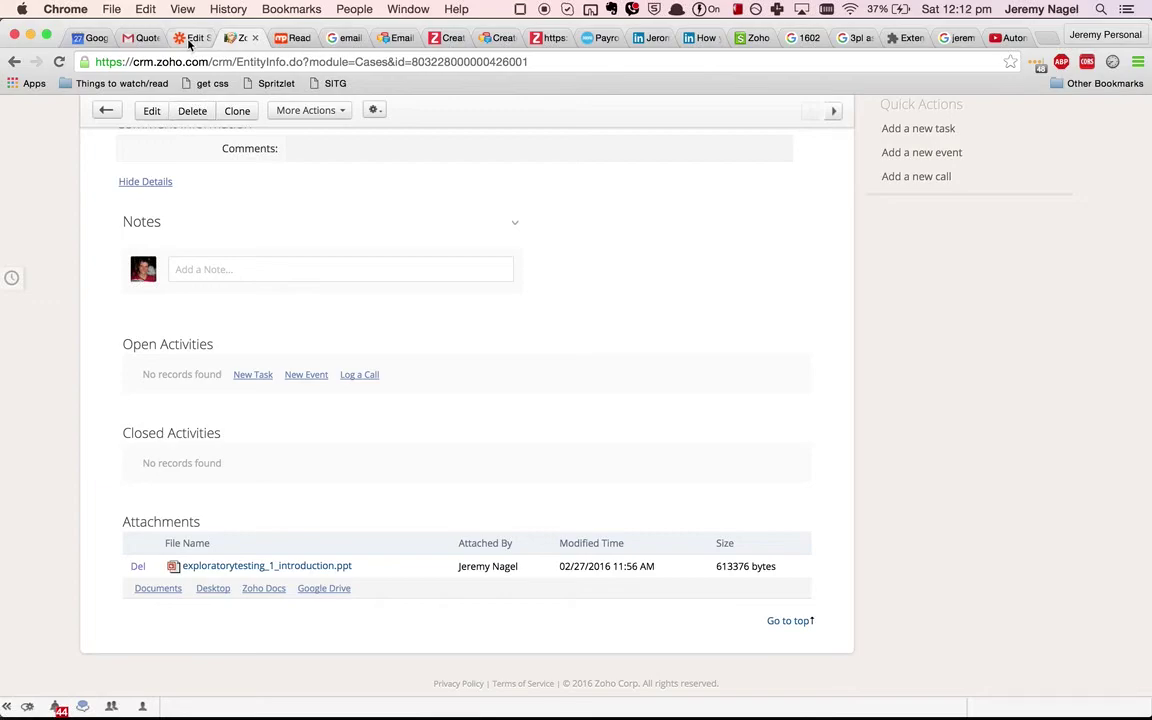
Resubmit the unchanged case template in Zapier and return to the Zoho CRM test case.
left_click(188, 38)
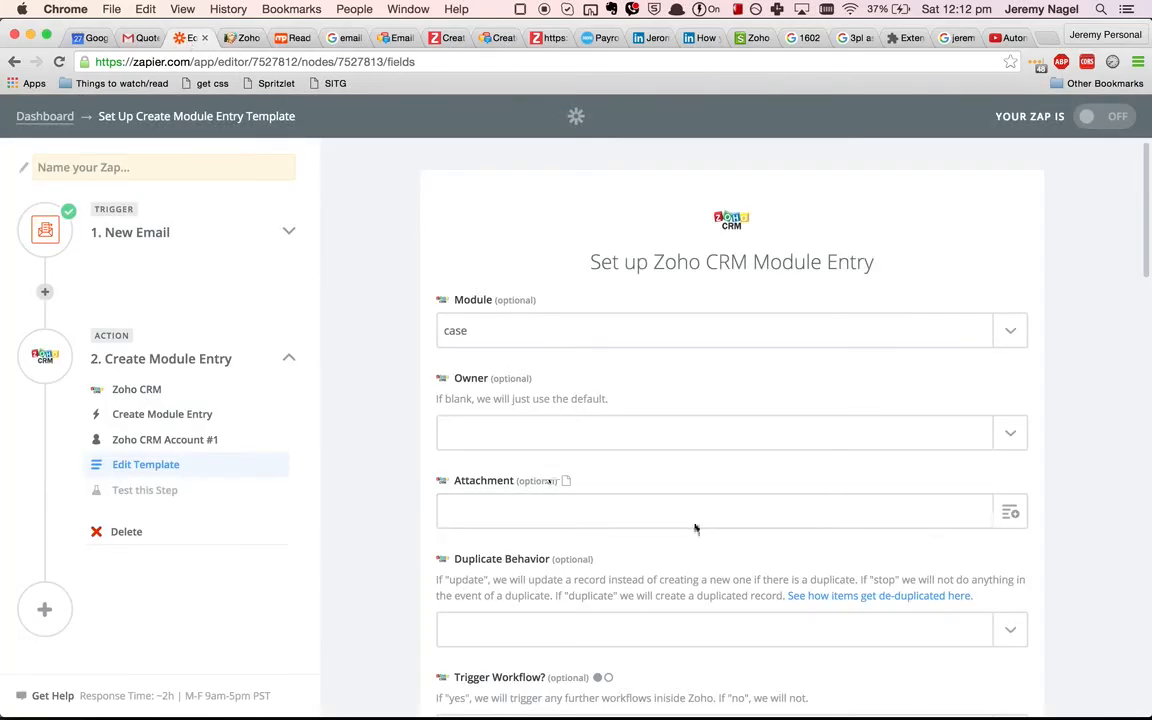
scroll("down", 3)
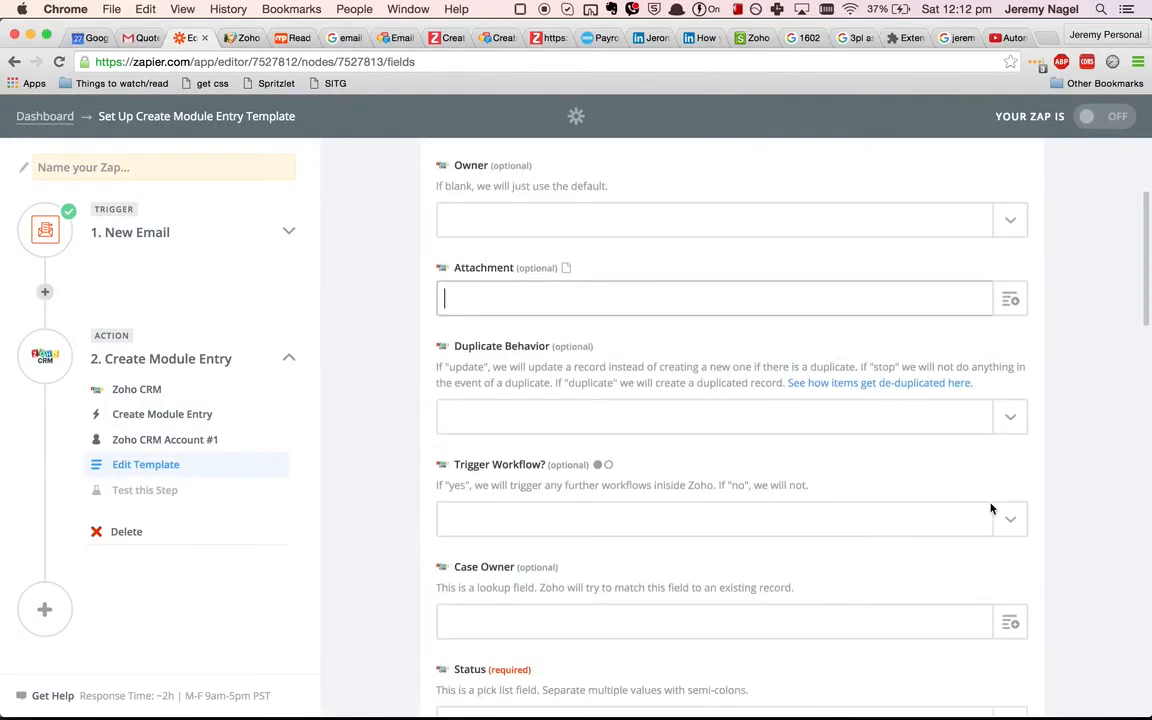
scroll("down", 3)
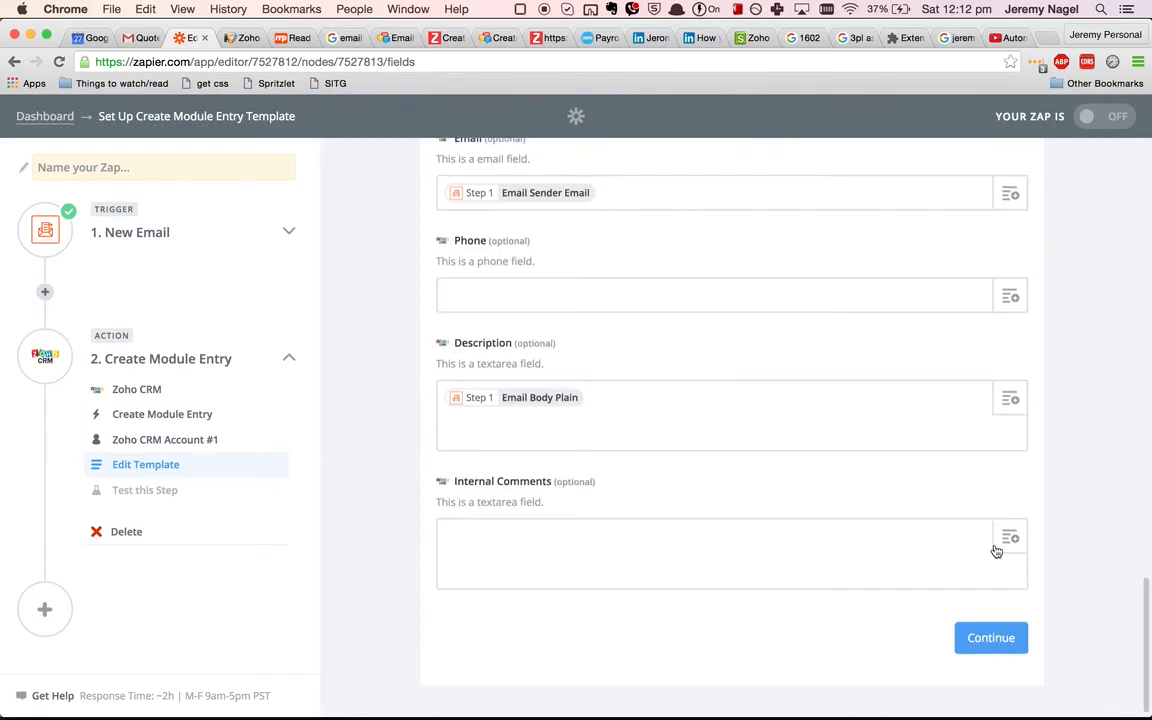
mouse_move(992, 638)
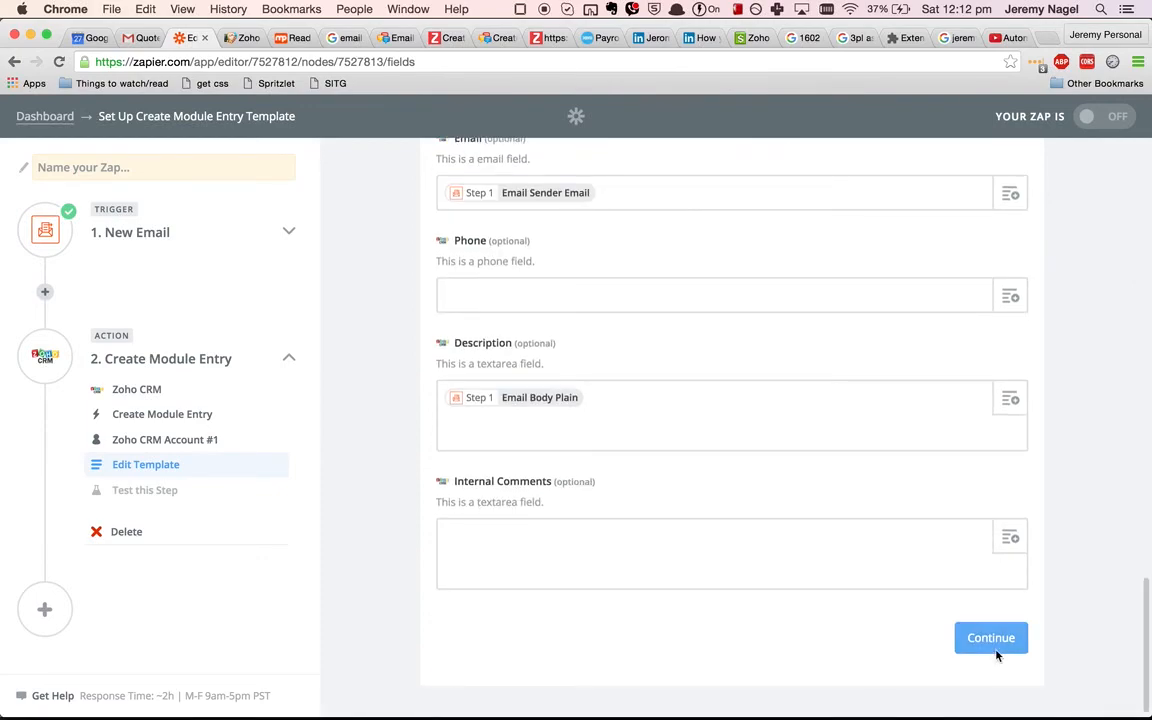
left_click(990, 636)
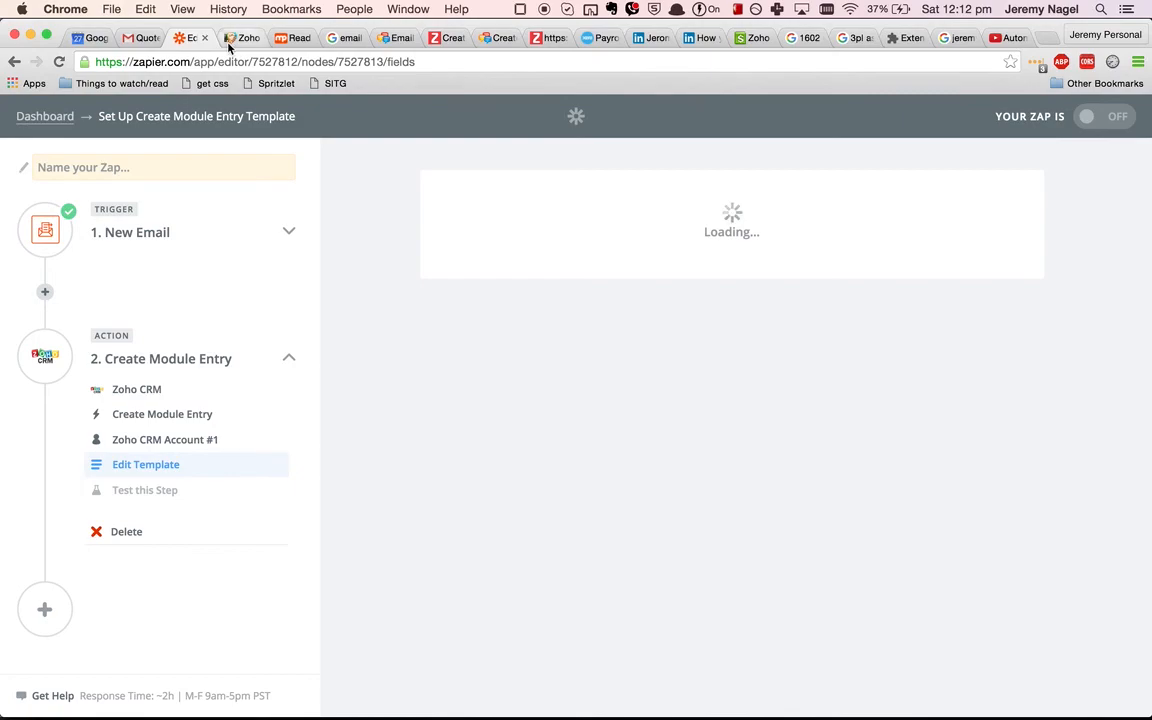
left_click(240, 38)
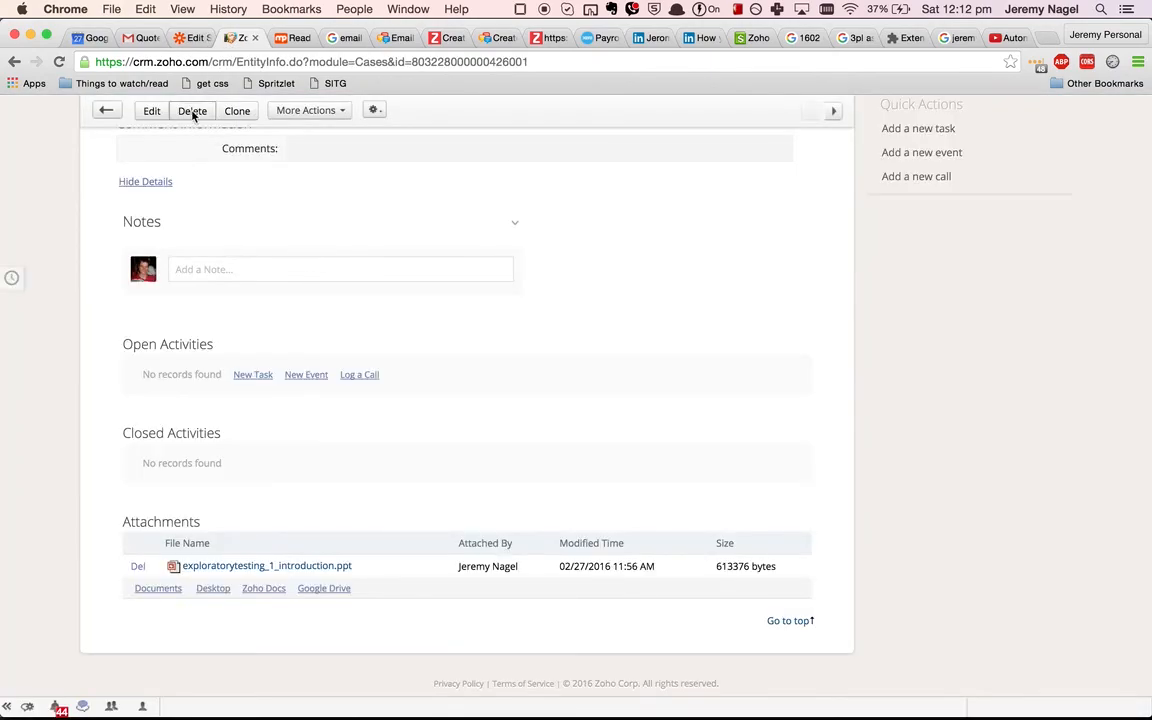
Delete the conflicting 'test' case record in Zoho CRM and confirm it.
left_click(192, 110)
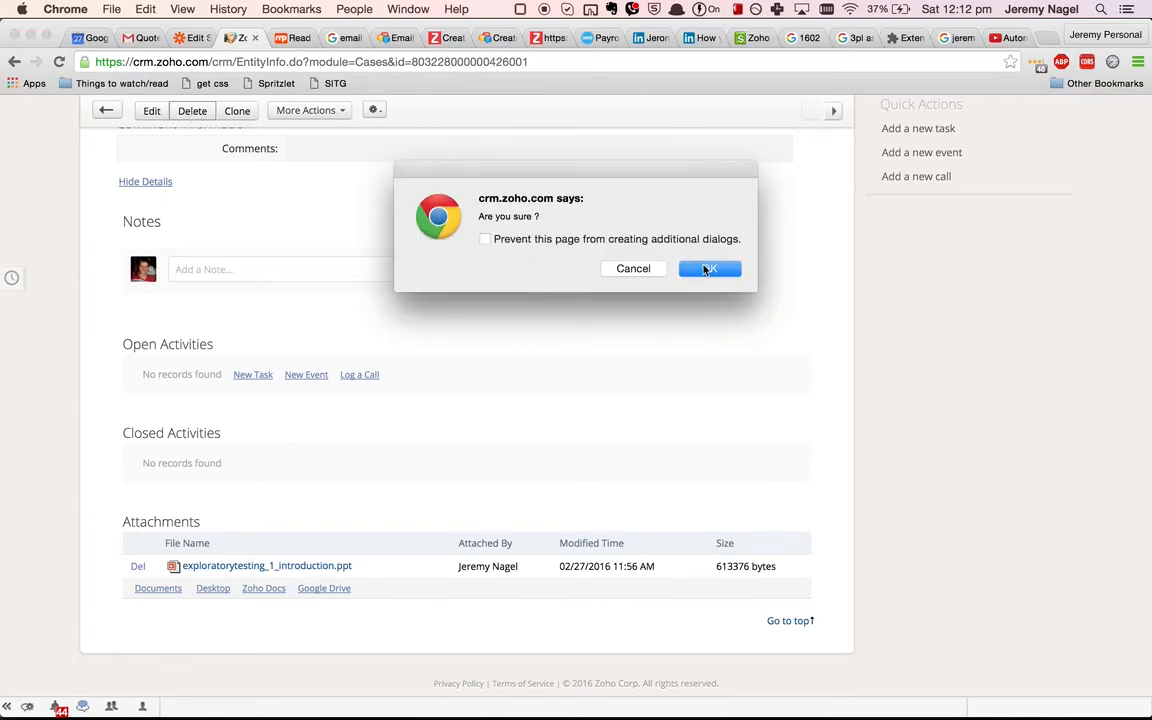
left_click(710, 268)
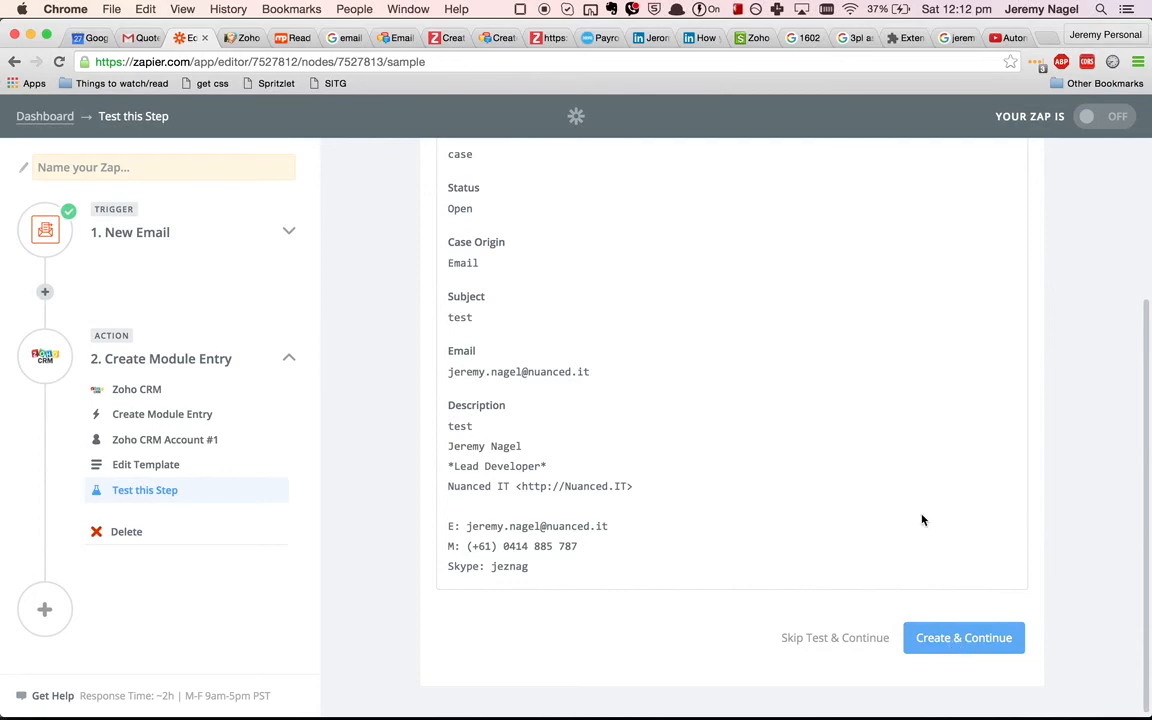
Rerun the Zoho CRM case test successfully and finish the Zap setup.
left_click(962, 636)
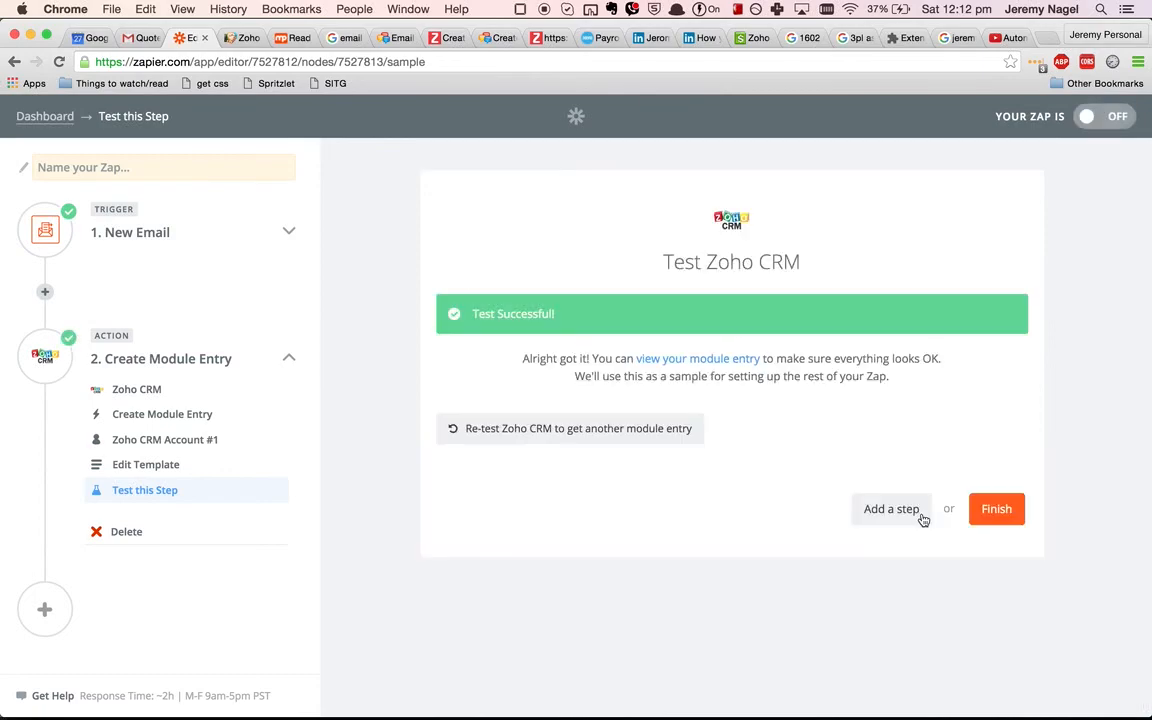
mouse_move(996, 510)
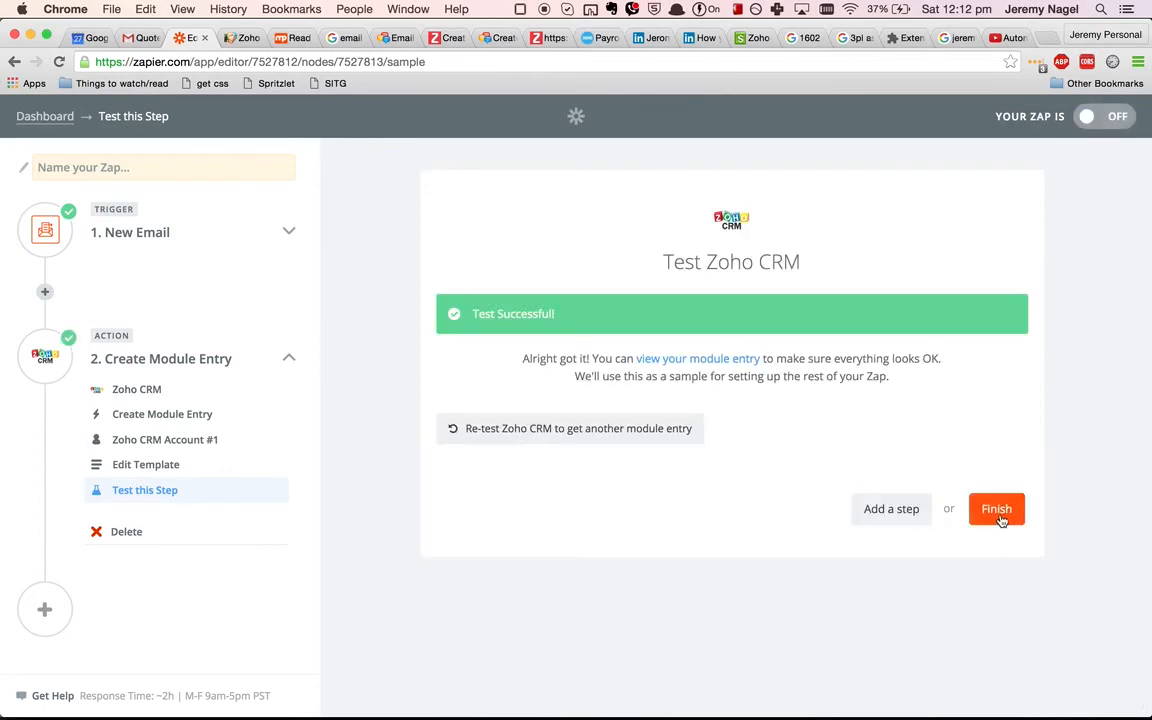
left_click(996, 510)
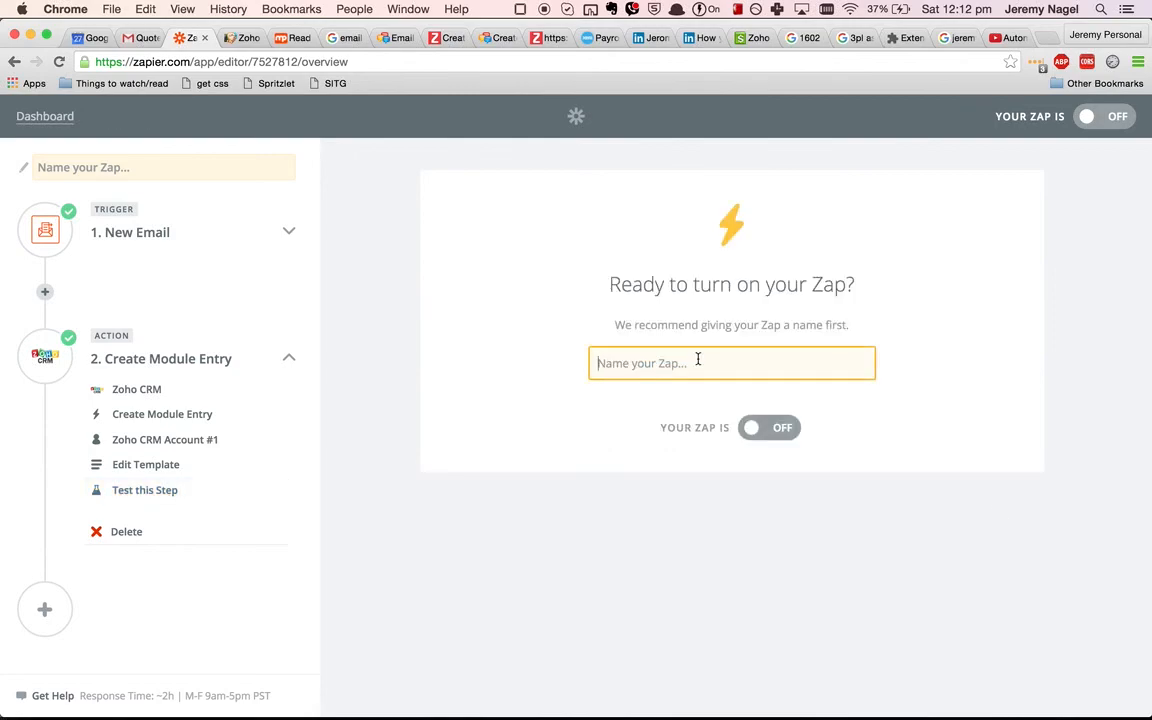
Name the Zap 'email parser to zoho' and switch it on.
type("emai")
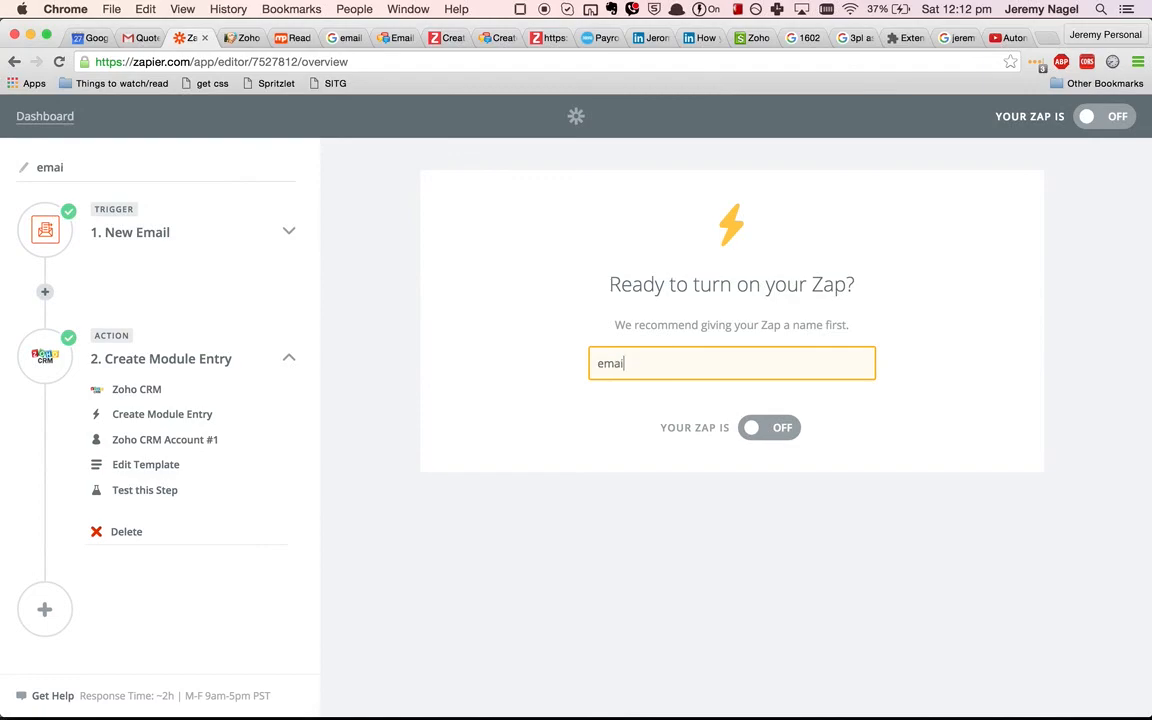
type("parser to zoho")
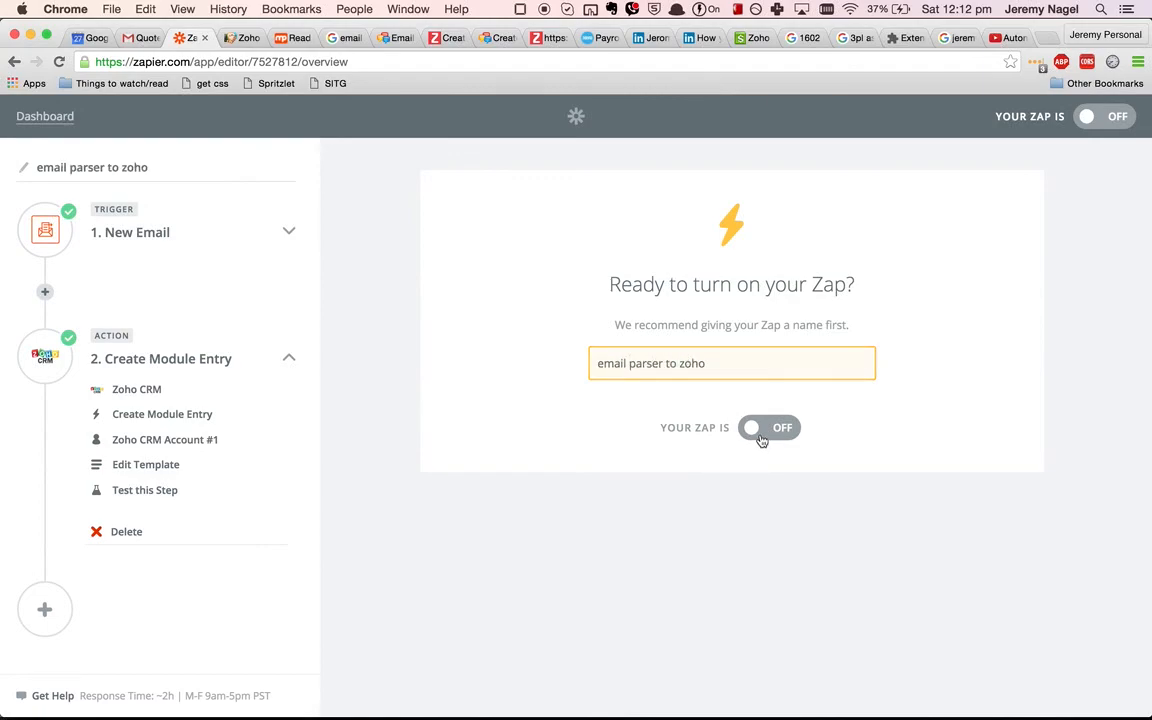
left_click(768, 428)
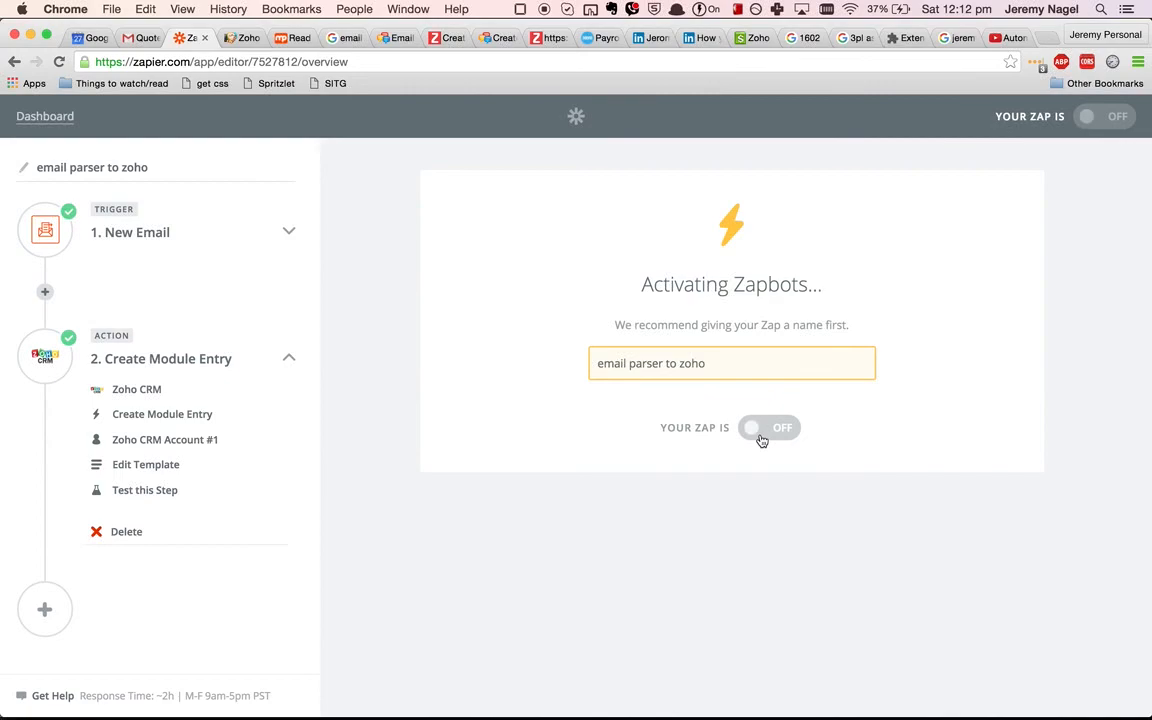
left_click(770, 428)
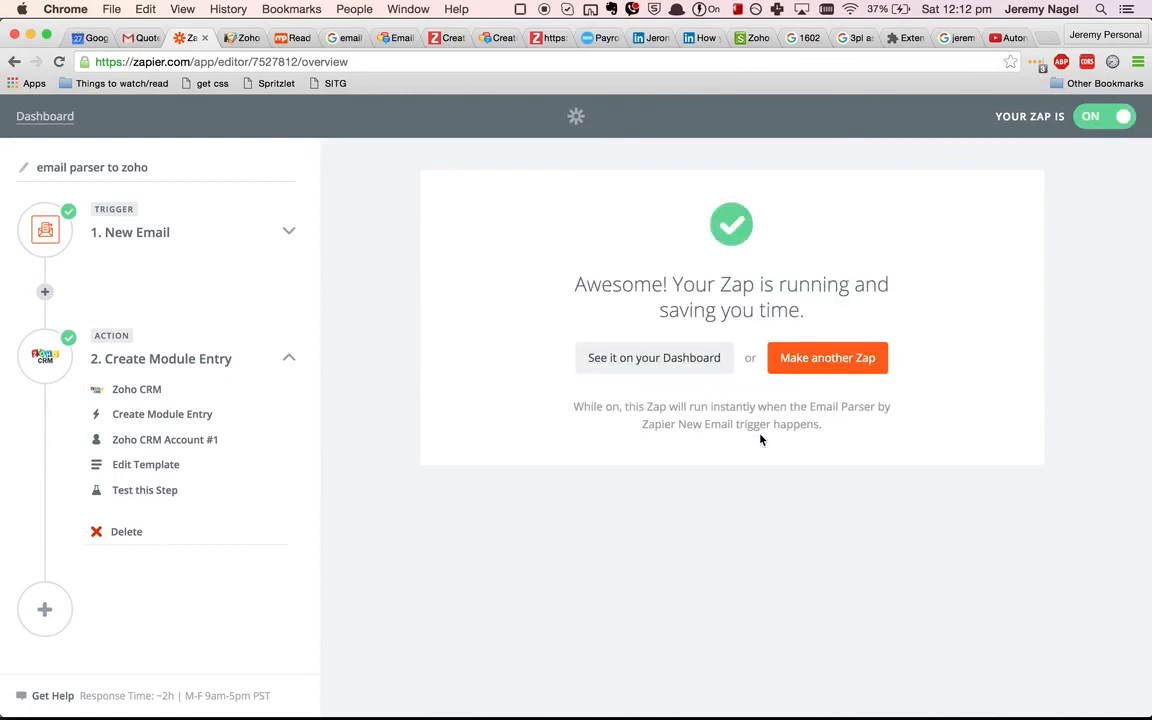